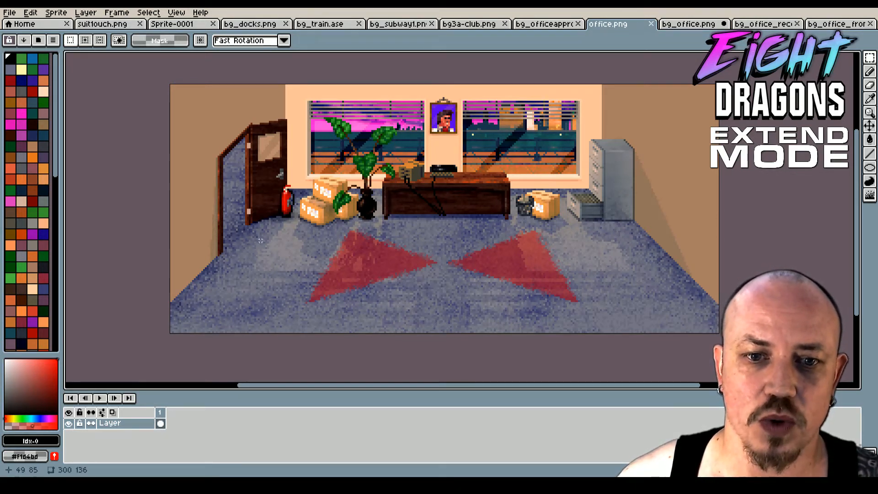
pyautogui.moveTo(290, 168)
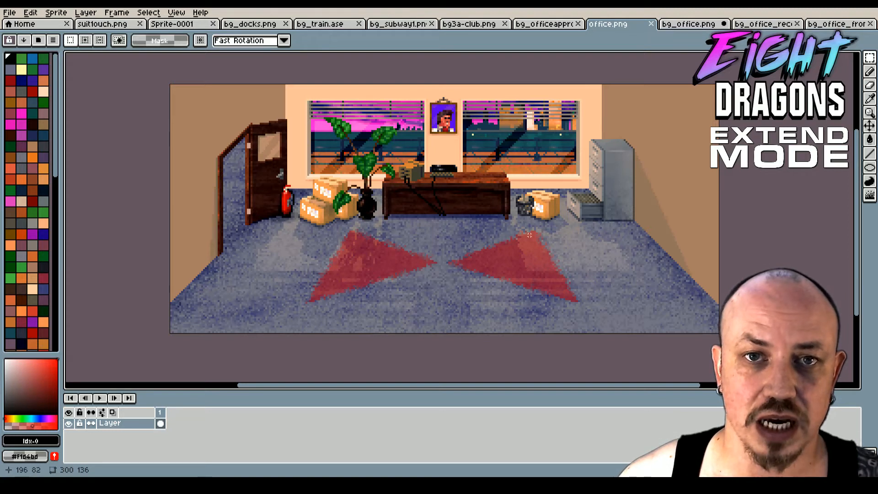
pyautogui.moveTo(488, 250)
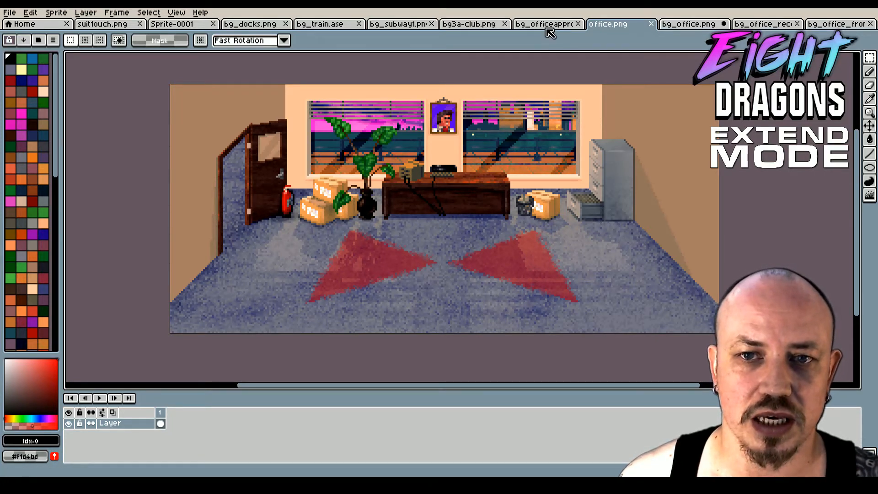
# - Browse the approach and office.png scenes and settle on the bg_office.png lobby scene
pyautogui.click(544, 24)
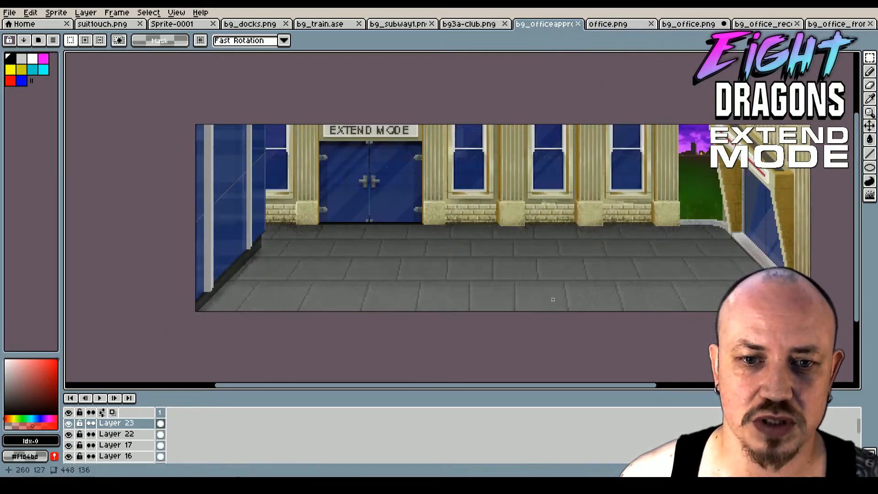
pyautogui.click(607, 24)
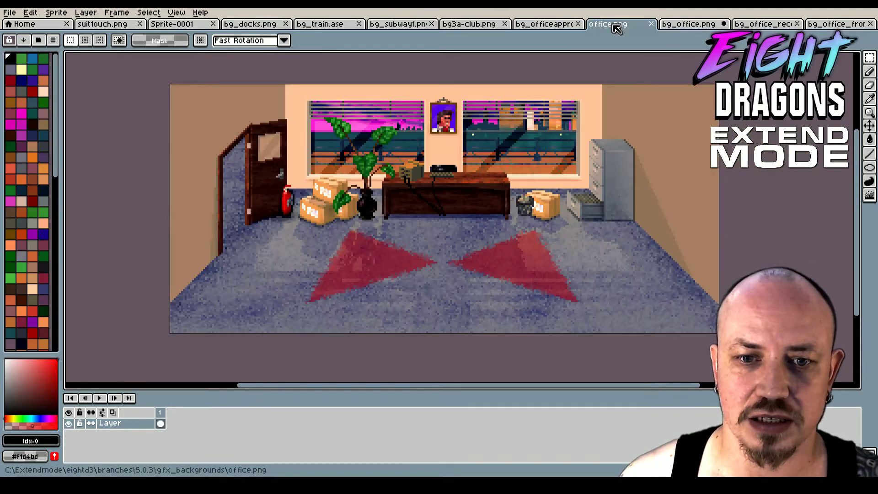
pyautogui.click(690, 24)
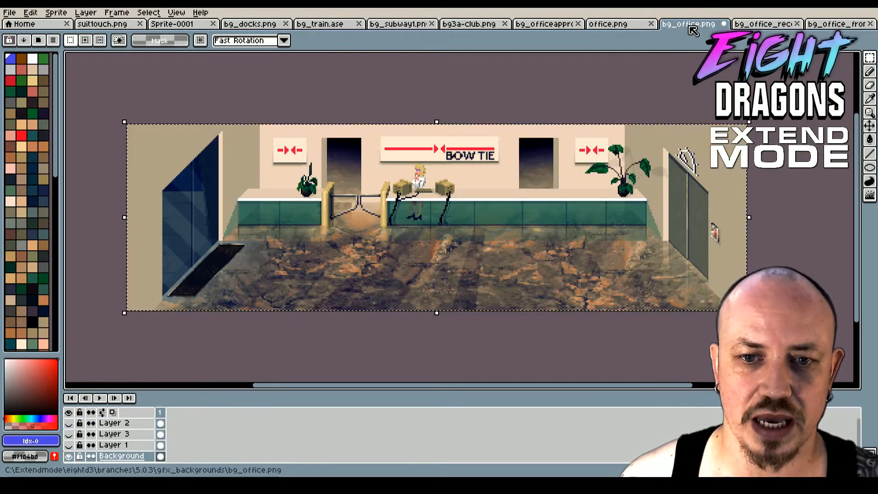
pyautogui.click(608, 23)
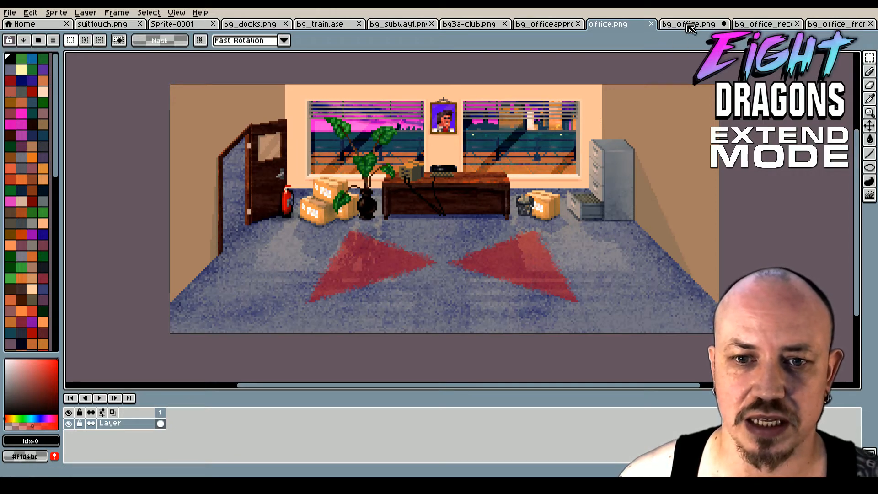
pyautogui.click(690, 24)
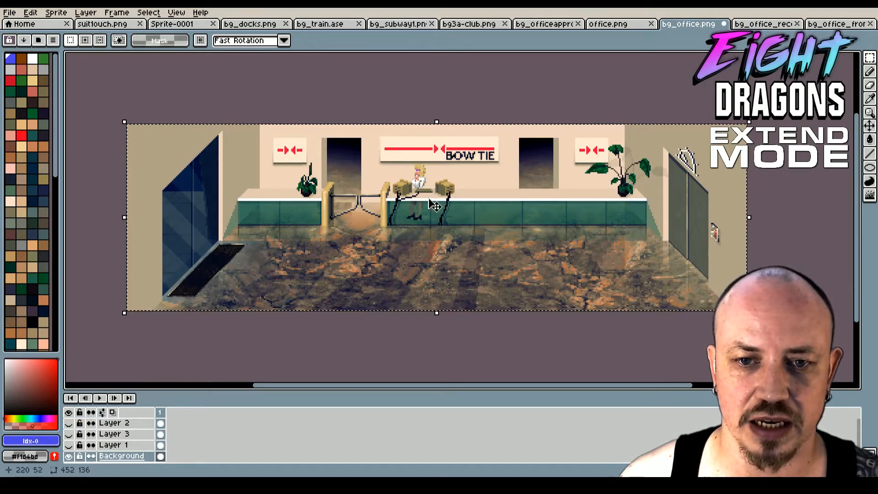
pyautogui.moveTo(557, 223)
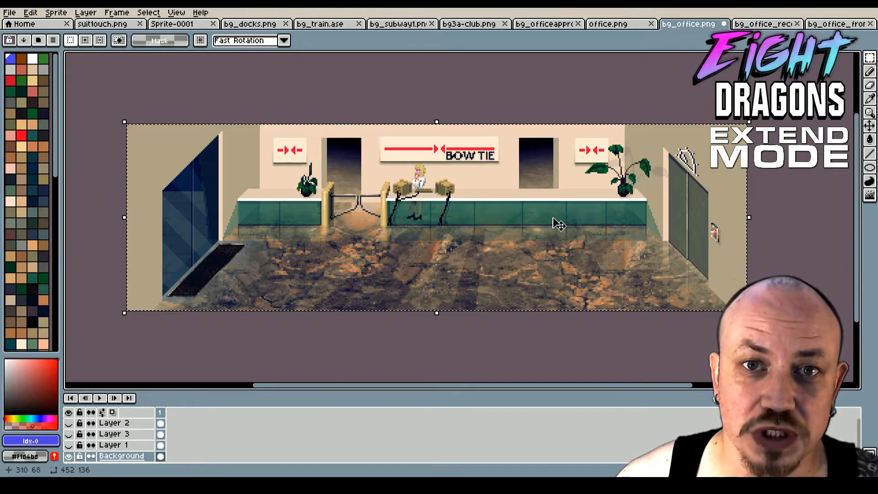
pyautogui.moveTo(294, 240)
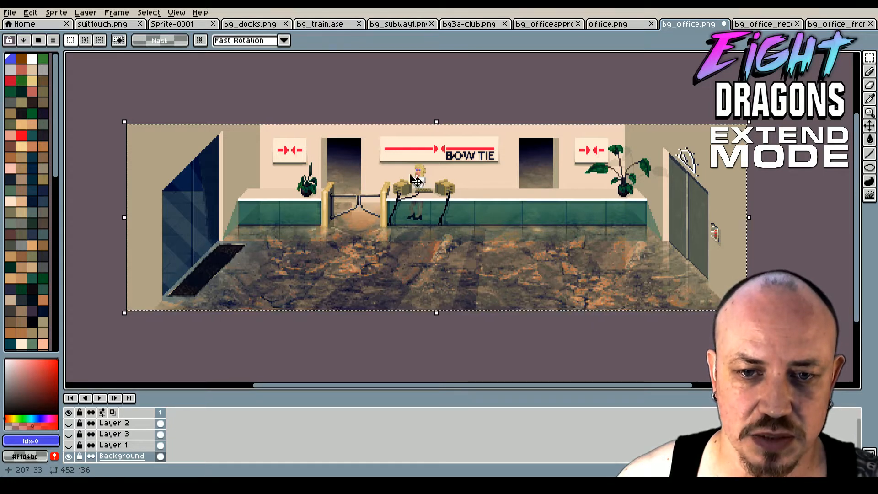
pyautogui.moveTo(424, 196)
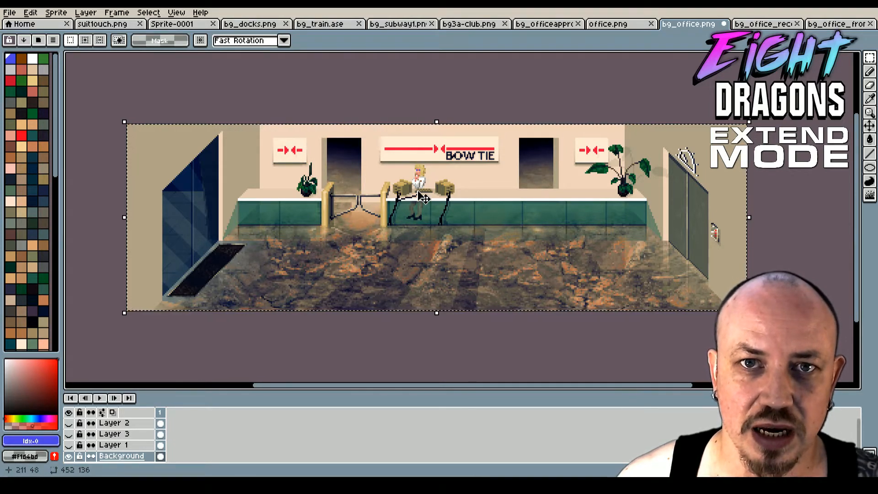
pyautogui.moveTo(428, 219)
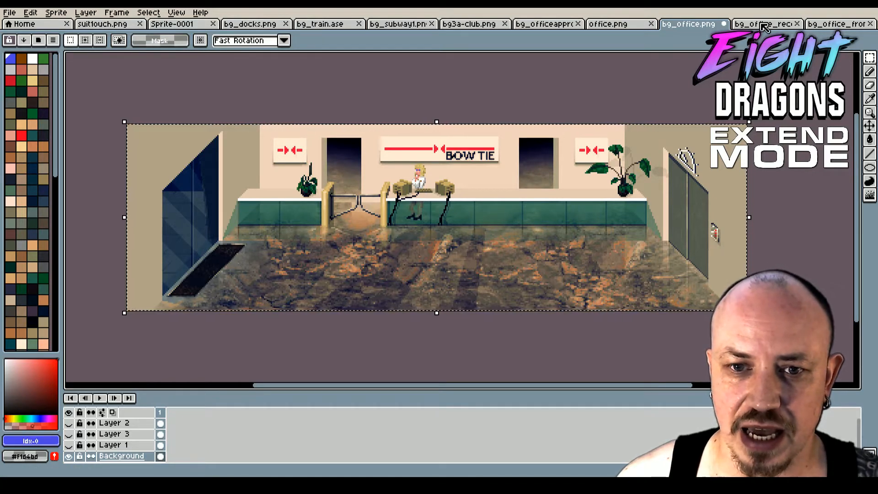
# - Switch to the greyer bg_office_receptionist lobby file
pyautogui.click(765, 24)
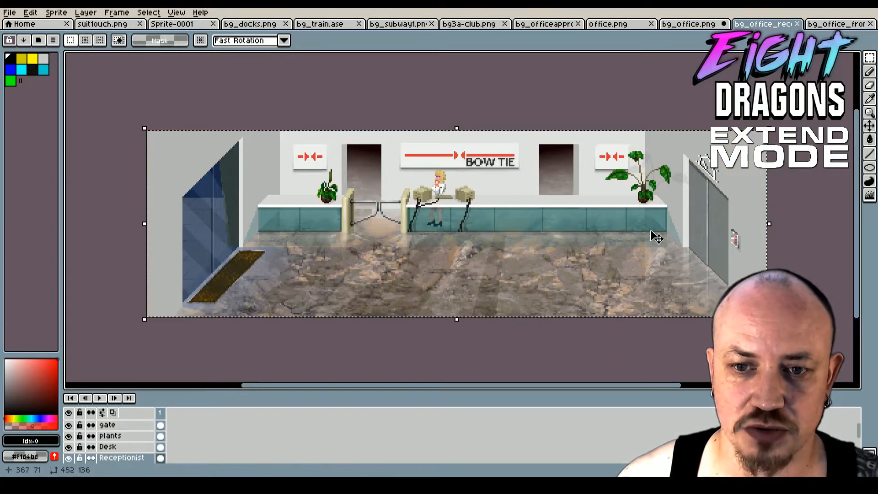
pyautogui.moveTo(479, 214)
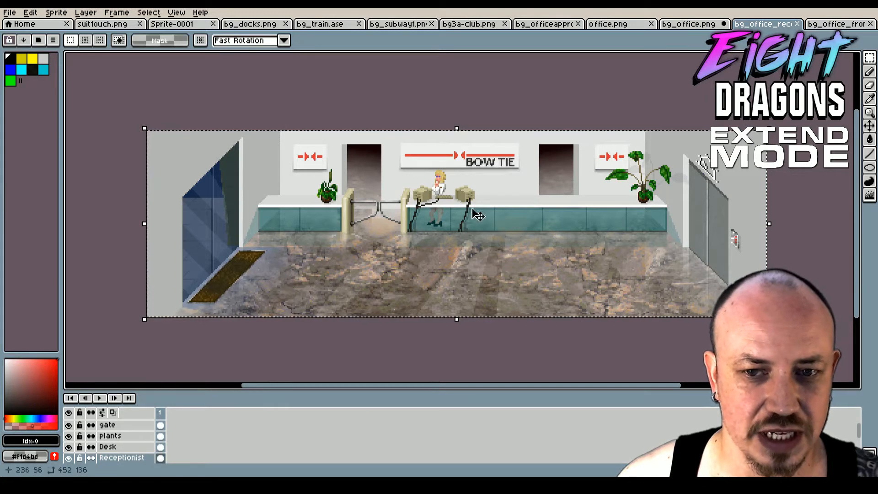
pyautogui.moveTo(192, 365)
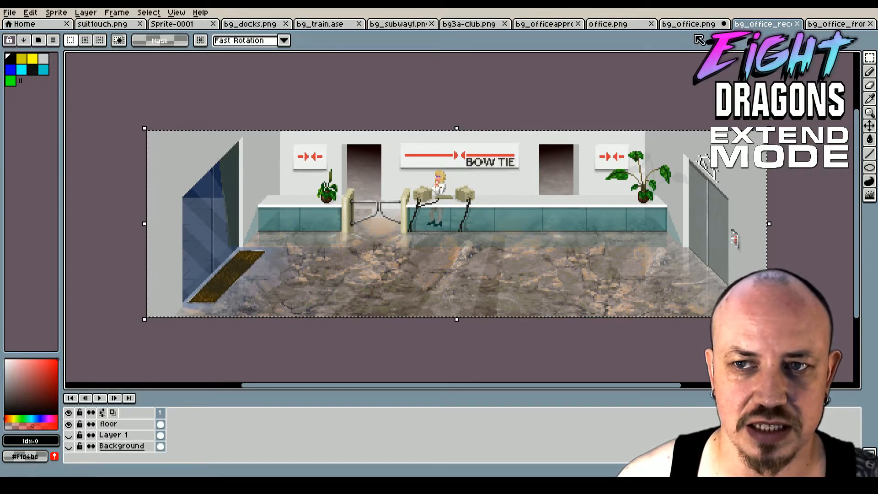
# - Switch back to the warmer bg_office.png lobby file
pyautogui.click(688, 24)
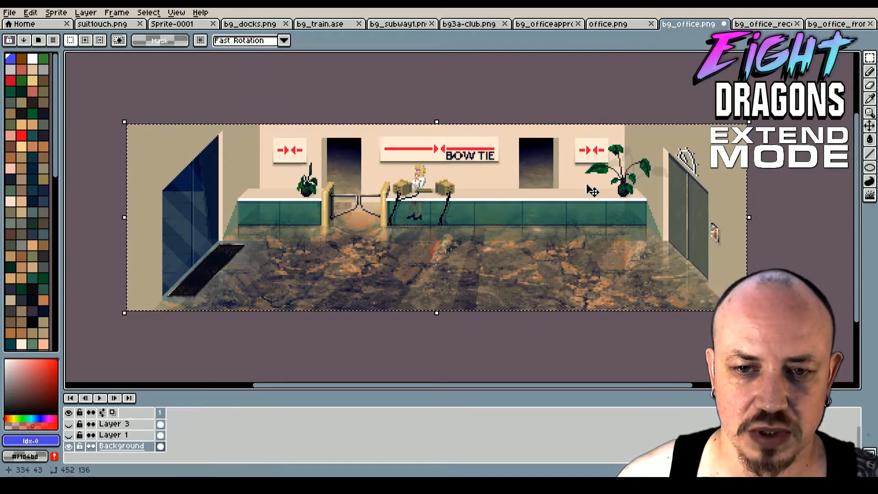
pyautogui.moveTo(552, 258)
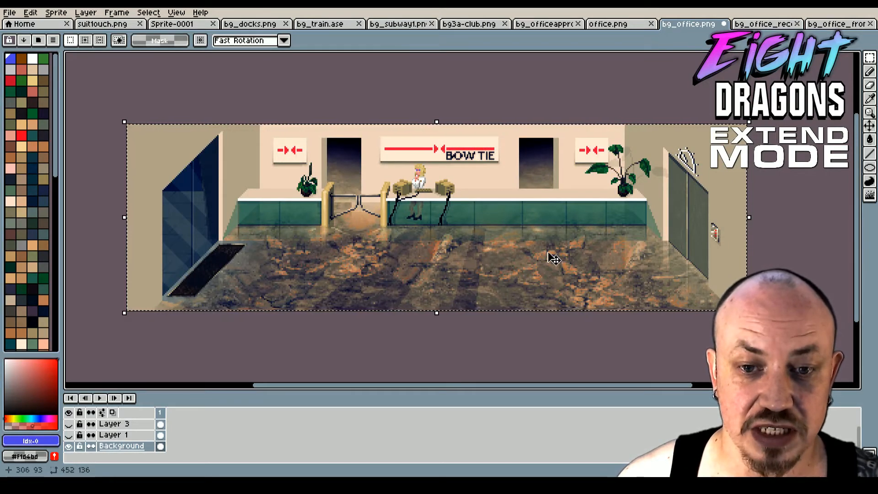
pyautogui.moveTo(551, 255)
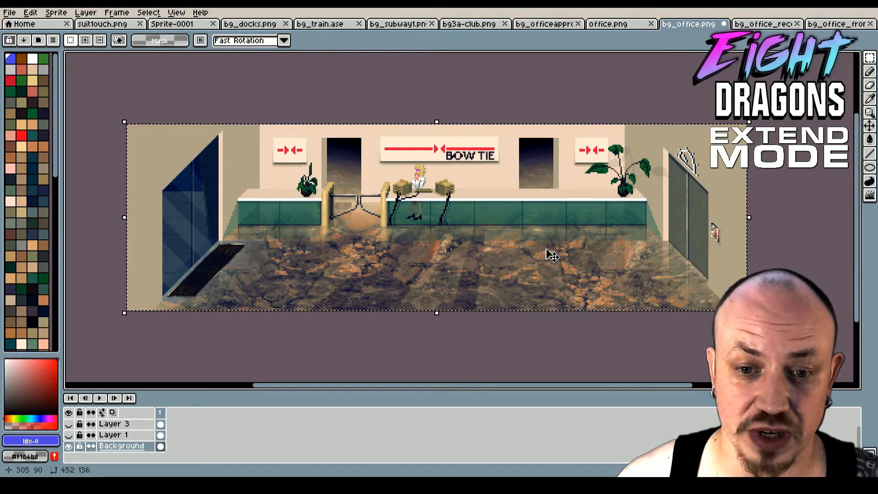
pyautogui.moveTo(529, 266)
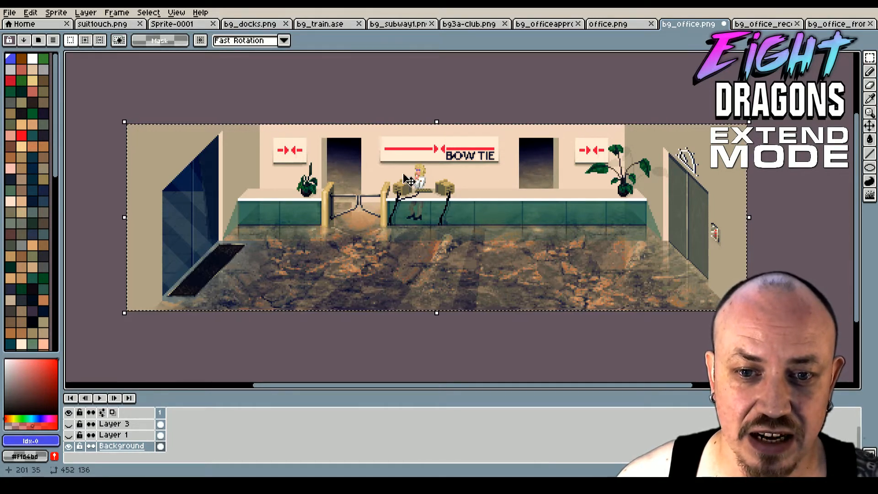
pyautogui.moveTo(428, 163)
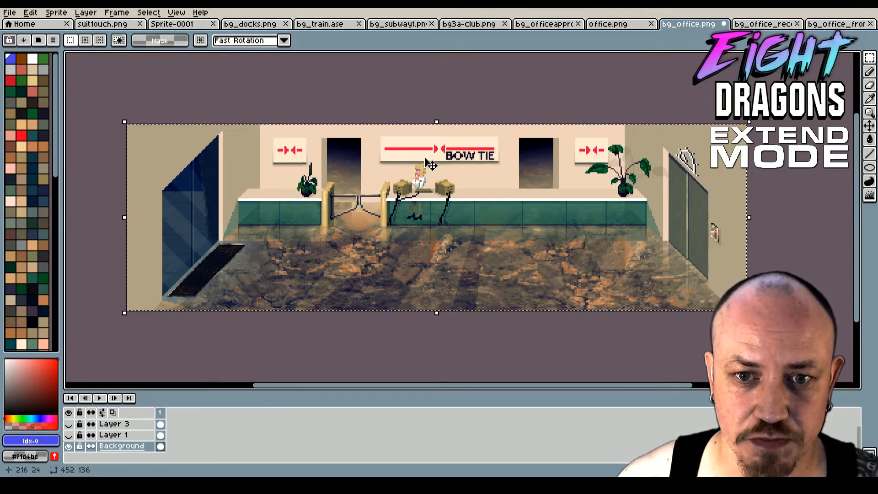
pyautogui.moveTo(476, 311)
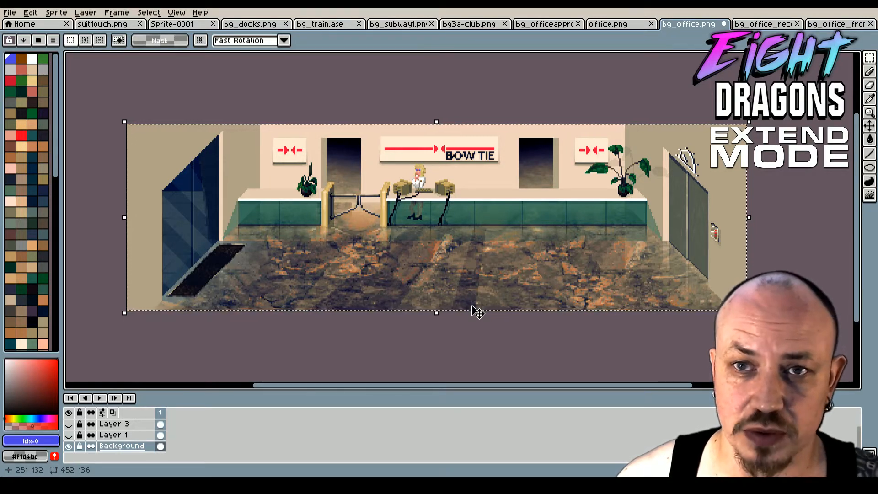
pyautogui.moveTo(563, 264)
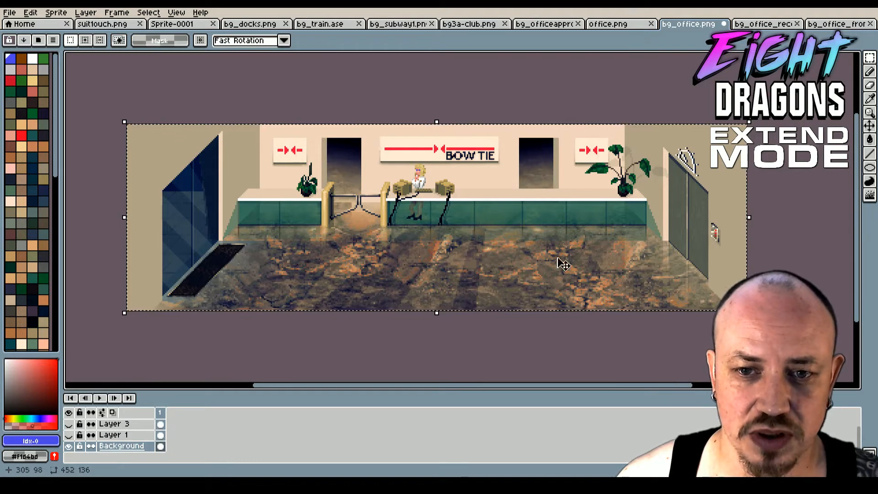
pyautogui.moveTo(470, 303)
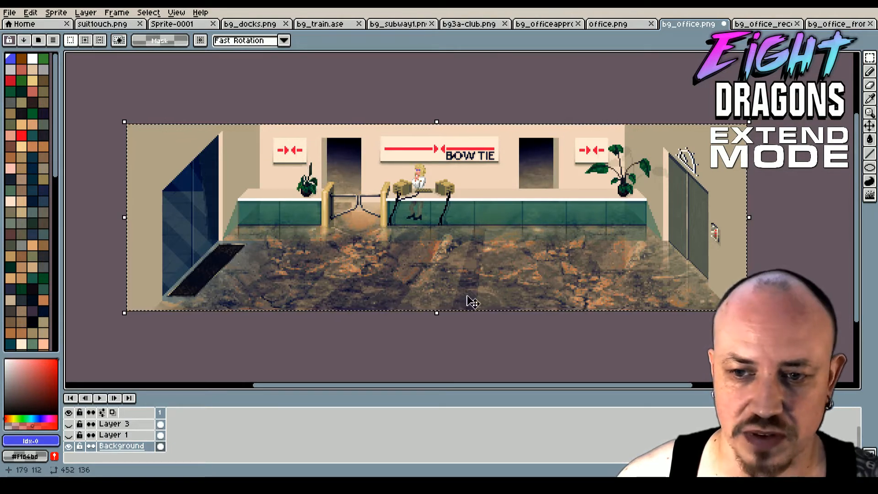
pyautogui.moveTo(469, 255)
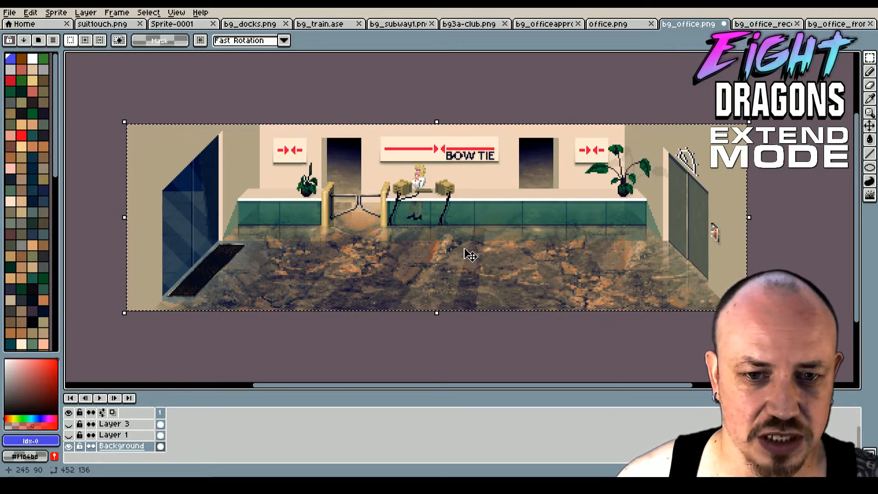
# - Show Layers 1, 2 and 3 so the receptionist sits at the desk, select Layer 3, then view the paler variant
pyautogui.click(69, 434)
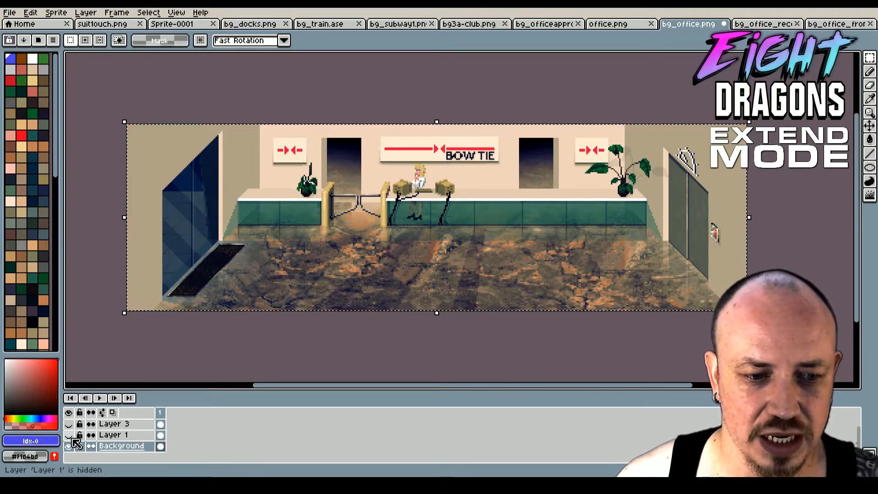
pyautogui.click(68, 435)
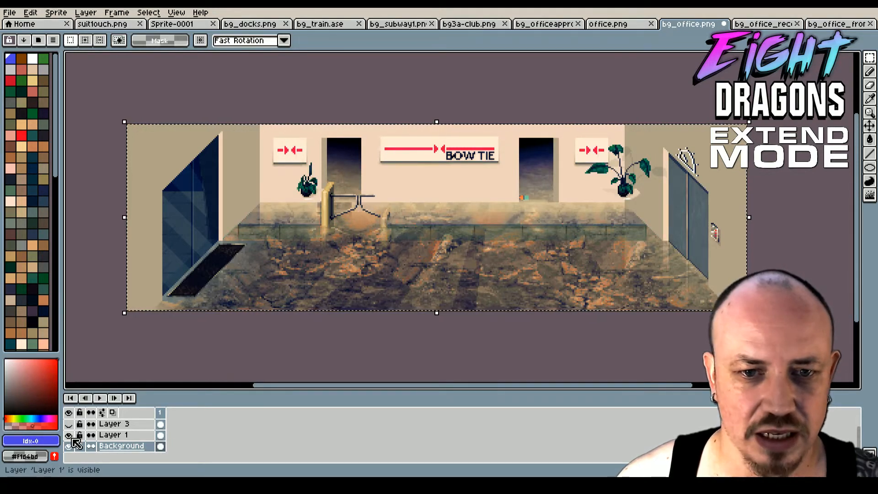
pyautogui.click(69, 424)
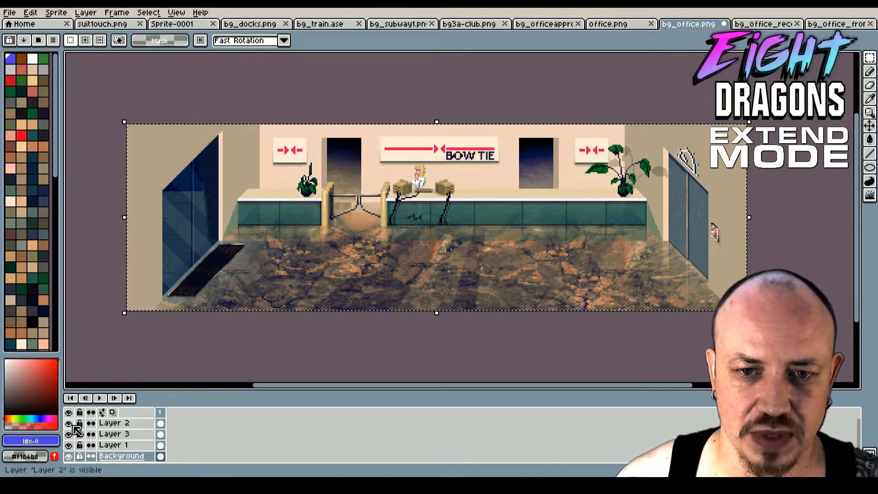
pyautogui.click(79, 433)
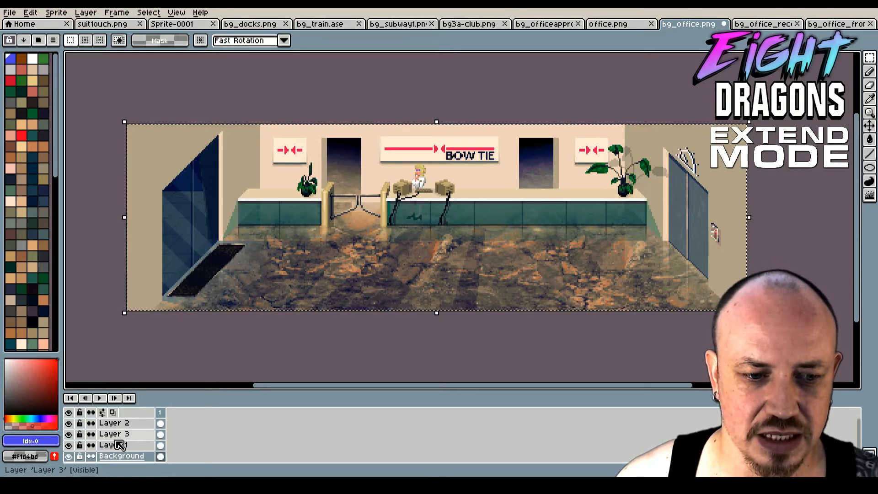
pyautogui.click(114, 434)
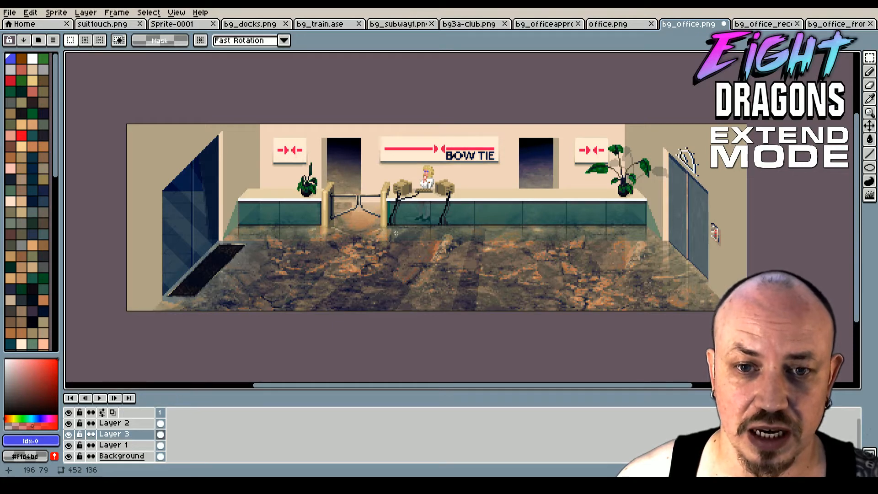
pyautogui.click(765, 24)
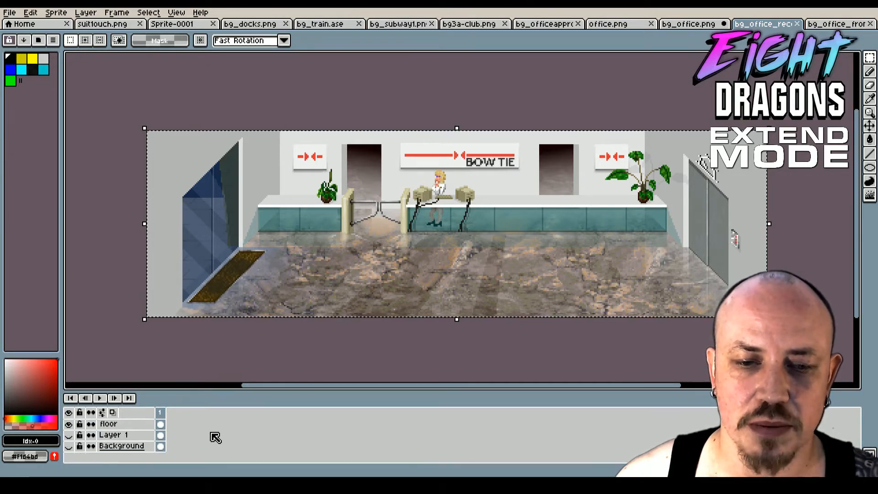
pyautogui.moveTo(462, 242)
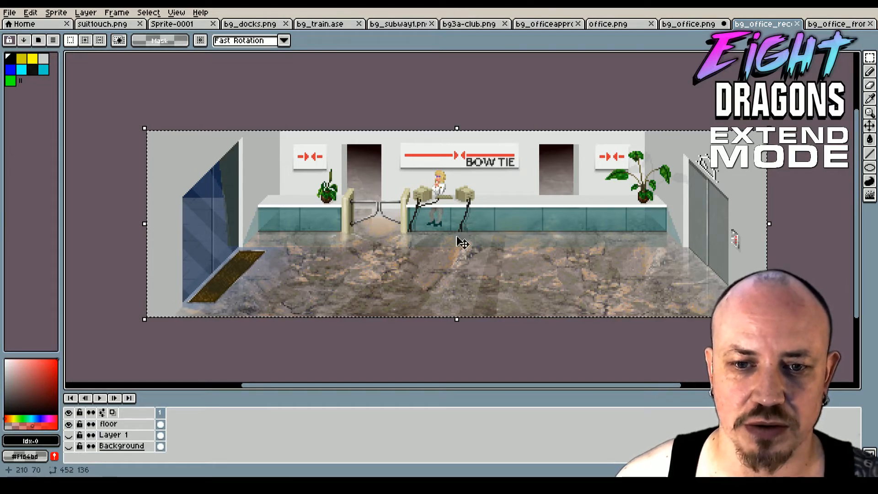
# - Return to bg_office.png and make Layers 1 and 2 visible
pyautogui.click(688, 24)
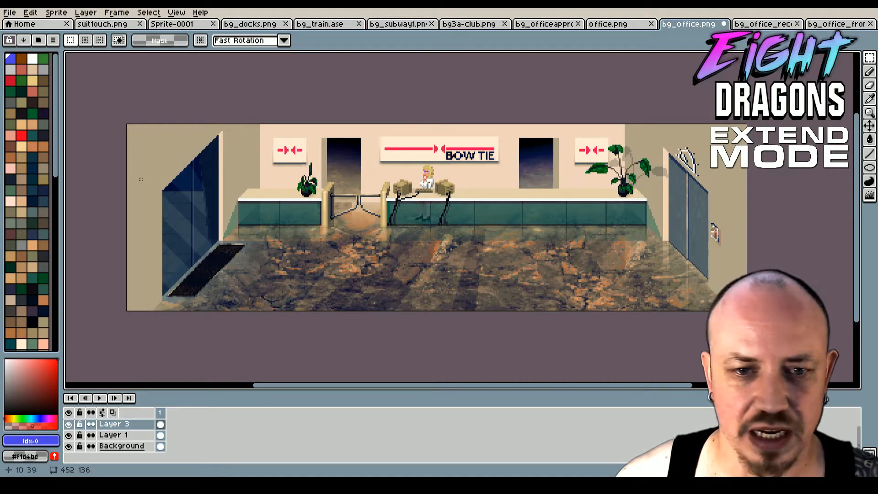
pyautogui.click(114, 445)
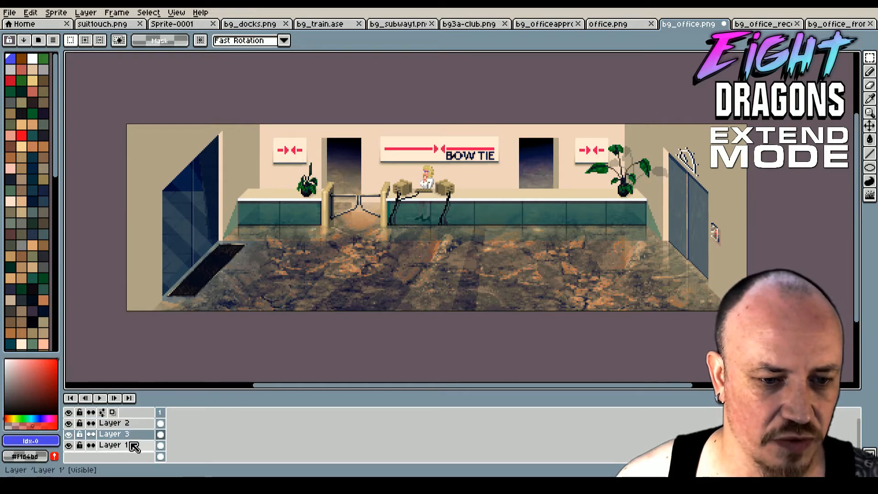
pyautogui.click(68, 445)
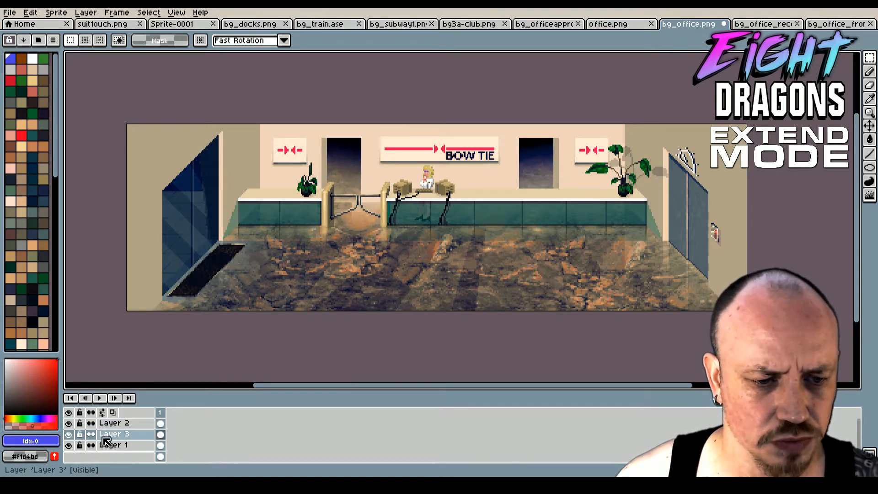
pyautogui.click(68, 444)
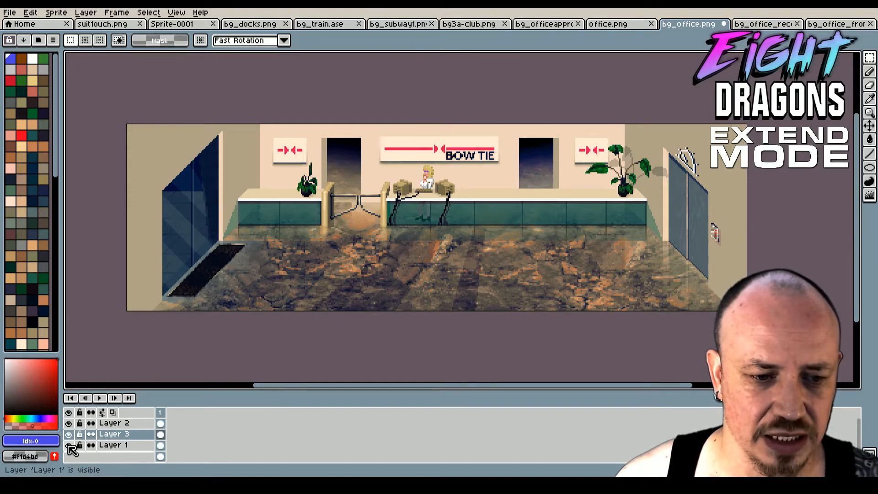
pyautogui.click(69, 456)
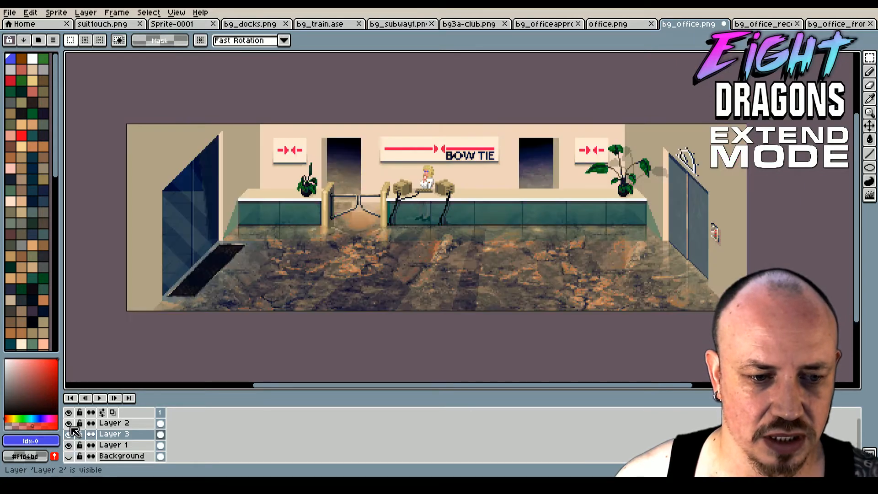
# - Toggle the desk and Layer 3 to confirm the receptionist sits on Layer 3, ending with all layers shown
pyautogui.click(67, 423)
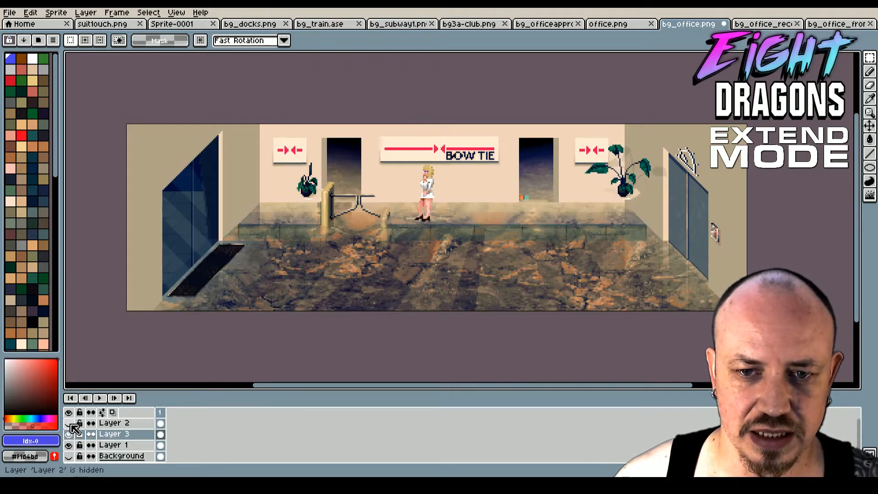
pyautogui.click(68, 433)
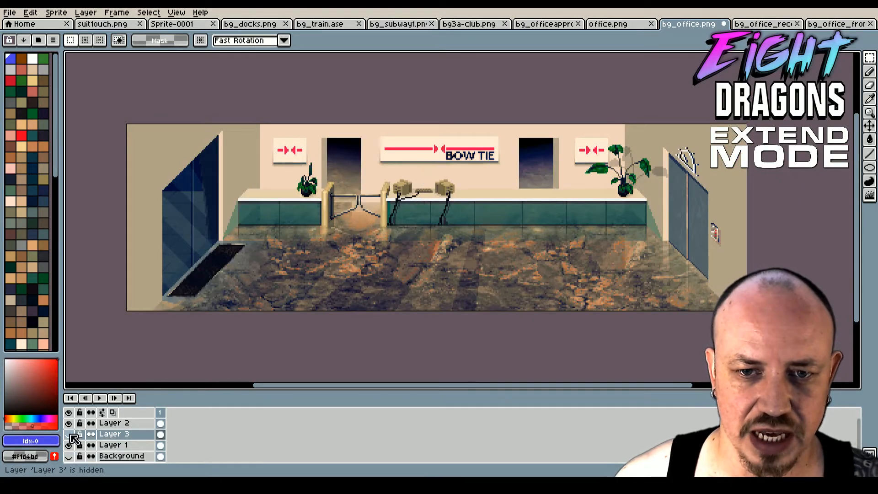
pyautogui.click(67, 434)
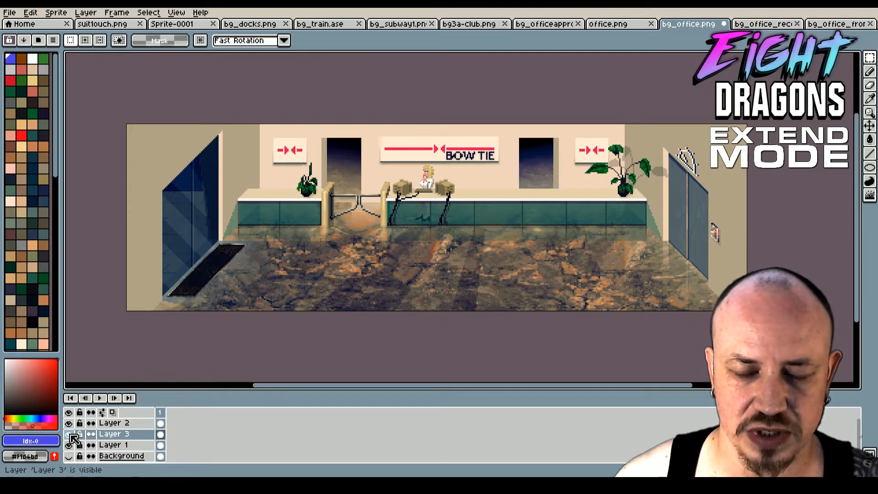
pyautogui.click(80, 433)
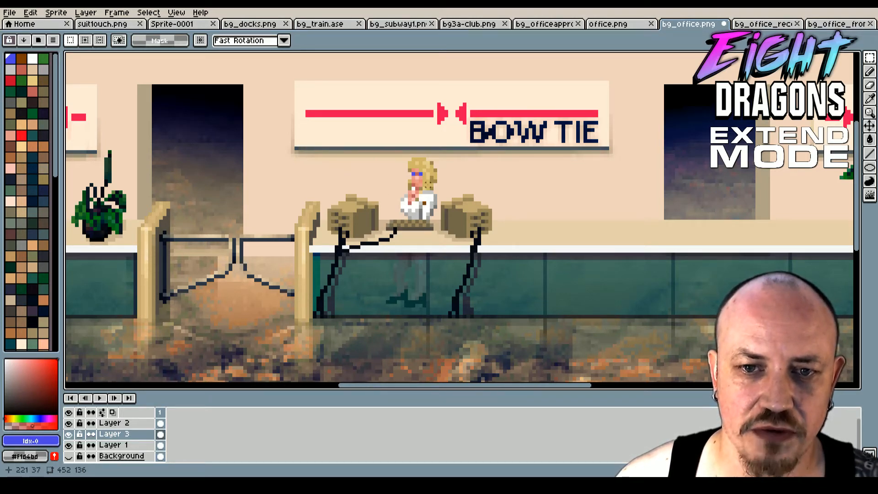
pyautogui.moveTo(422, 244)
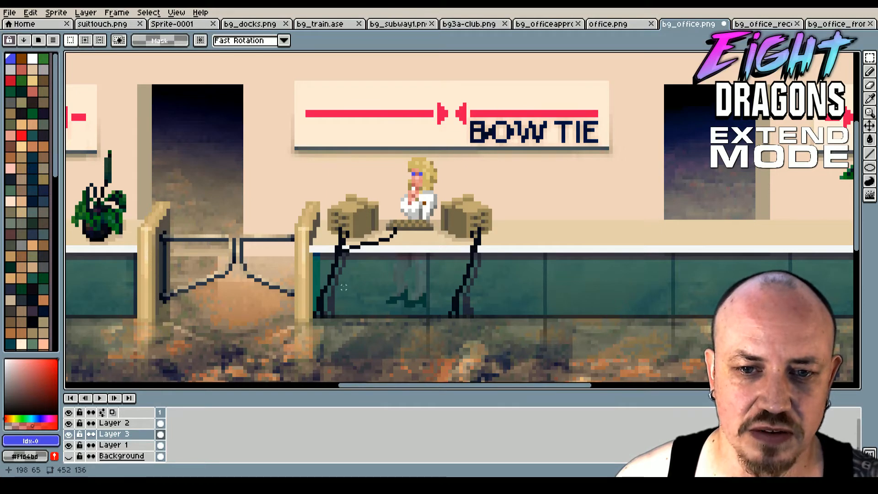
pyautogui.moveTo(504, 232)
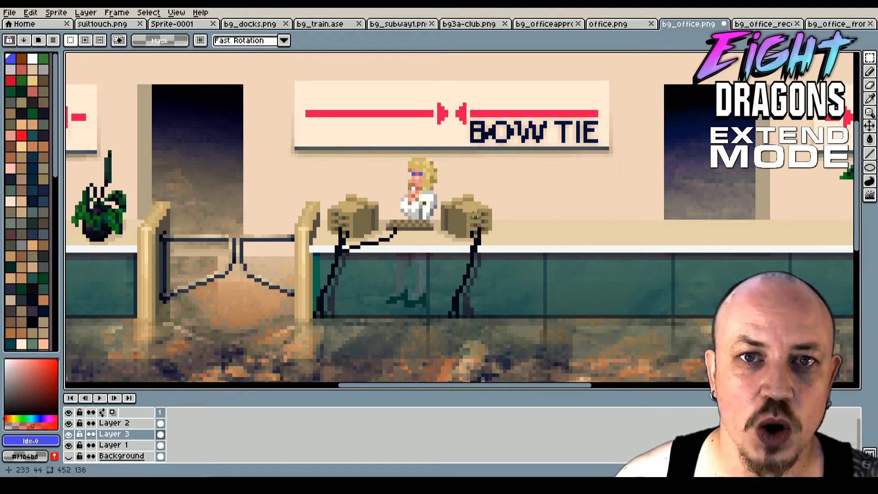
pyautogui.moveTo(597, 211)
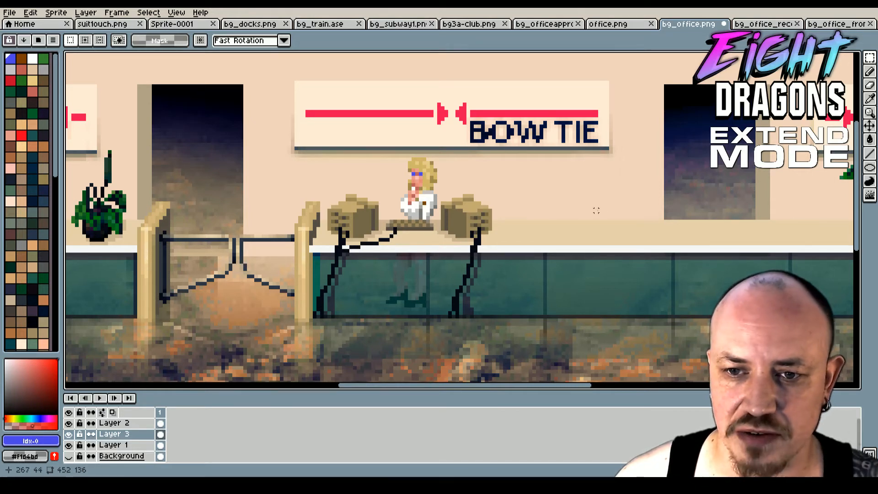
pyautogui.moveTo(515, 218)
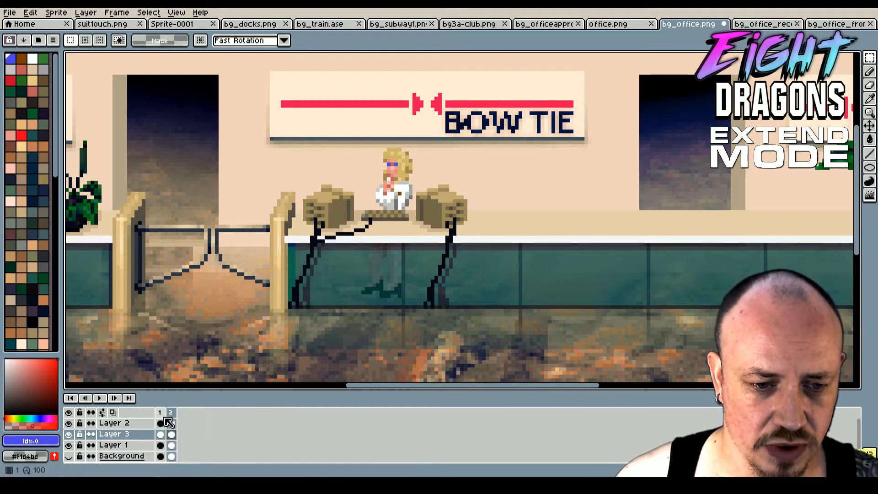
# - Add new frames from the timeline header until the lobby animation has 14 frames
pyautogui.rightClick(170, 412)
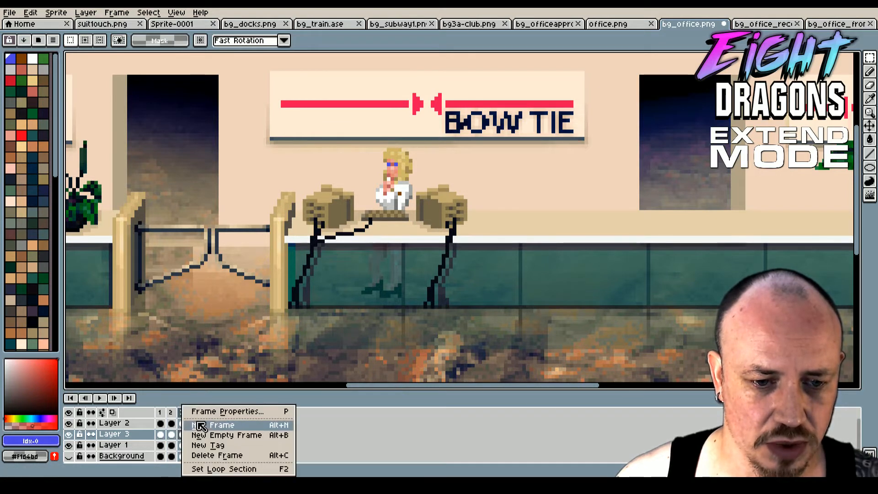
pyautogui.click(216, 425)
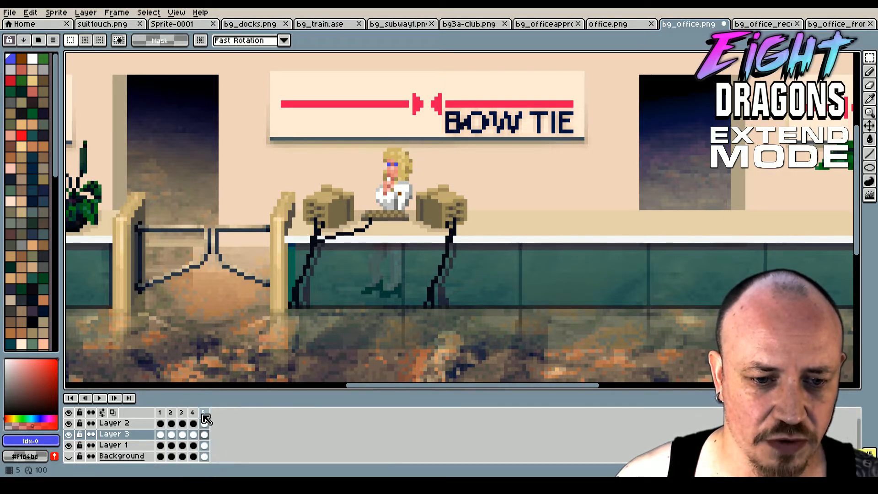
pyautogui.click(204, 412)
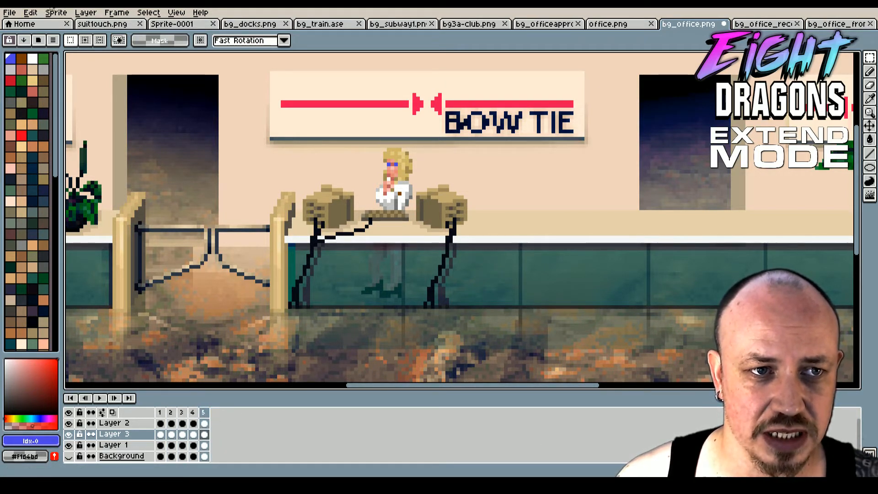
pyautogui.rightClick(193, 412)
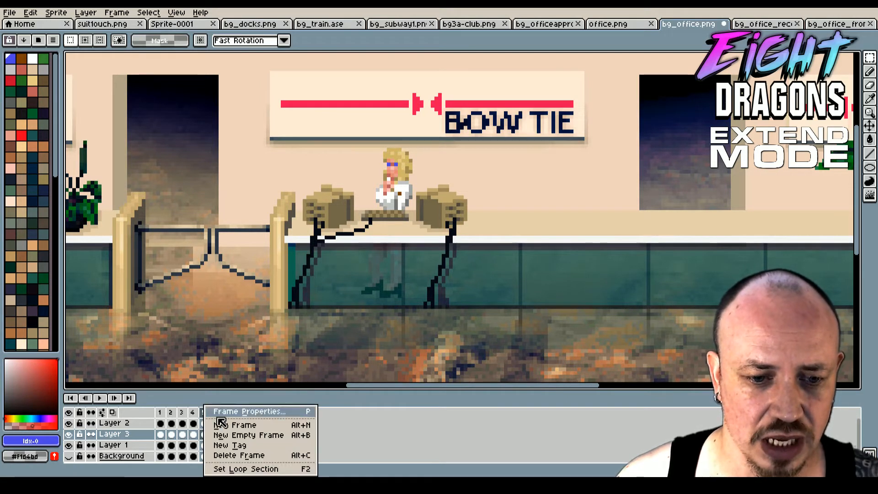
pyautogui.moveTo(235, 424)
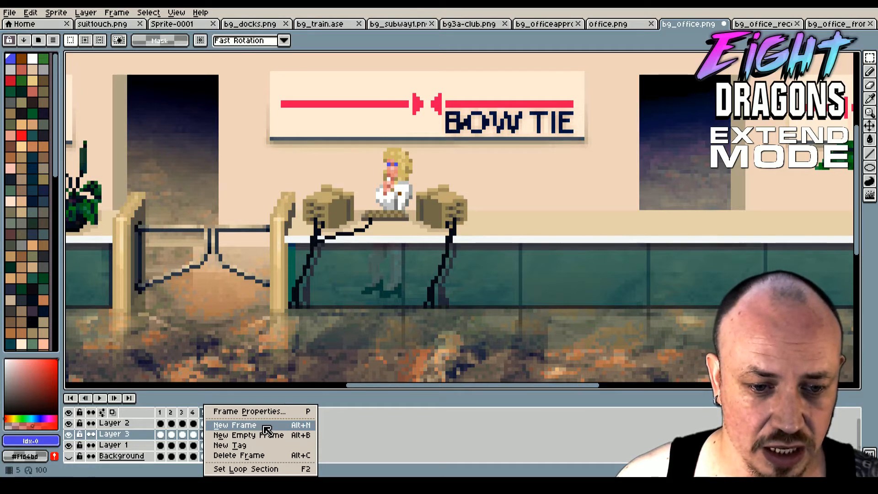
pyautogui.click(236, 425)
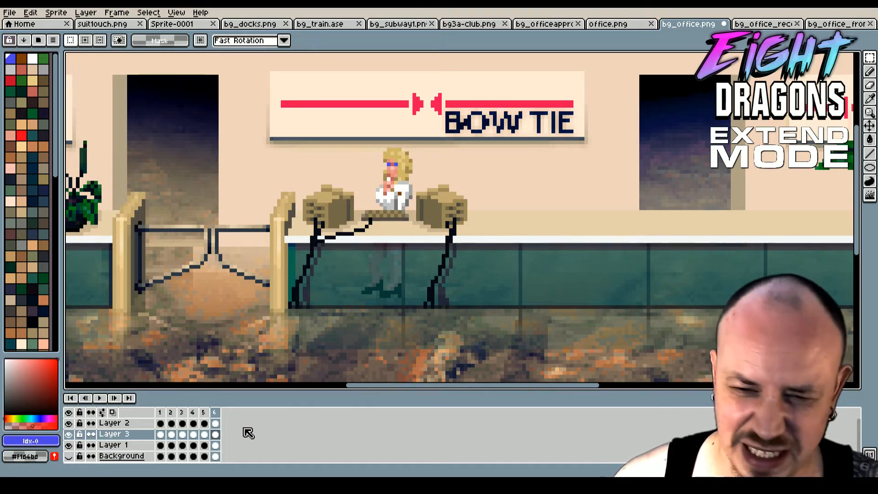
pyautogui.rightClick(214, 412)
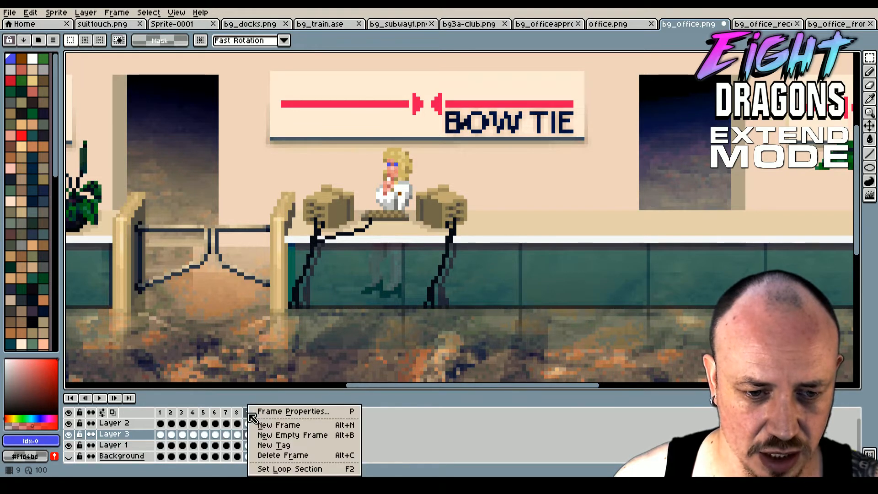
pyautogui.click(291, 436)
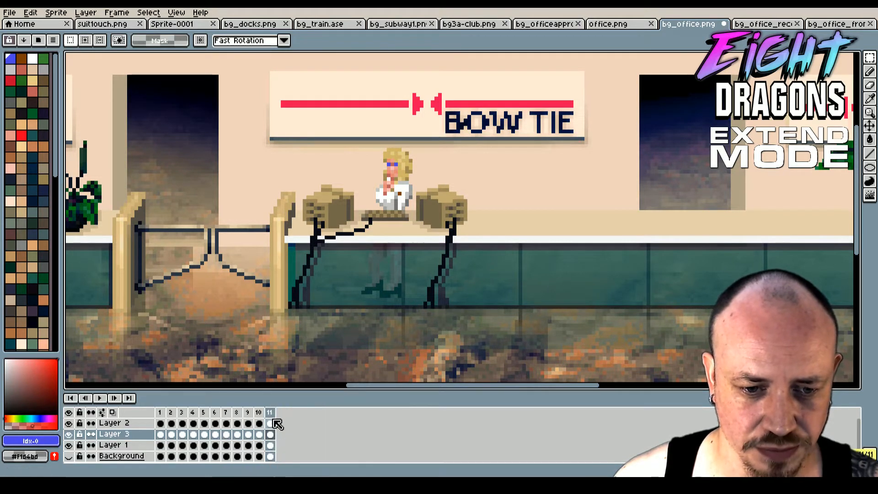
pyautogui.rightClick(271, 424)
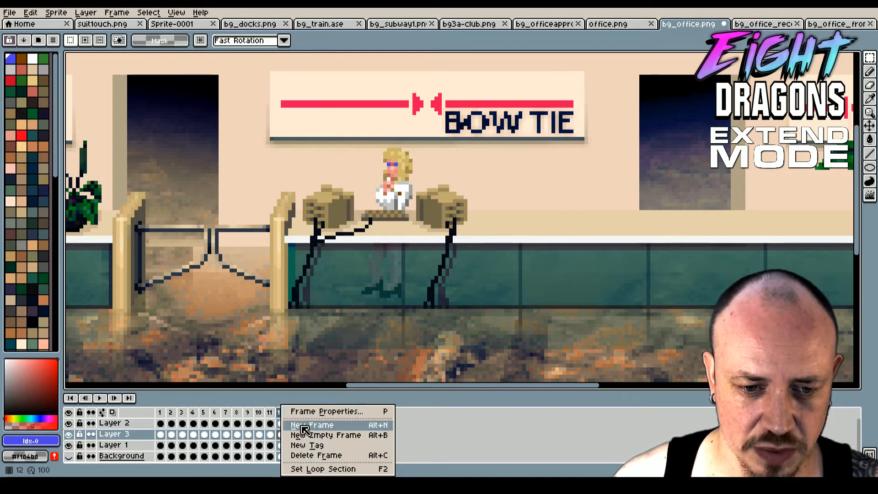
pyautogui.click(312, 426)
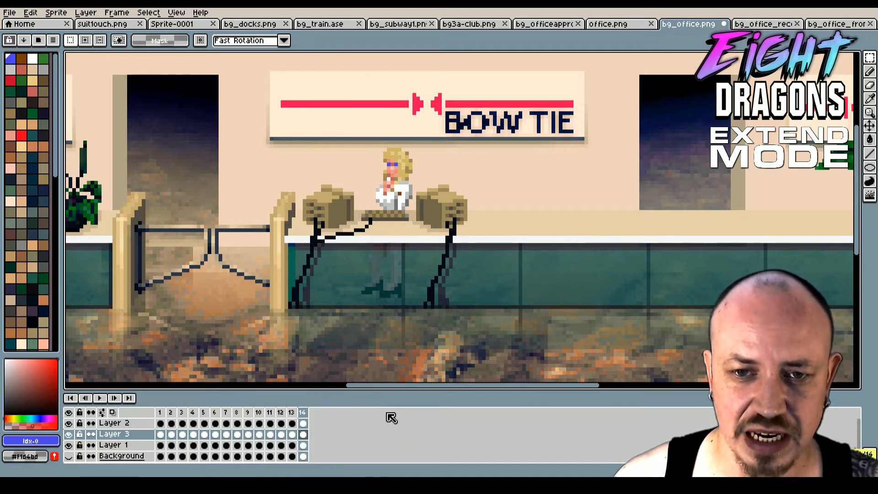
pyautogui.moveTo(354, 400)
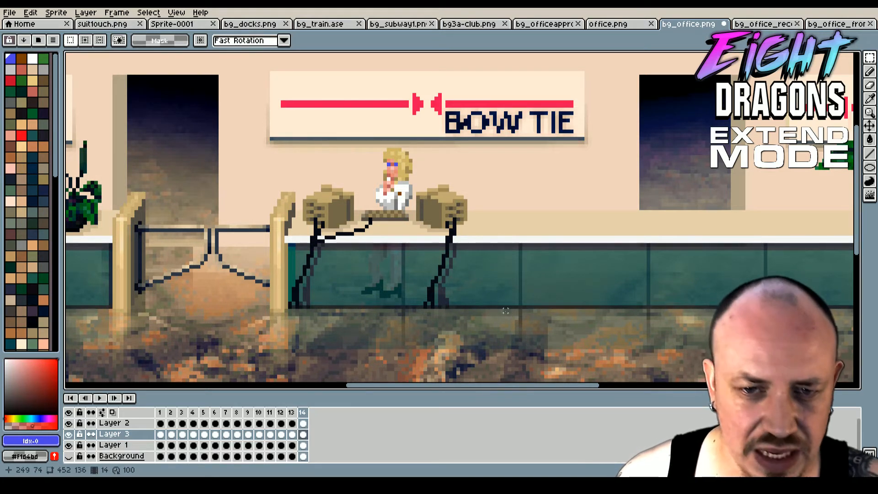
# - Jump to frame 1, select the receptionist's cel there and make Layer 2 visible
pyautogui.click(160, 415)
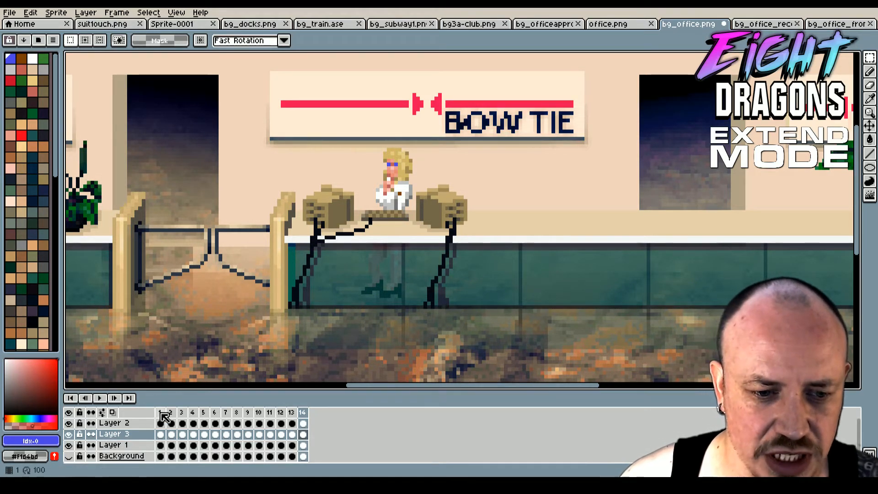
pyautogui.click(159, 413)
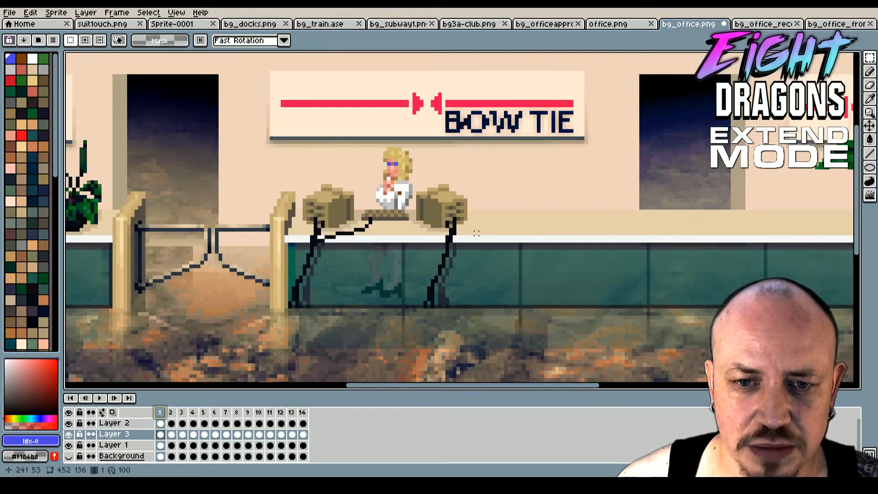
pyautogui.moveTo(370, 240)
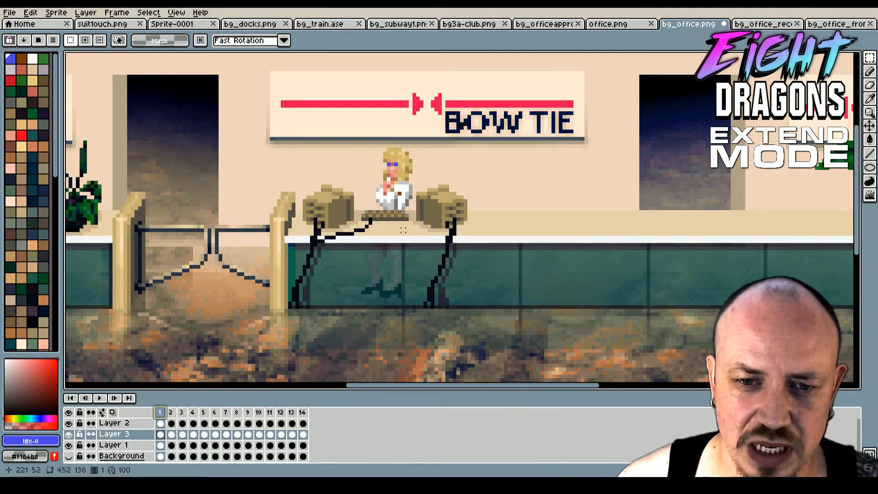
pyautogui.click(161, 434)
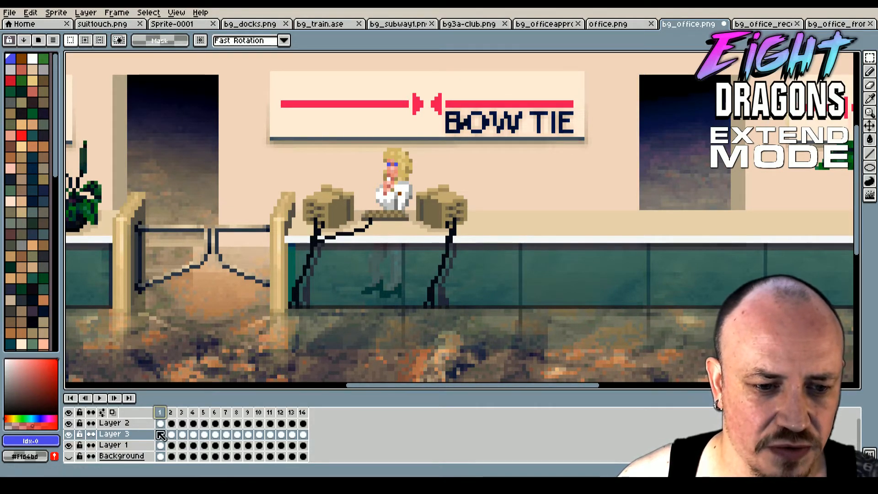
pyautogui.click(69, 422)
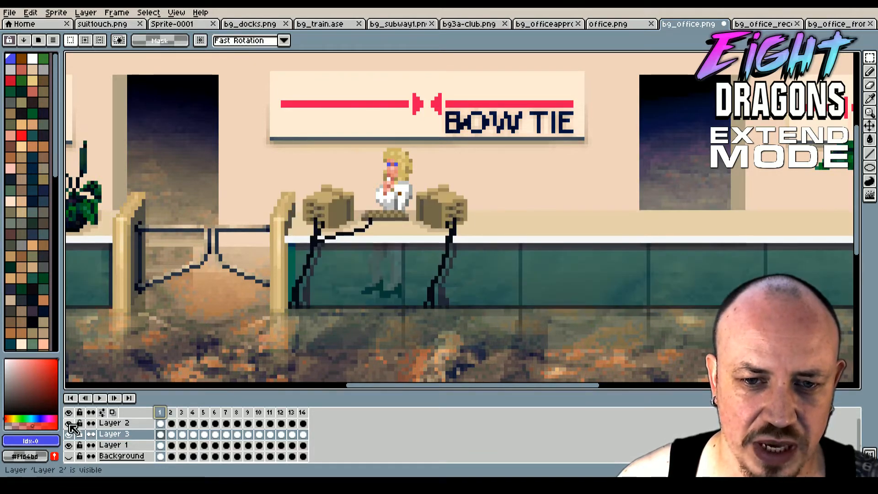
# - Add a new empty top layer and name it Foreground
pyautogui.rightClick(114, 423)
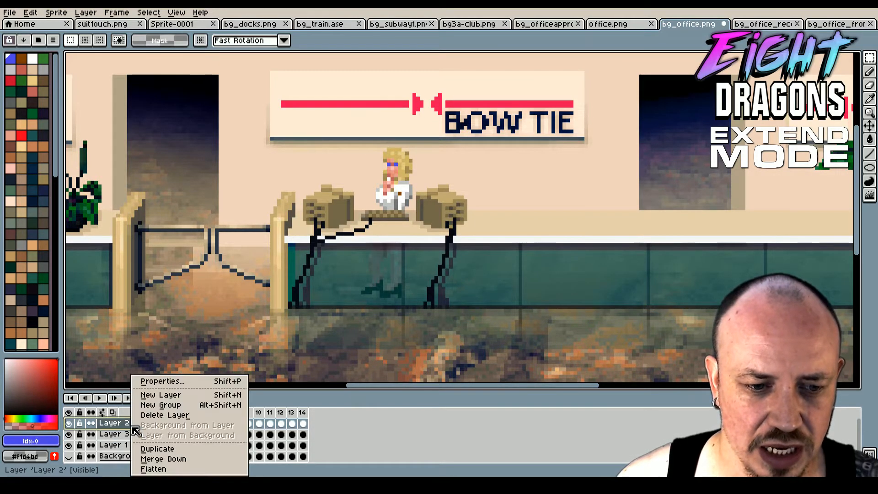
pyautogui.click(161, 395)
pyautogui.write('Fo')
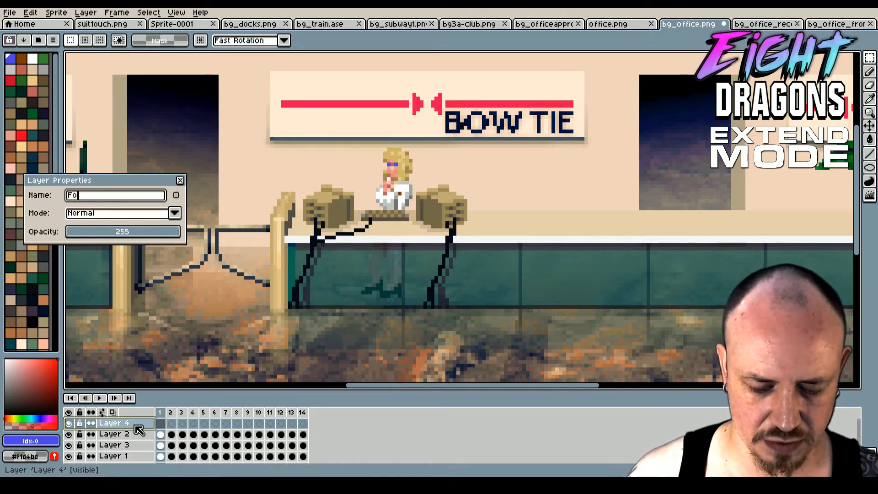
pyautogui.write('reg')
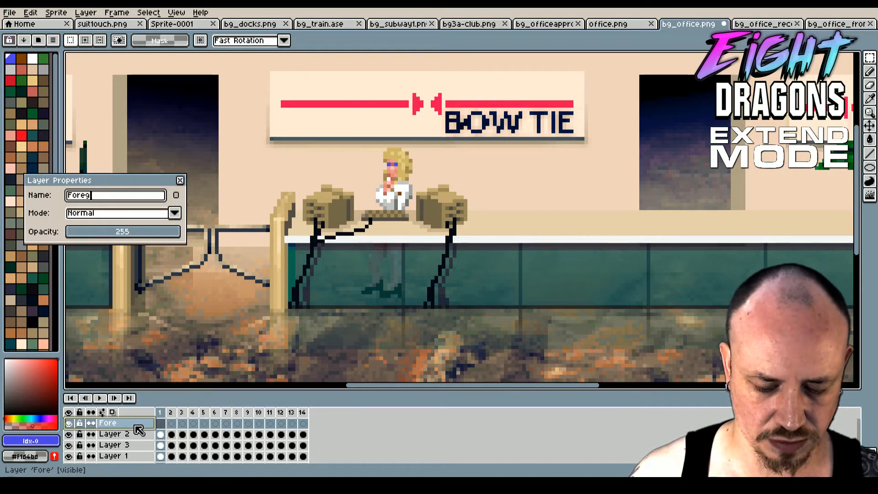
pyautogui.write('round')
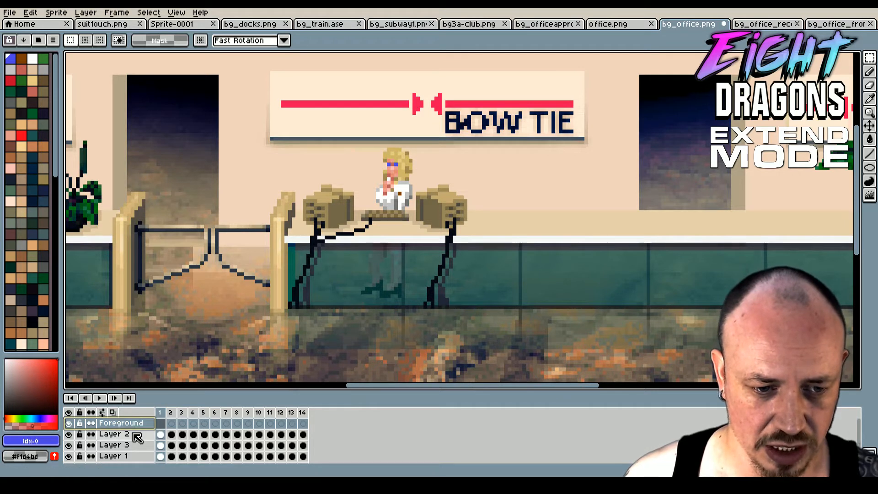
pyautogui.rightClick(116, 434)
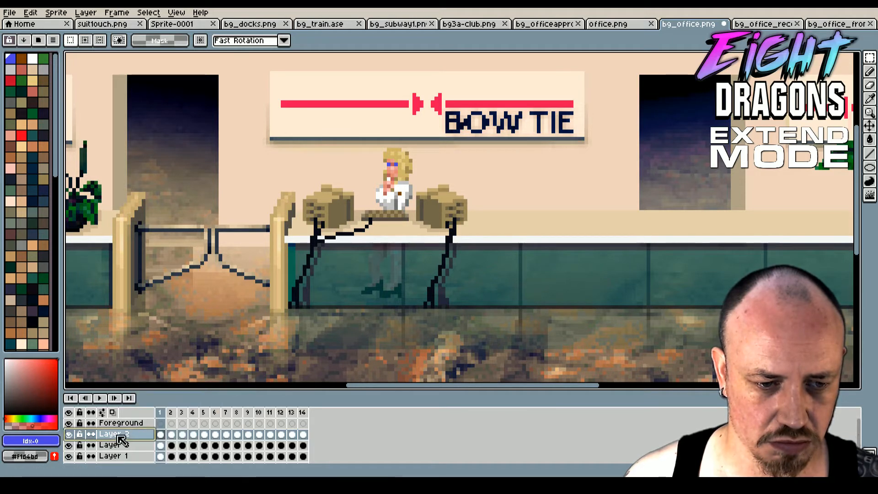
# - Rename the remaining layers Desk, Woman and Background via Layer Properties
pyautogui.doubleClick(121, 433)
pyautogui.write('Desk')
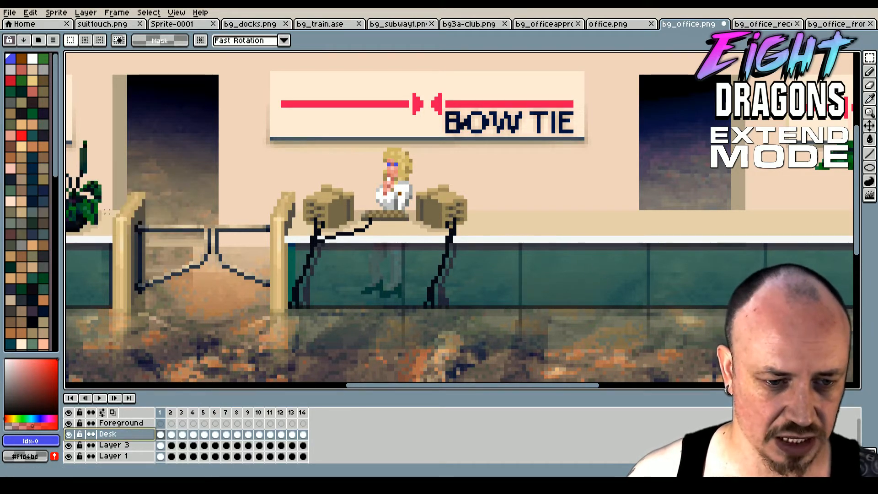
pyautogui.doubleClick(113, 445)
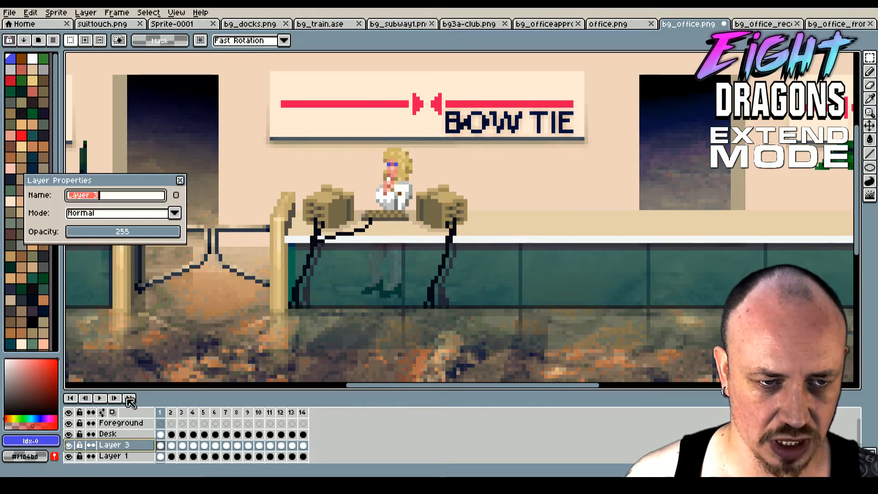
pyautogui.write('Woman')
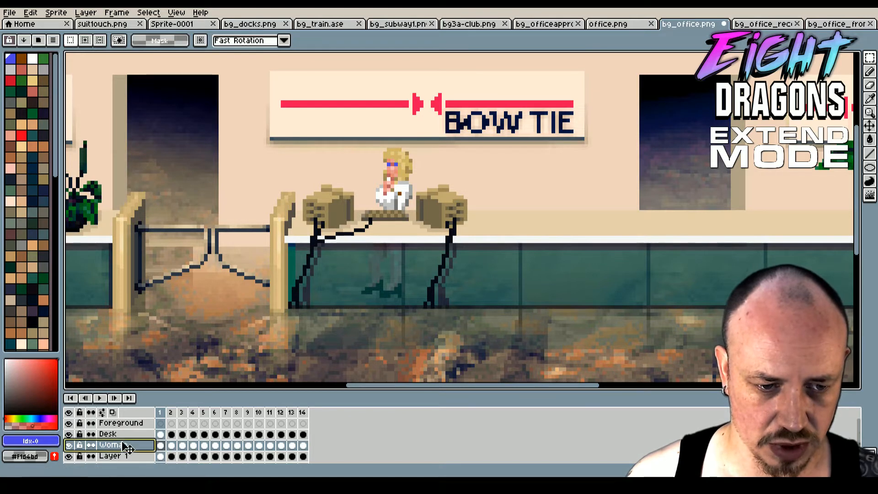
pyautogui.doubleClick(111, 455)
pyautogui.write('Background')
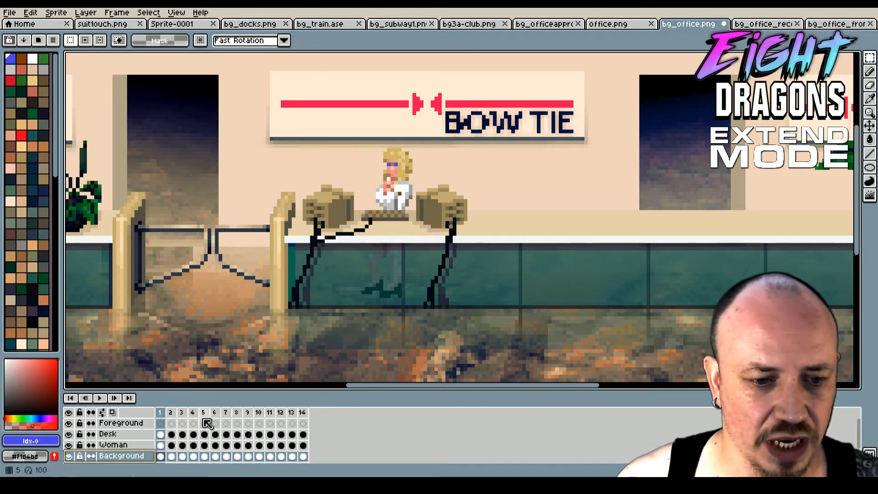
pyautogui.click(121, 423)
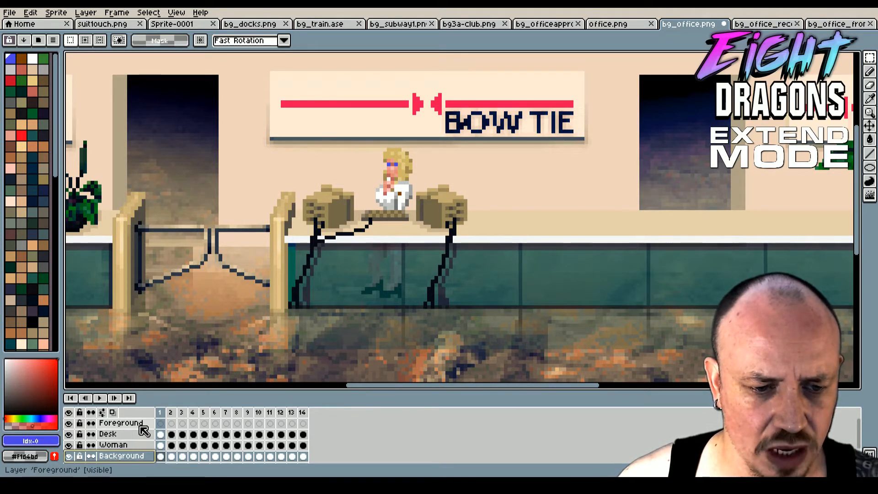
pyautogui.click(122, 422)
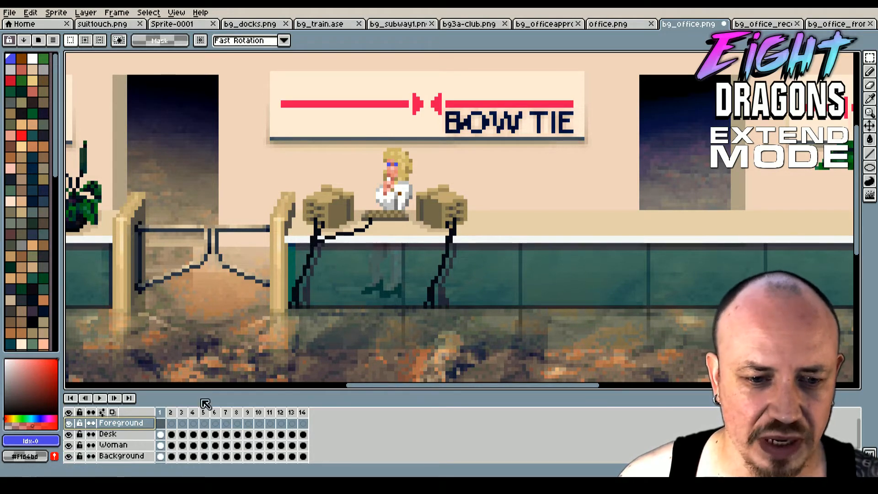
pyautogui.click(69, 434)
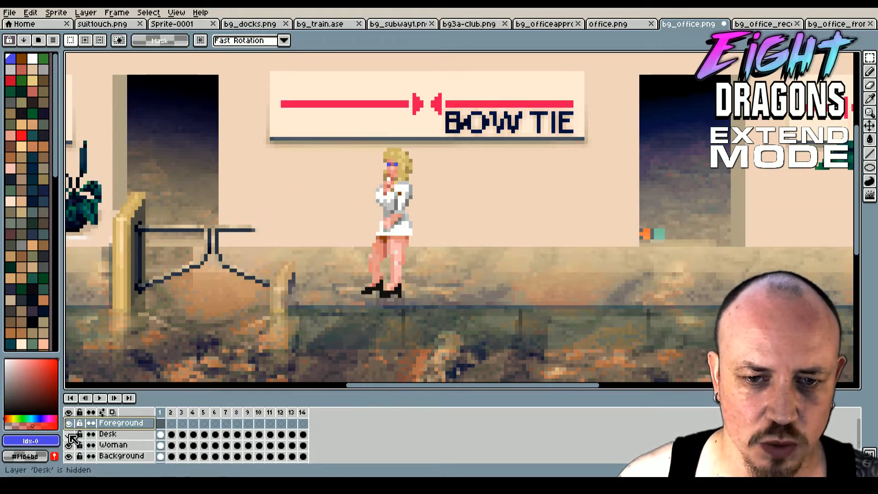
pyautogui.click(69, 434)
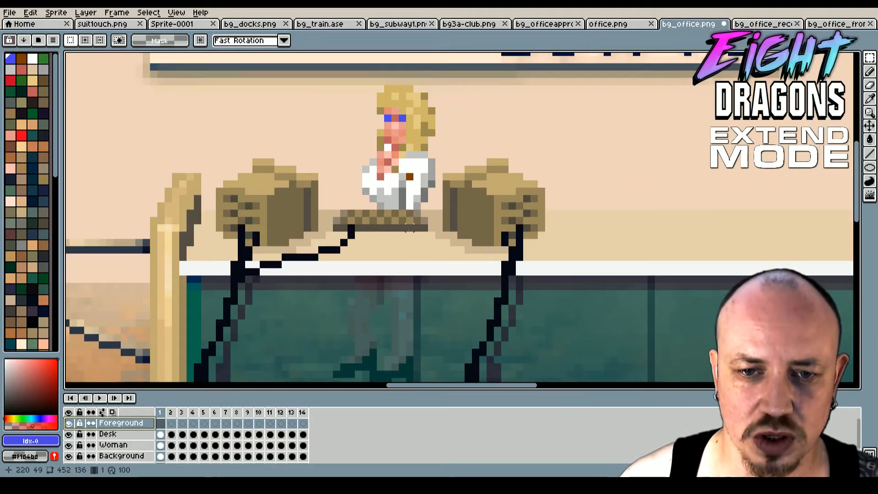
pyautogui.moveTo(440, 256)
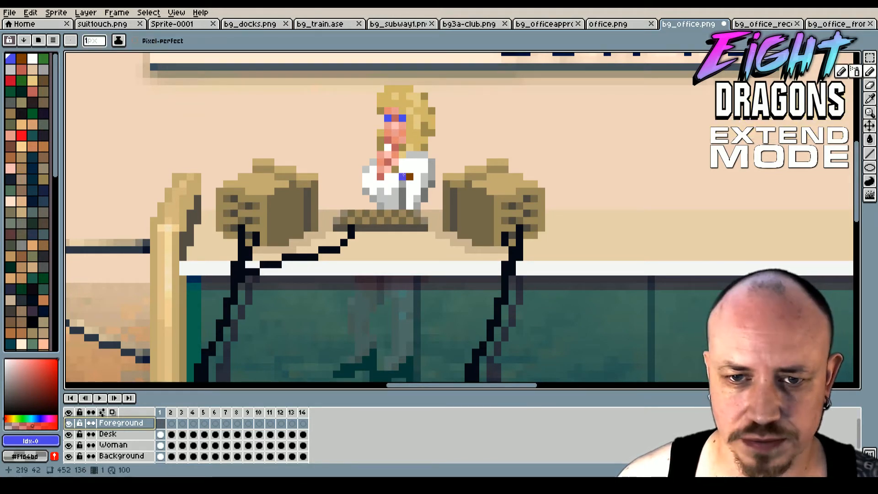
# - With the Pencil, paint the white and light-grey sleeve on the Foreground layer and sample the skin tone
pyautogui.click(870, 153)
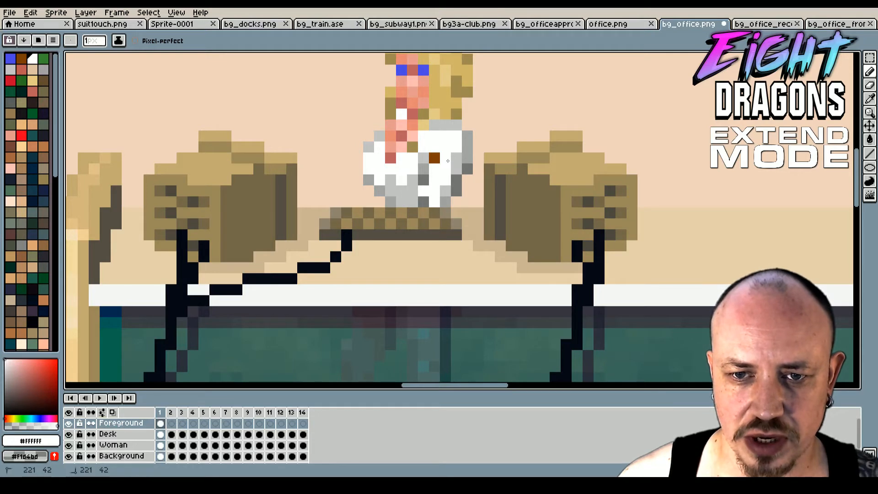
pyautogui.click(431, 196)
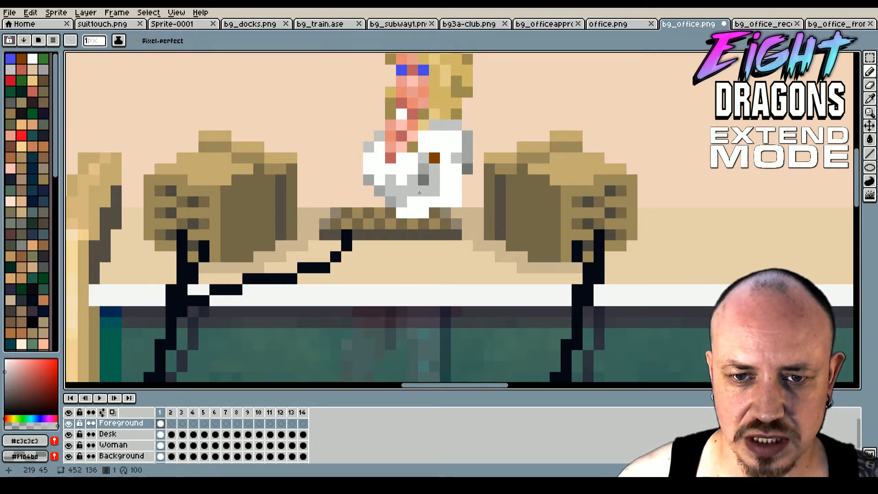
pyautogui.click(412, 198)
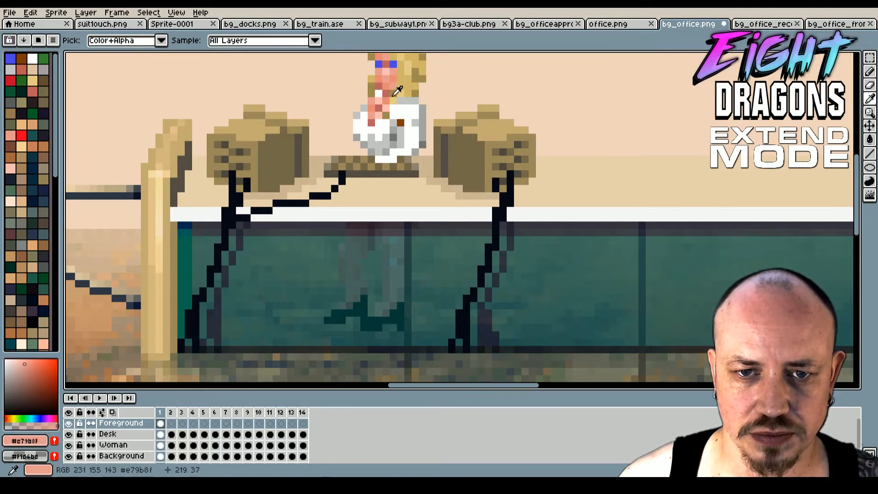
pyautogui.click(869, 86)
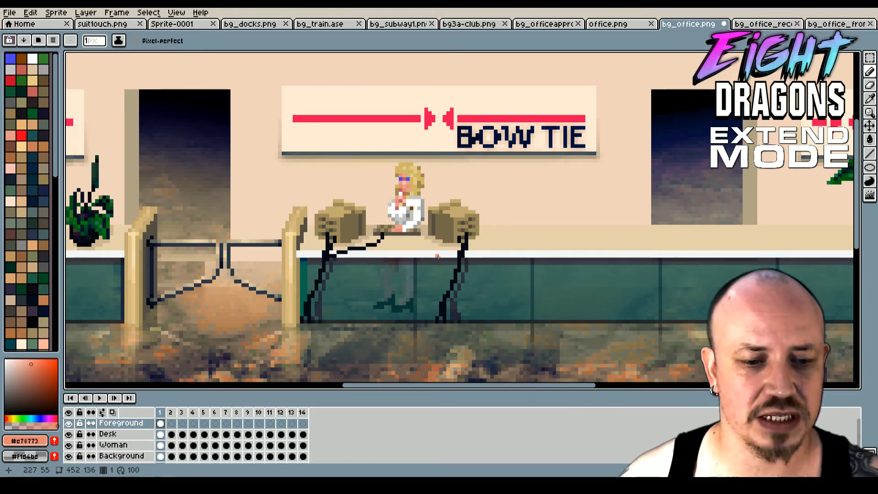
# - Draw the skin-coloured hand reaching the keyboard and move editing to the Desk layer
pyautogui.click(181, 412)
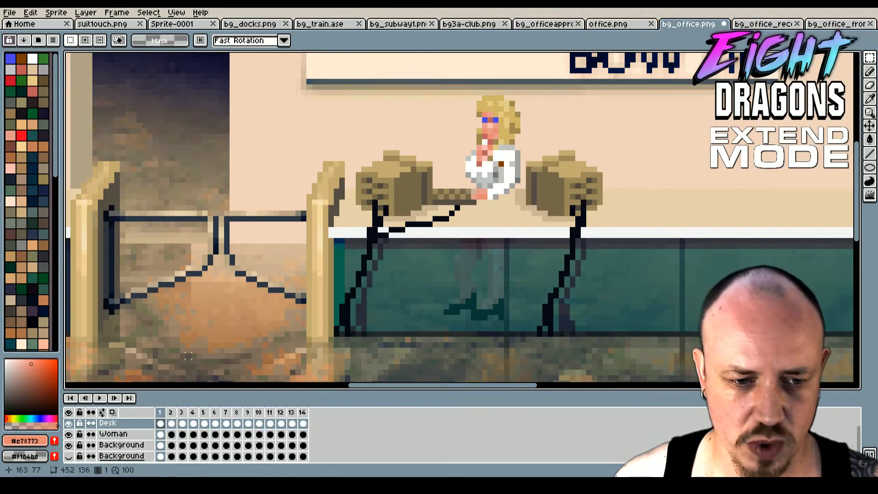
pyautogui.click(112, 434)
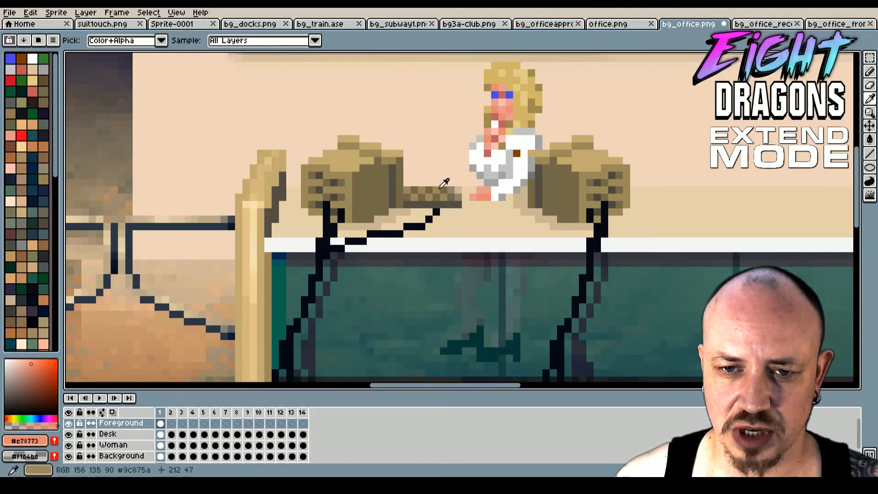
pyautogui.moveTo(459, 184)
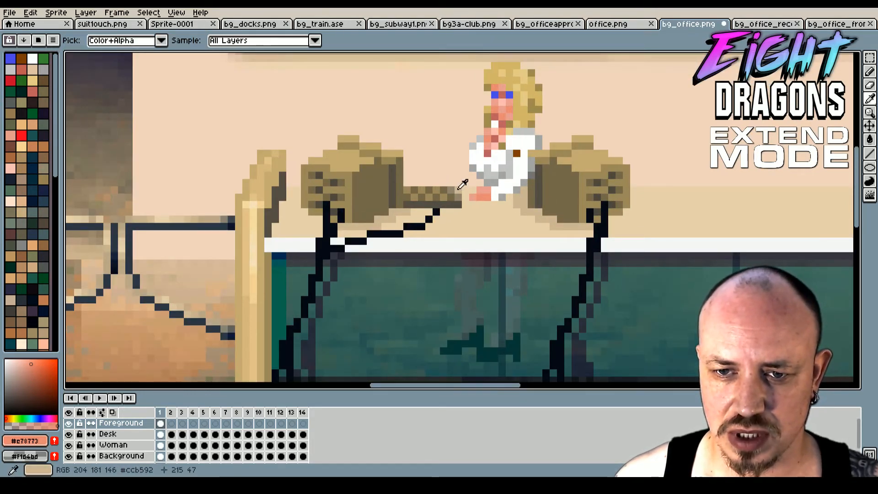
pyautogui.click(460, 185)
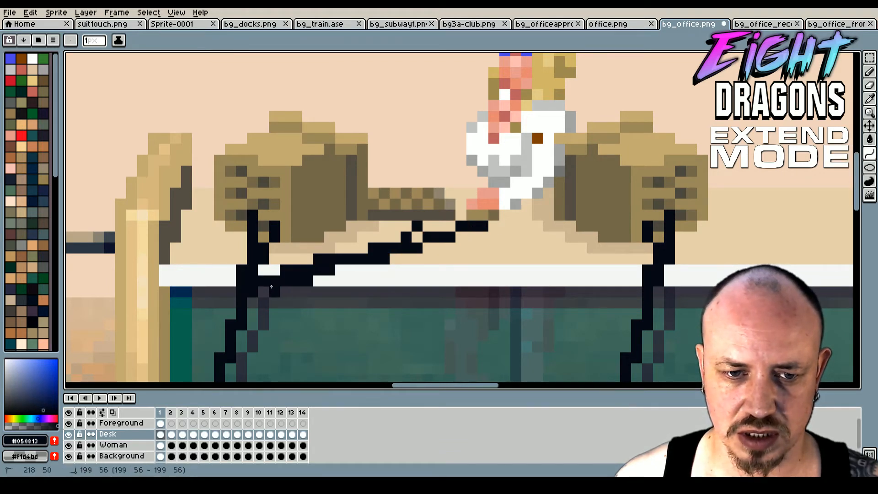
# - Draw the black cord under her hand on the Desk layer and tidy it with sampled desk colour
pyautogui.click(441, 251)
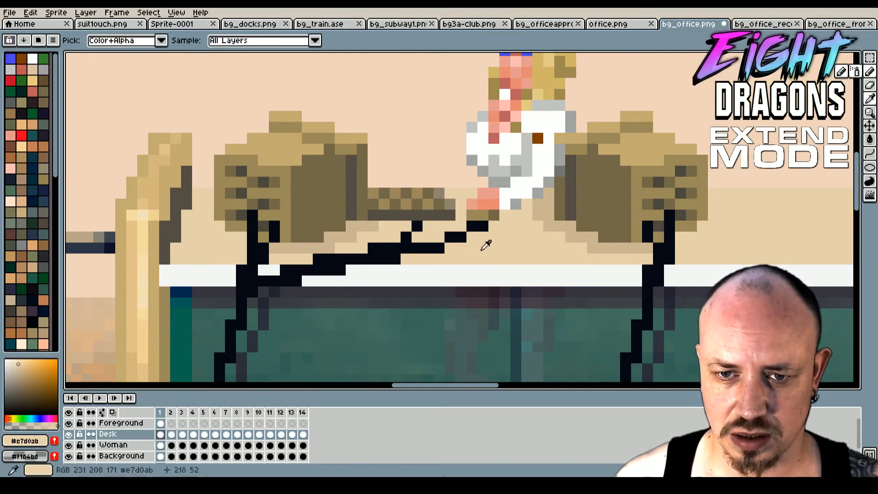
pyautogui.click(468, 232)
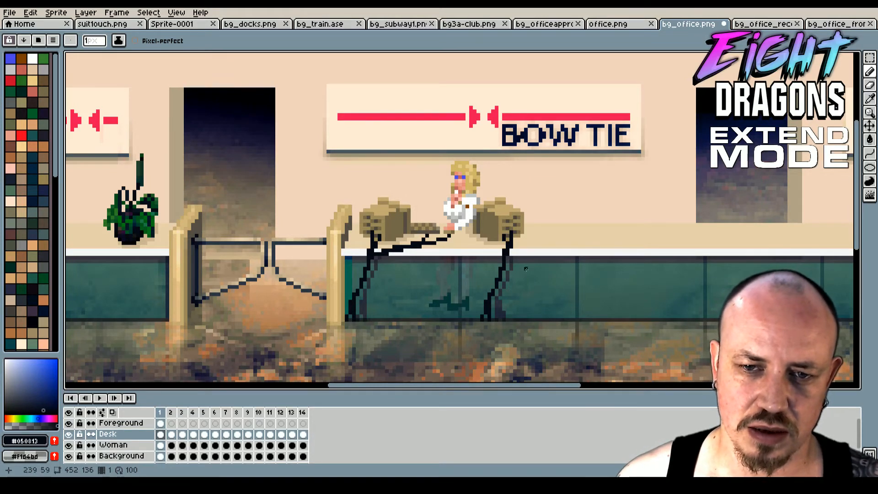
pyautogui.moveTo(530, 195)
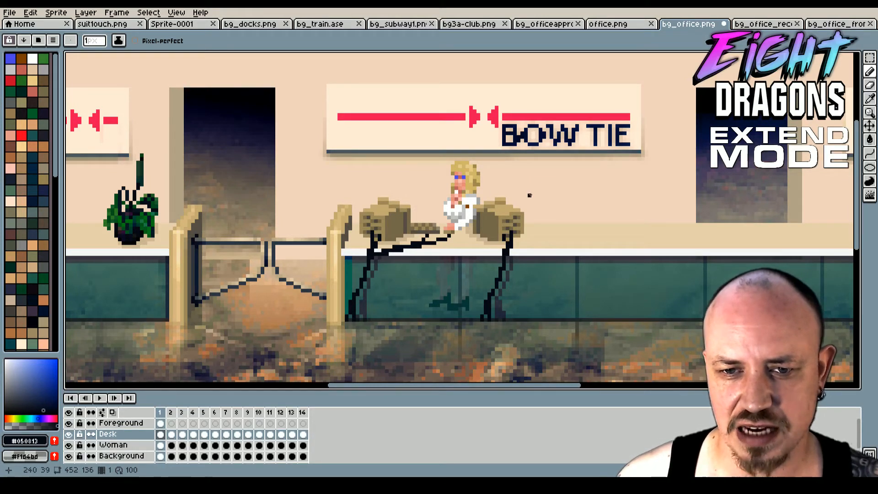
pyautogui.moveTo(439, 189)
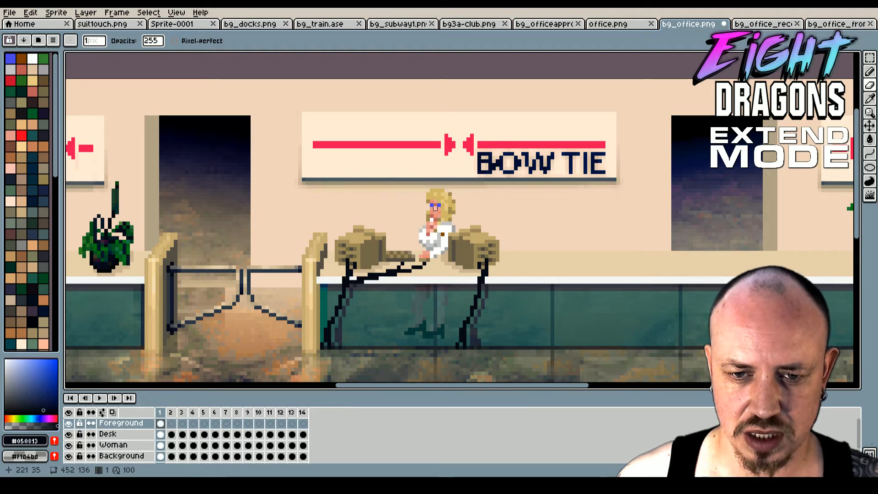
pyautogui.moveTo(443, 219)
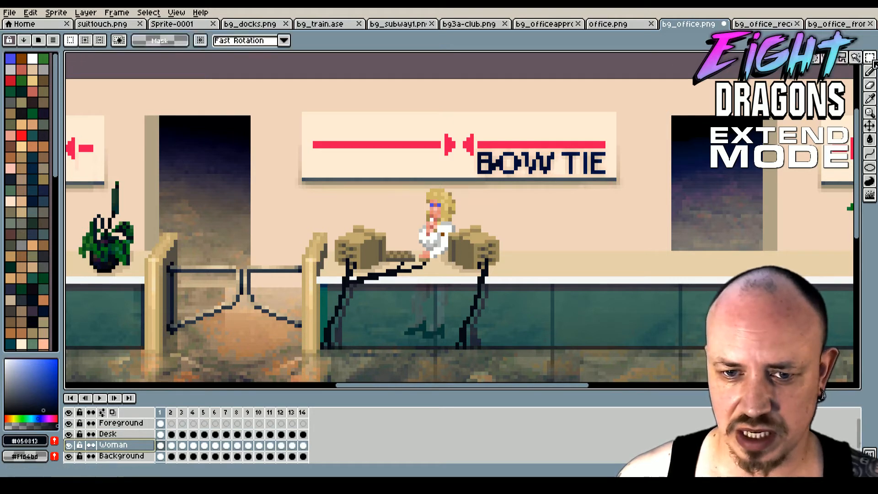
pyautogui.moveTo(398, 193)
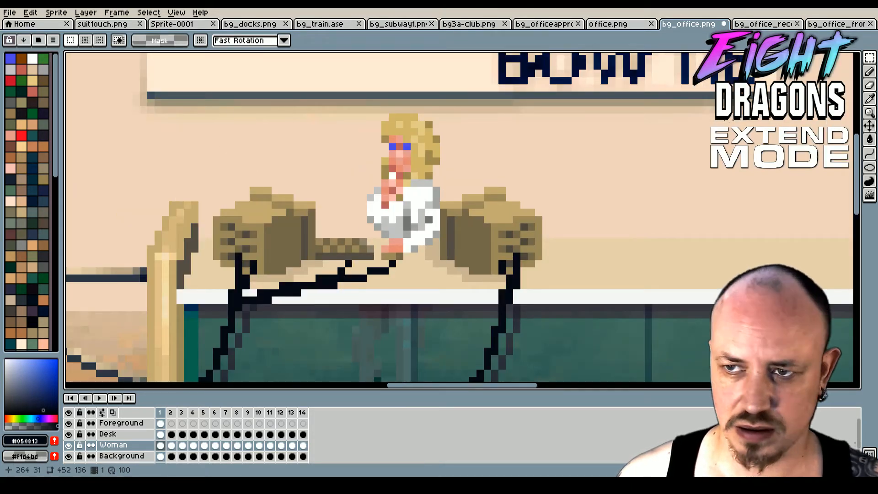
# - Adjust the receptionist's body on the Woman layer so it fits the new arm
pyautogui.click(121, 423)
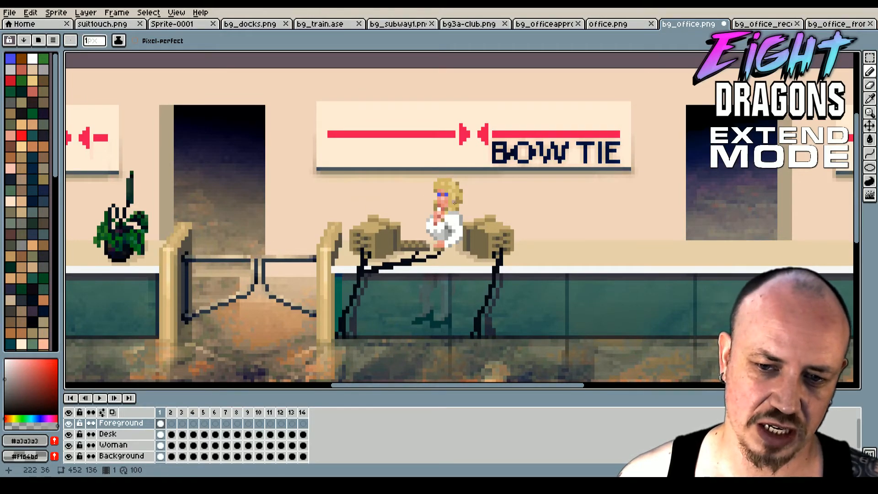
pyautogui.moveTo(490, 191)
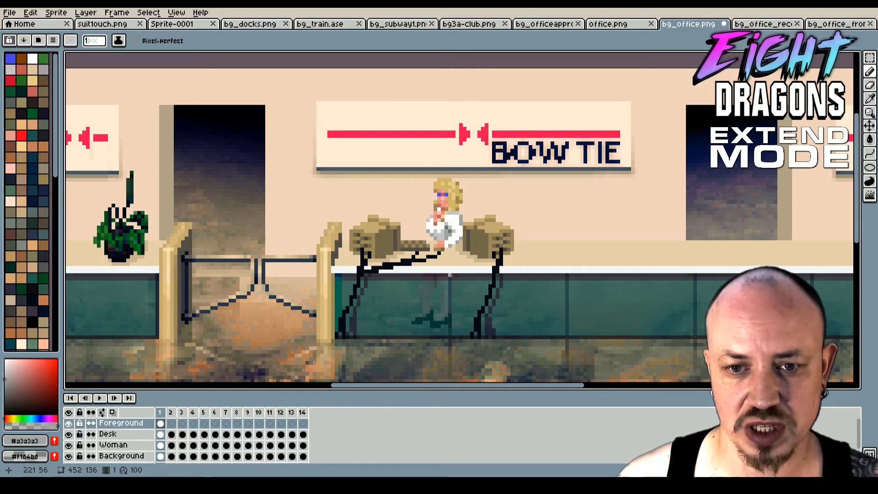
# - Select the surplus frames after frame 1 and delete the first batch of them
pyautogui.click(161, 422)
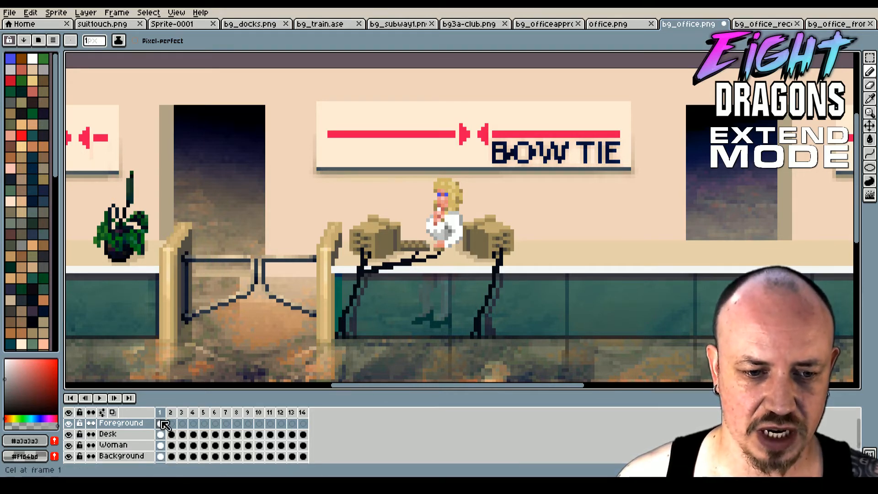
pyautogui.click(170, 412)
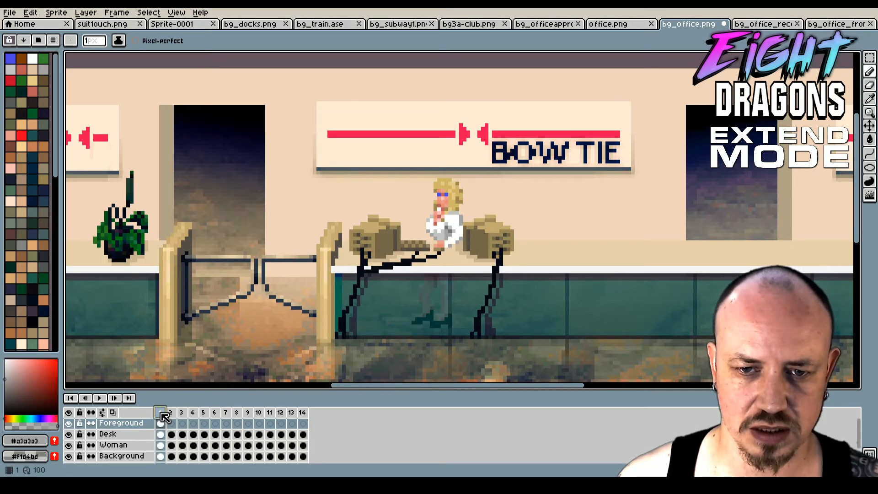
pyautogui.click(170, 412)
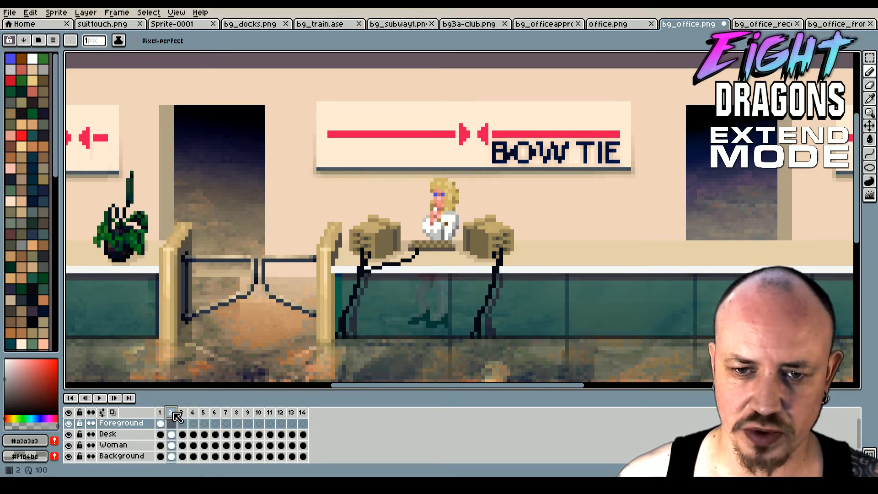
pyautogui.rightClick(177, 414)
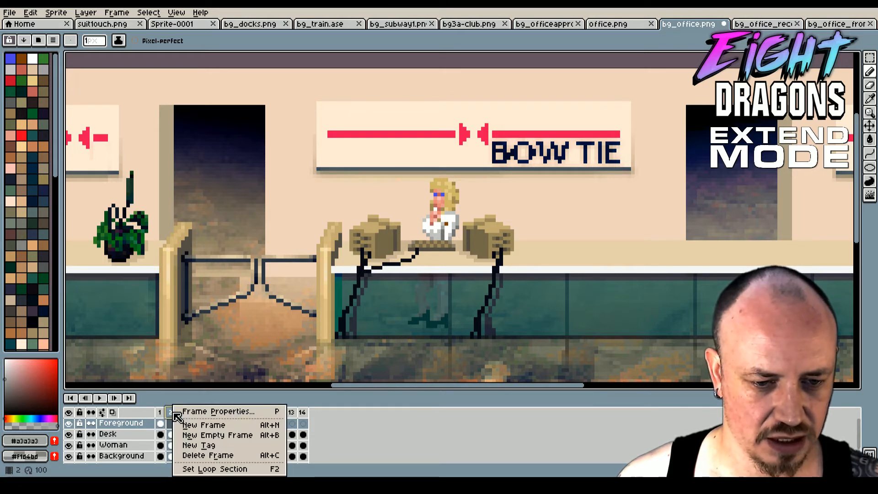
pyautogui.moveTo(208, 455)
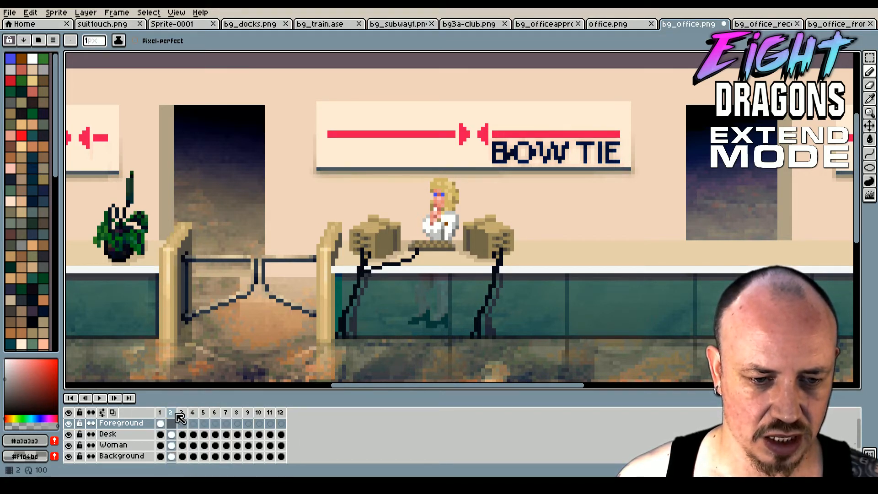
pyautogui.rightClick(179, 417)
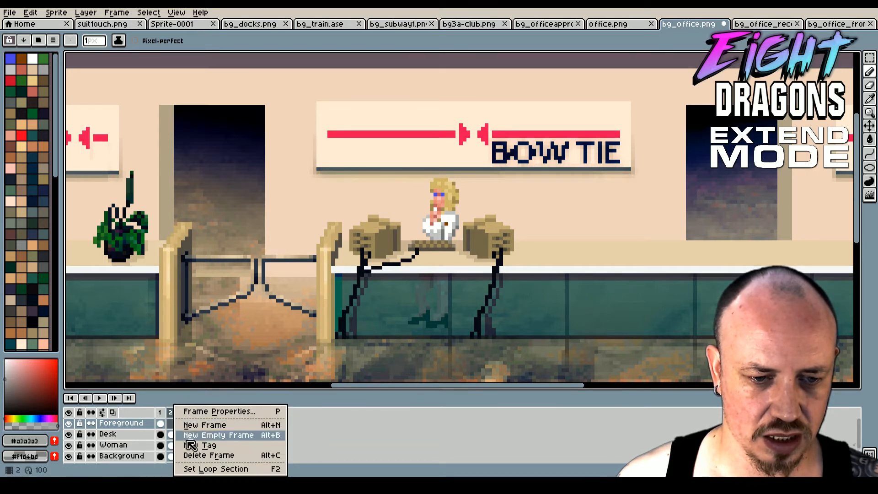
pyautogui.click(218, 435)
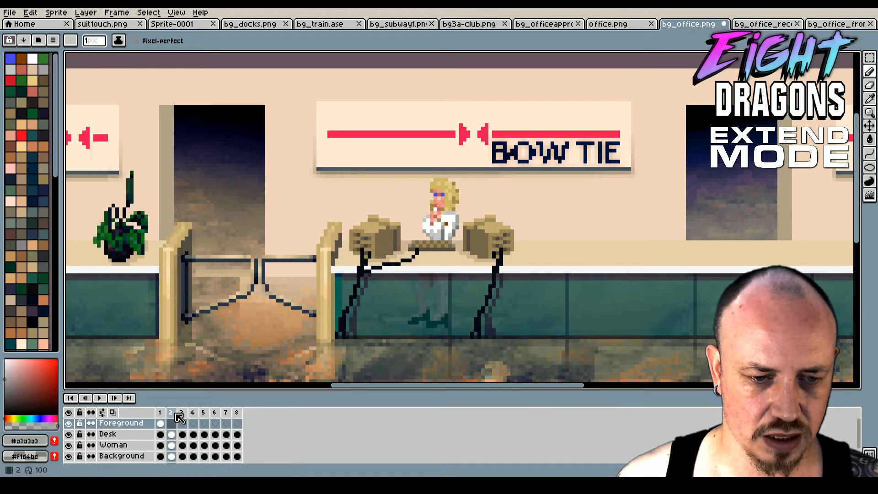
# - Delete the remaining extra frames so only frame 1 is left on all layers
pyautogui.rightClick(178, 417)
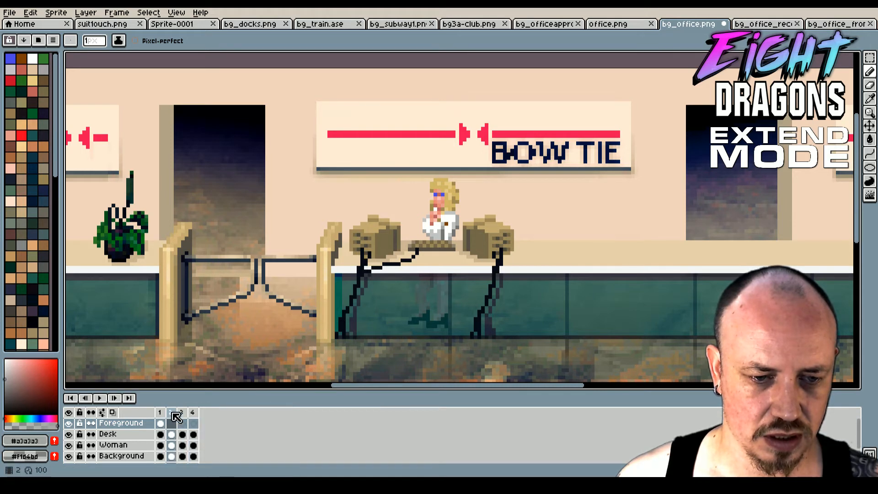
pyautogui.rightClick(171, 413)
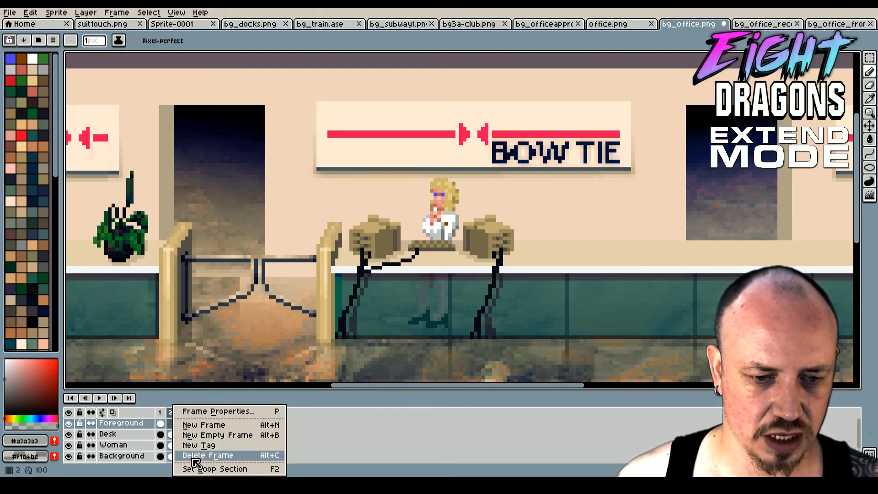
pyautogui.click(207, 454)
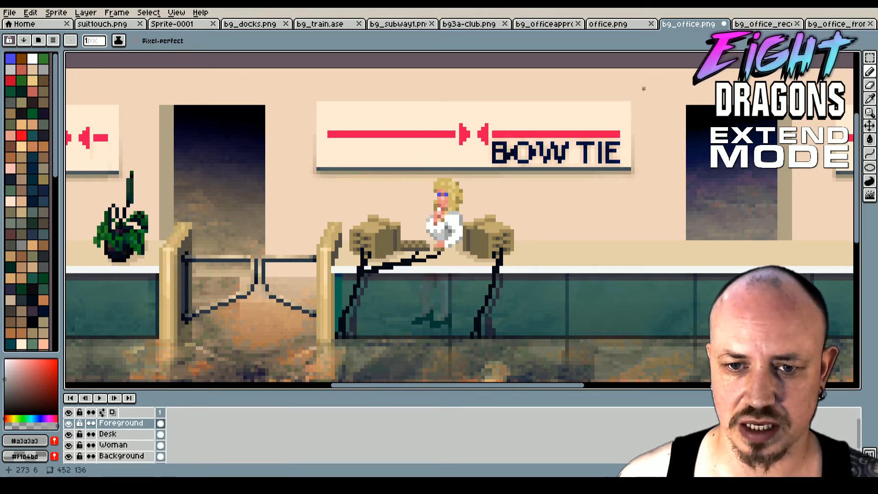
pyautogui.click(837, 24)
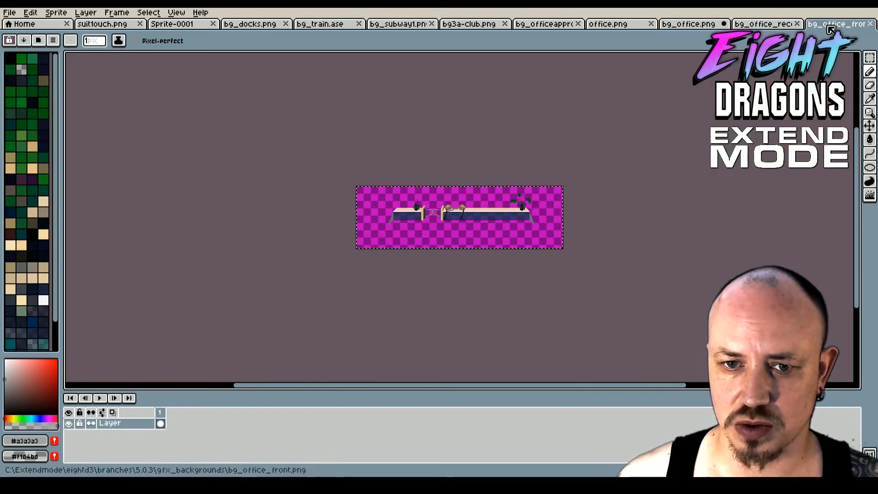
pyautogui.click(608, 24)
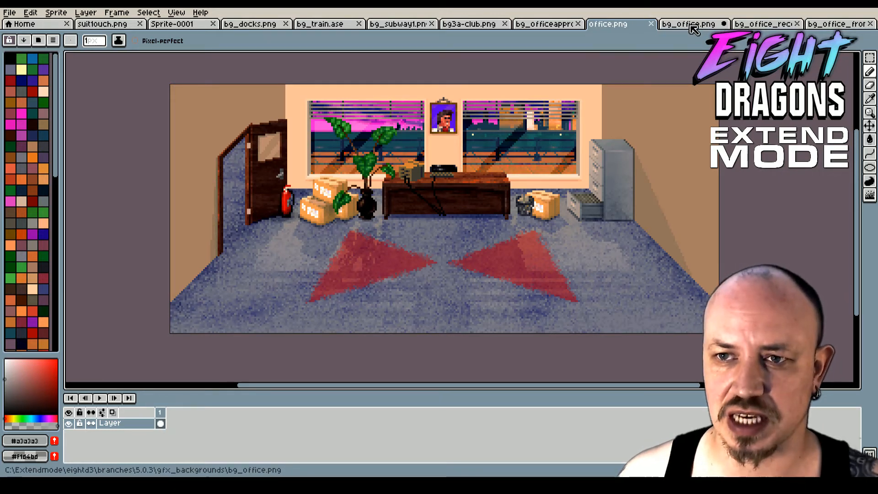
pyautogui.click(688, 24)
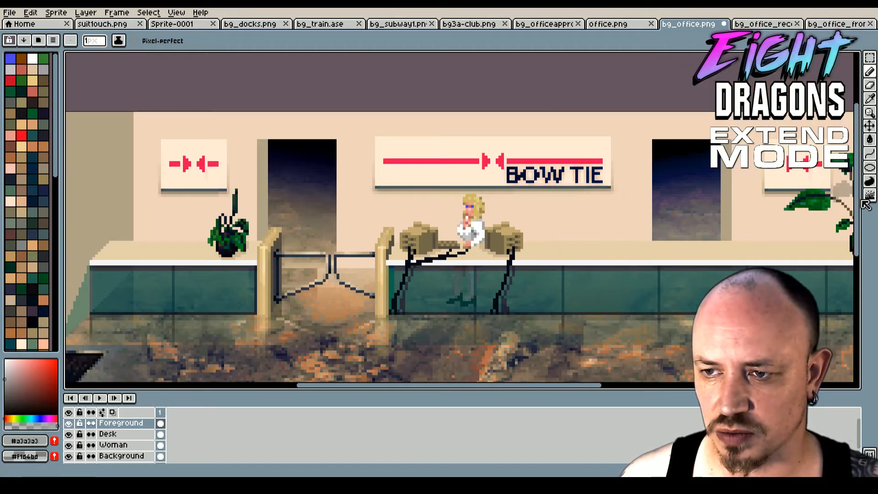
# - On the Woman layer add two new frames so the timeline runs frames 1–3
pyautogui.scroll(-3)
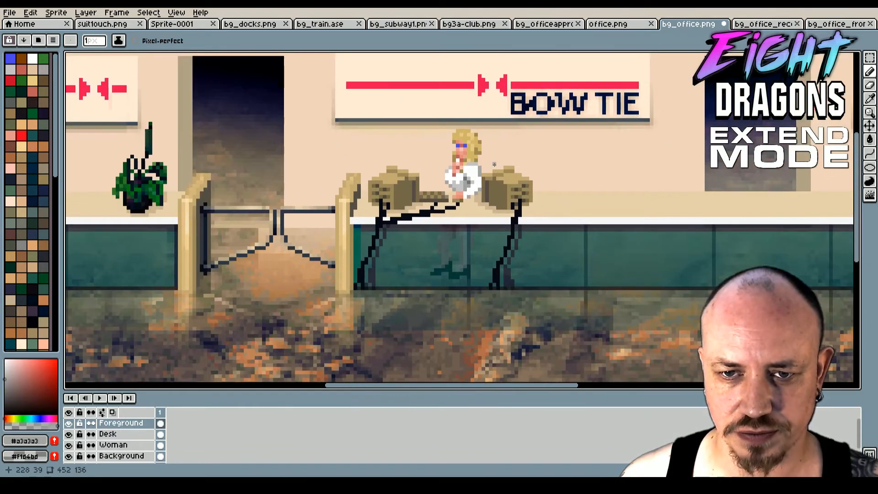
pyautogui.click(112, 444)
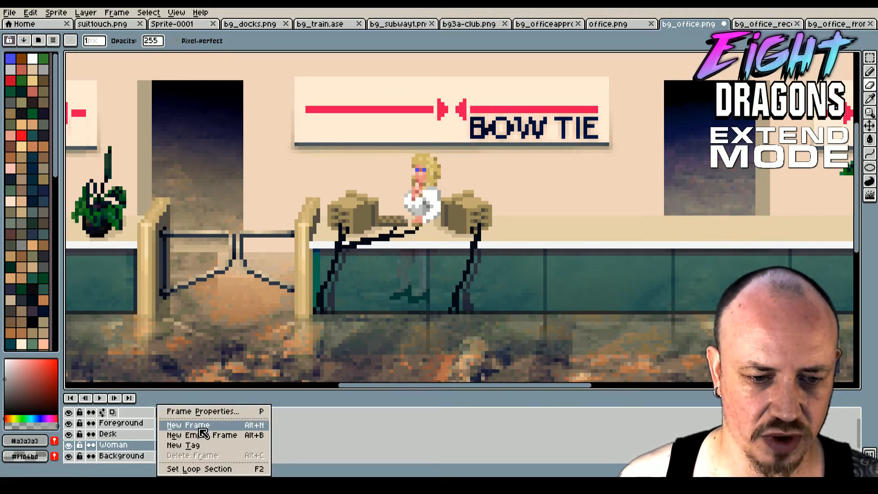
pyautogui.click(188, 425)
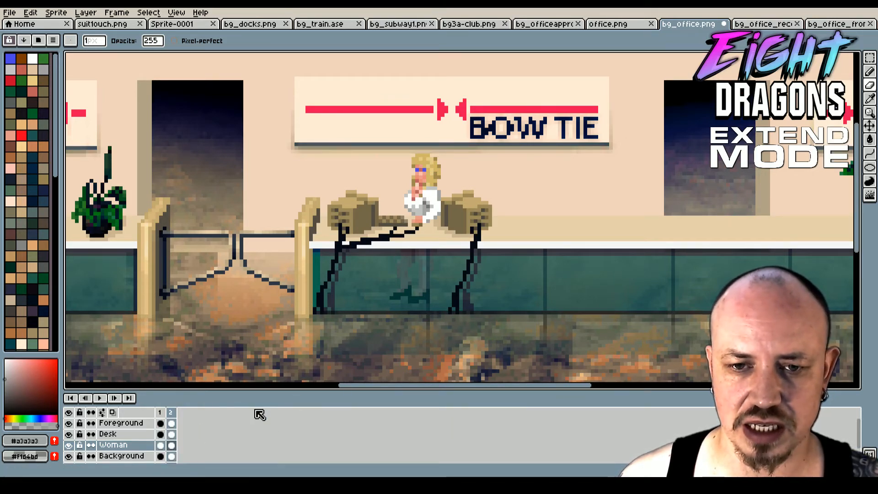
pyautogui.rightClick(166, 417)
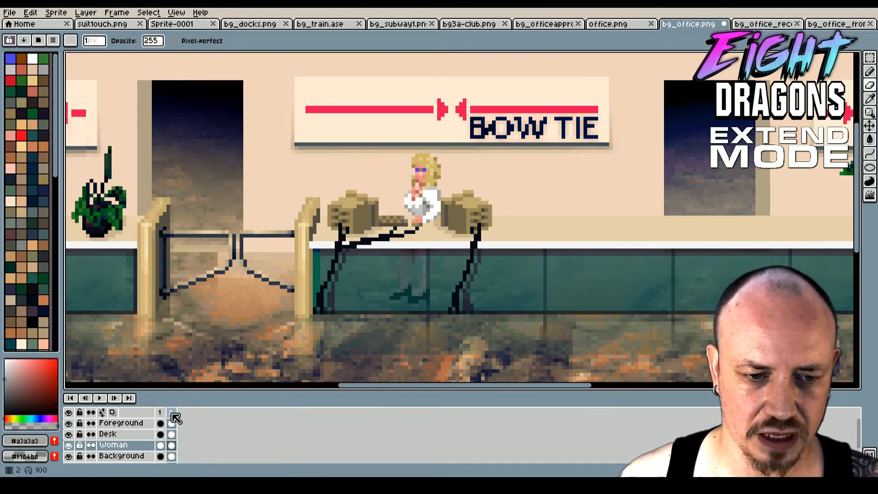
pyautogui.rightClick(171, 412)
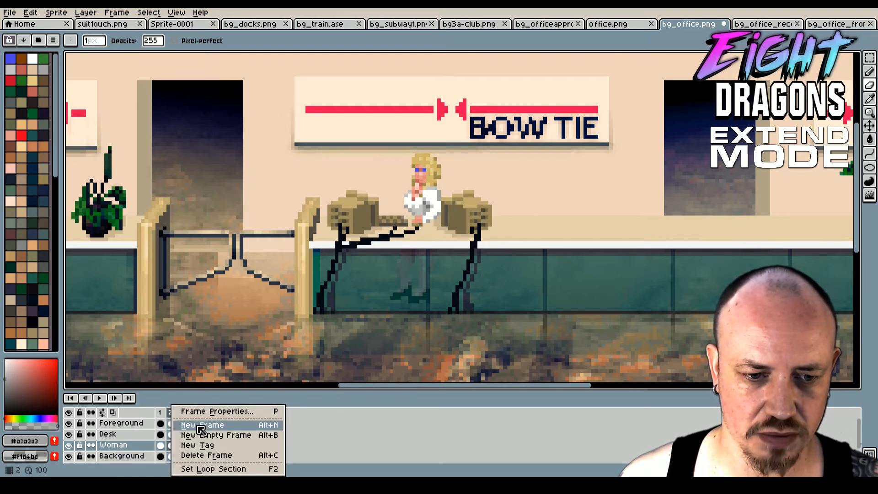
pyautogui.click(201, 425)
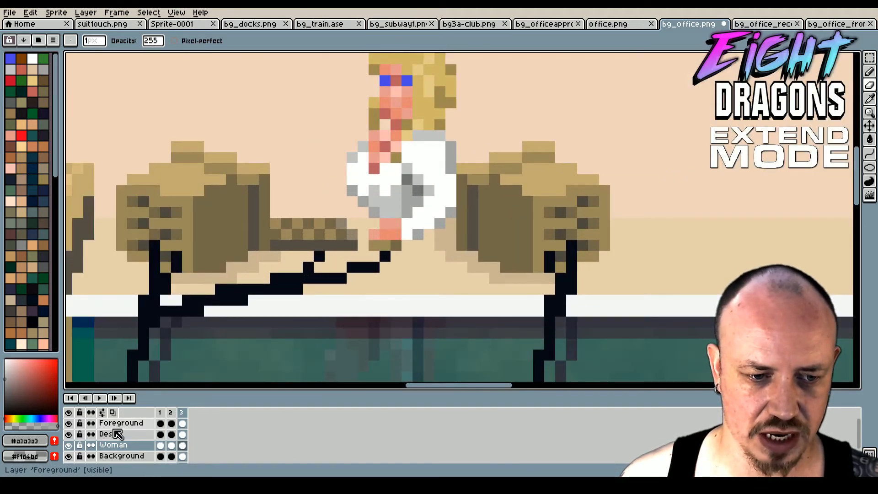
# - On frame 3's Desk layer, nudge the cord pixels beneath her hand and commit the move
pyautogui.click(108, 434)
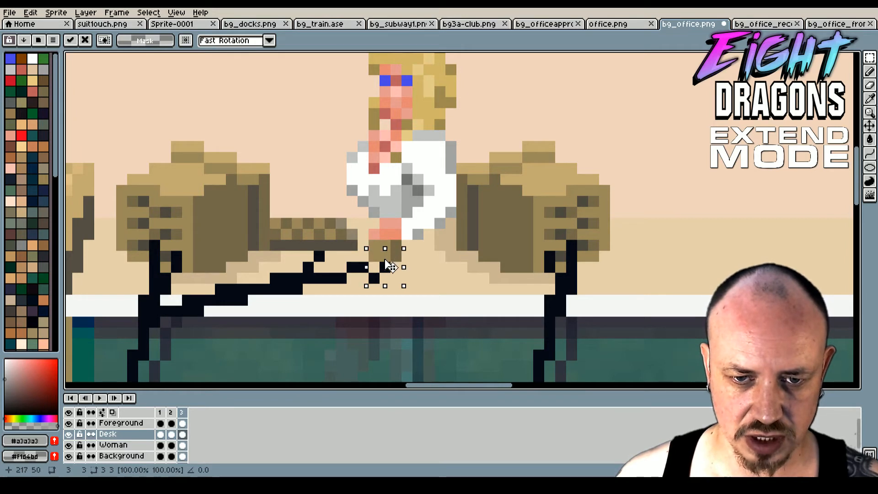
pyautogui.click(122, 423)
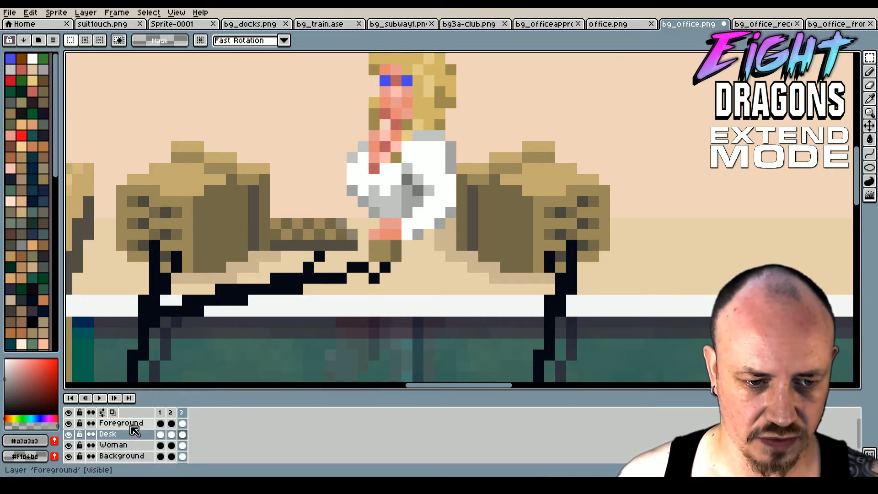
pyautogui.click(121, 423)
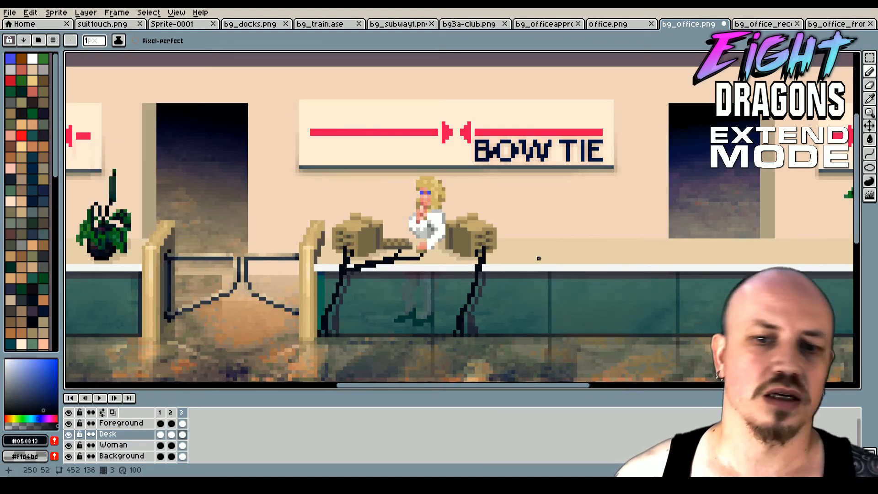
pyautogui.click(171, 413)
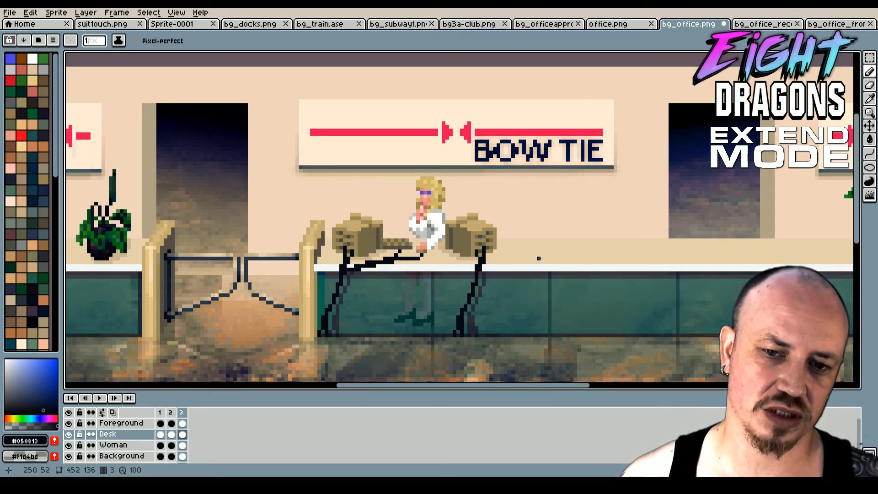
pyautogui.click(171, 412)
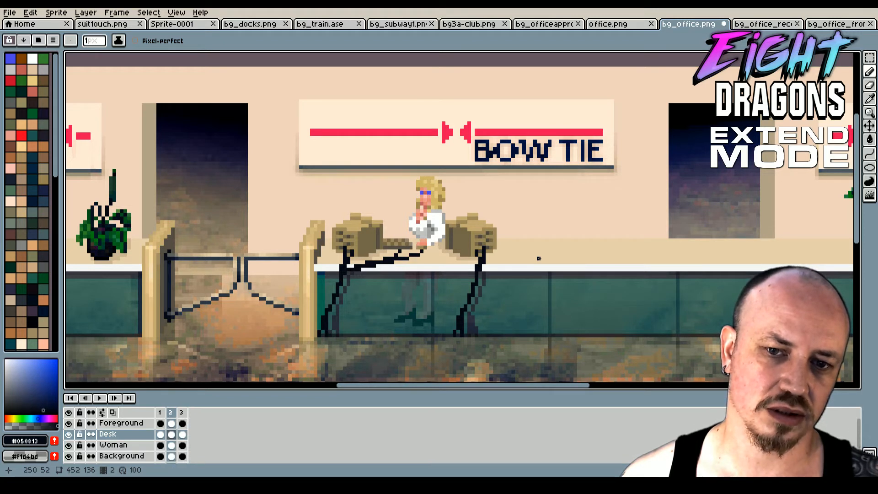
pyautogui.click(181, 413)
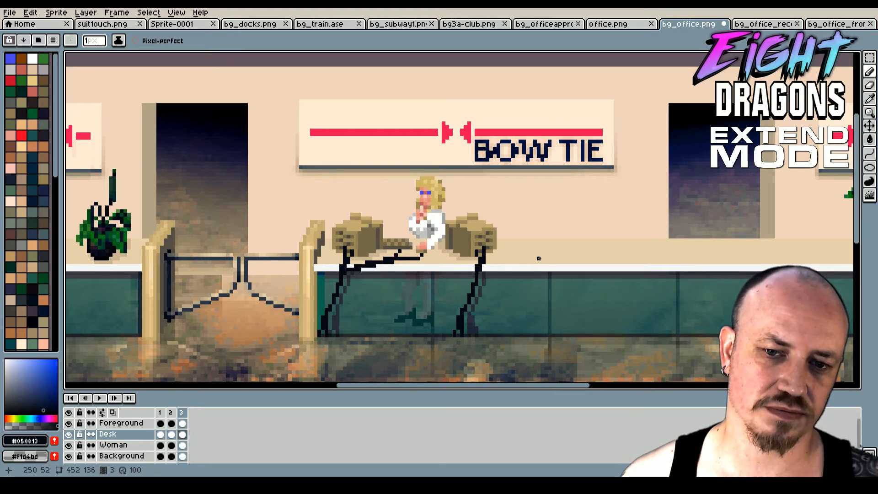
pyautogui.click(170, 412)
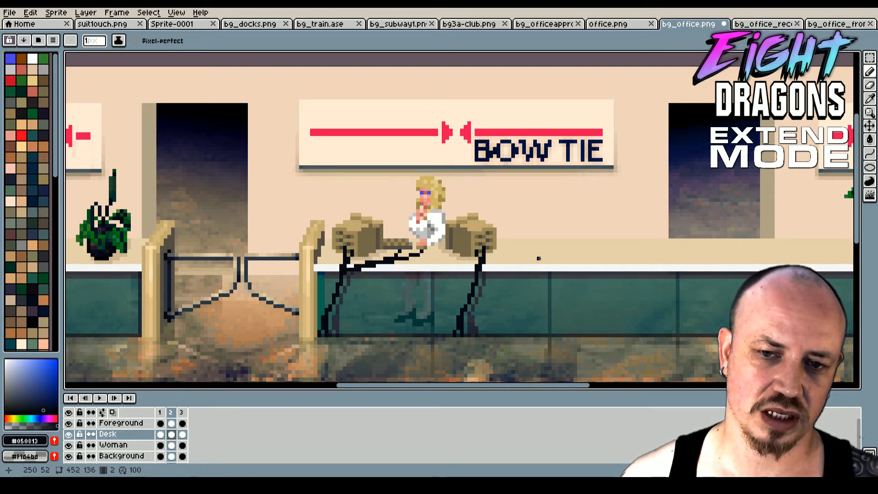
pyautogui.click(160, 413)
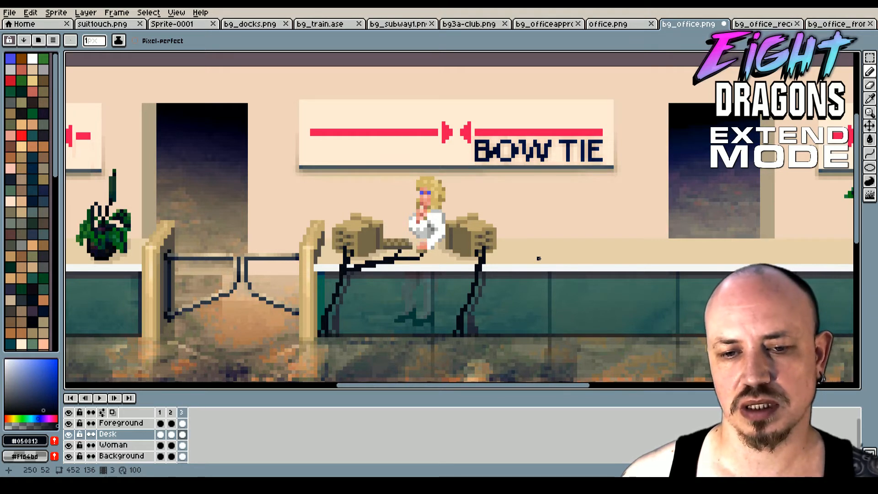
pyautogui.click(161, 413)
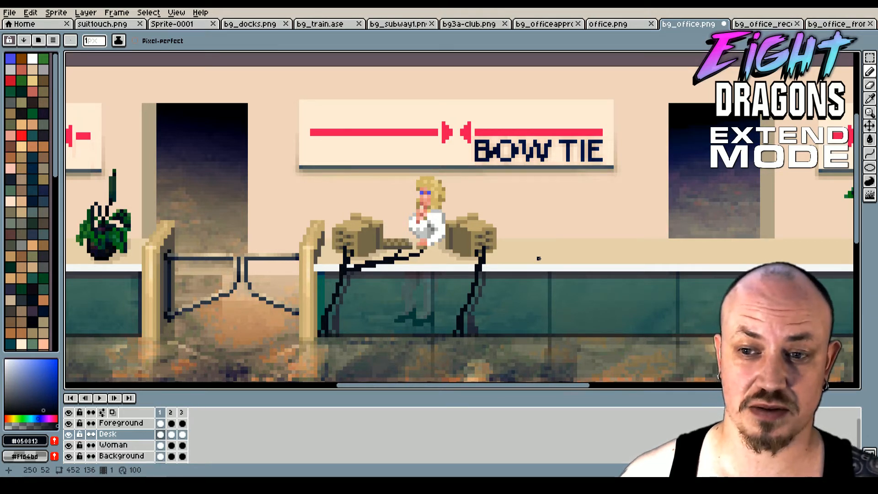
pyautogui.moveTo(428, 200)
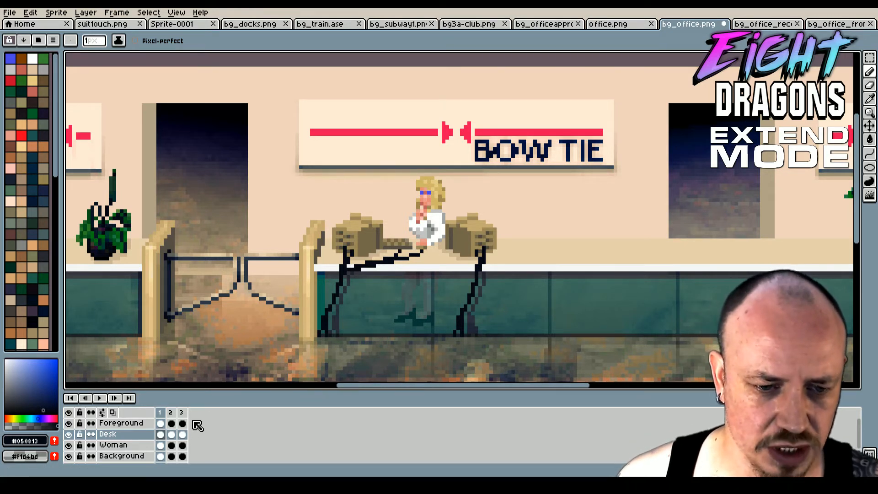
pyautogui.click(181, 412)
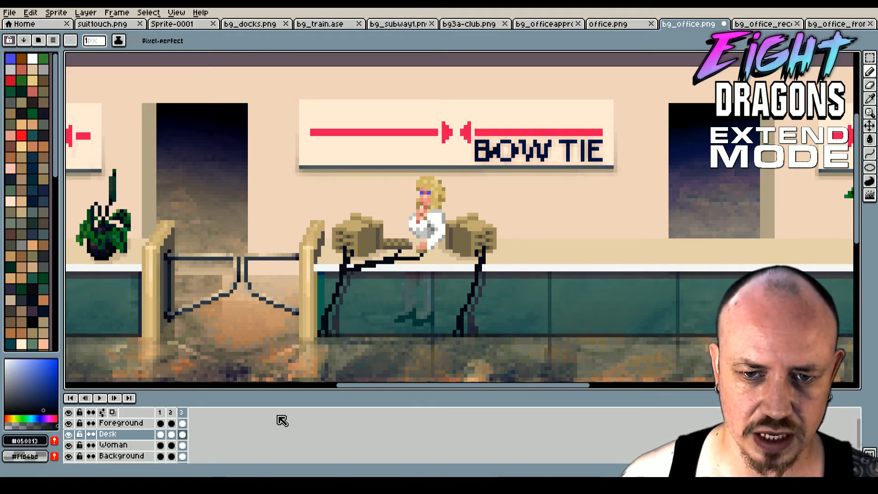
pyautogui.click(170, 413)
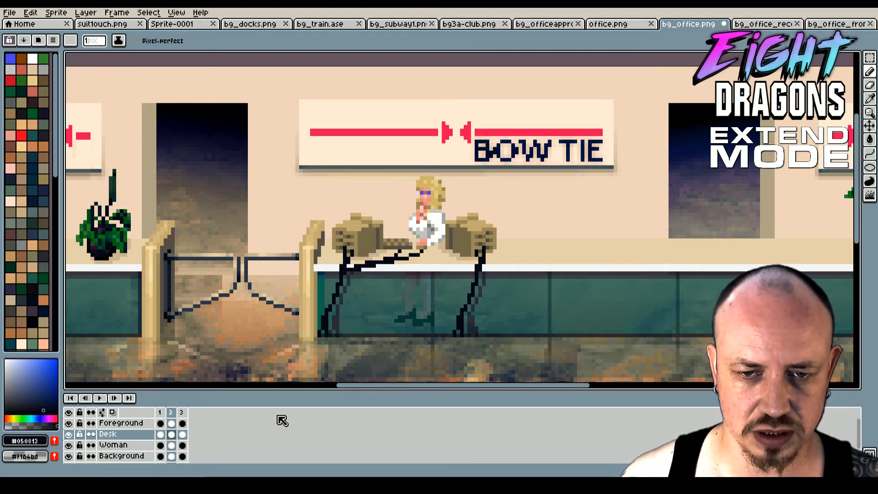
pyautogui.click(182, 413)
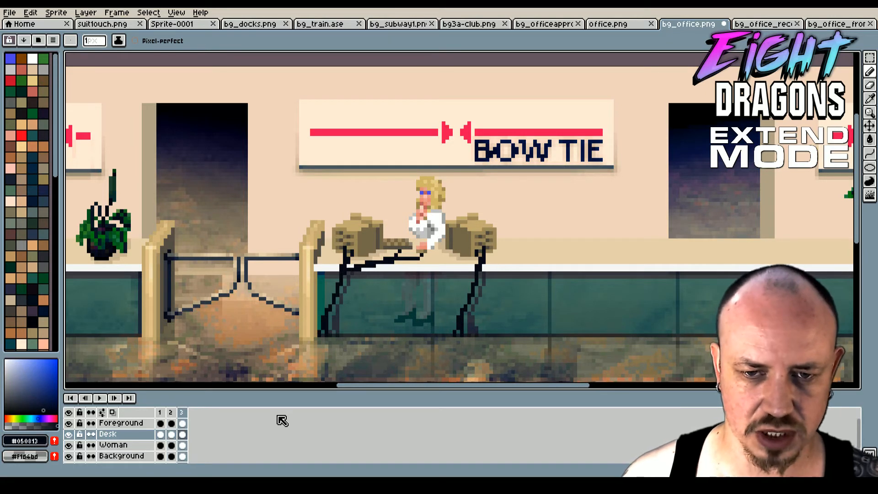
pyautogui.click(170, 413)
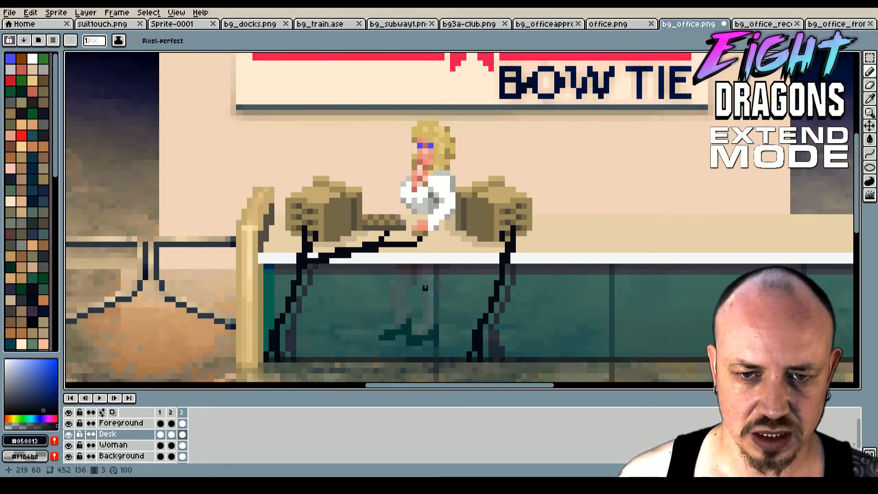
# - Align the keyboard and her hands between frames 1 and 2, checking against frame 3
pyautogui.click(159, 413)
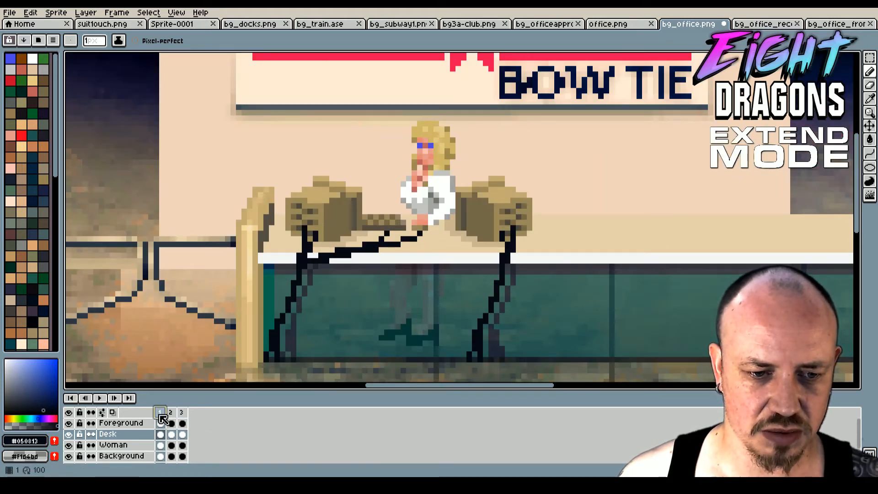
pyautogui.moveTo(870, 58)
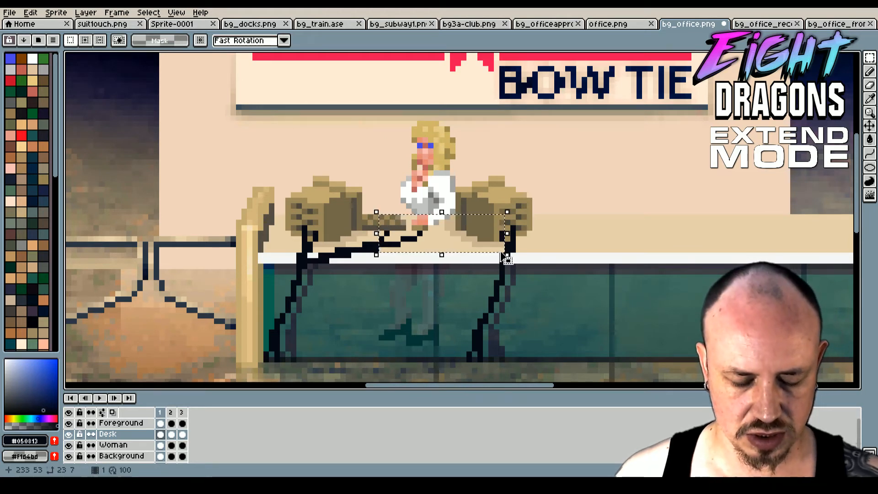
pyautogui.click(181, 413)
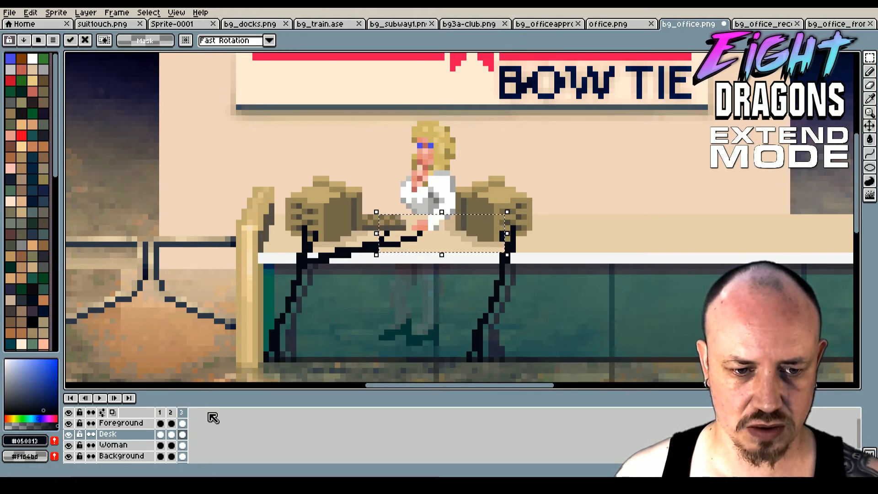
pyautogui.click(171, 434)
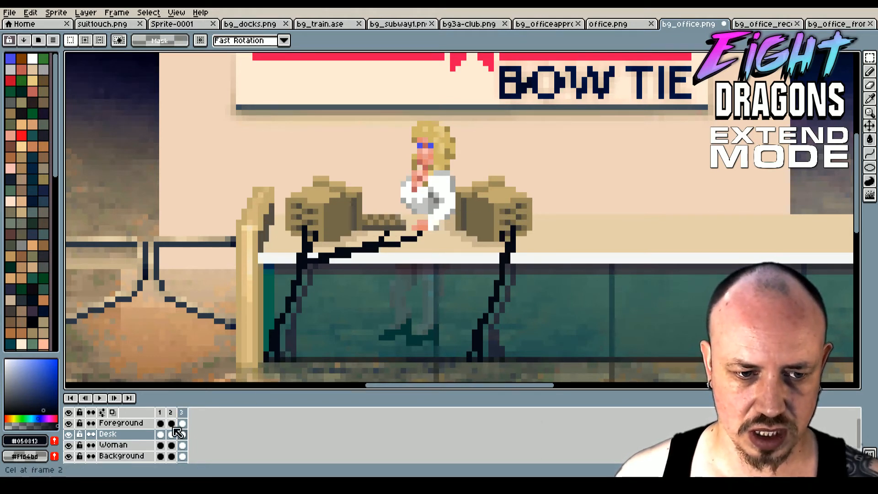
pyautogui.click(121, 423)
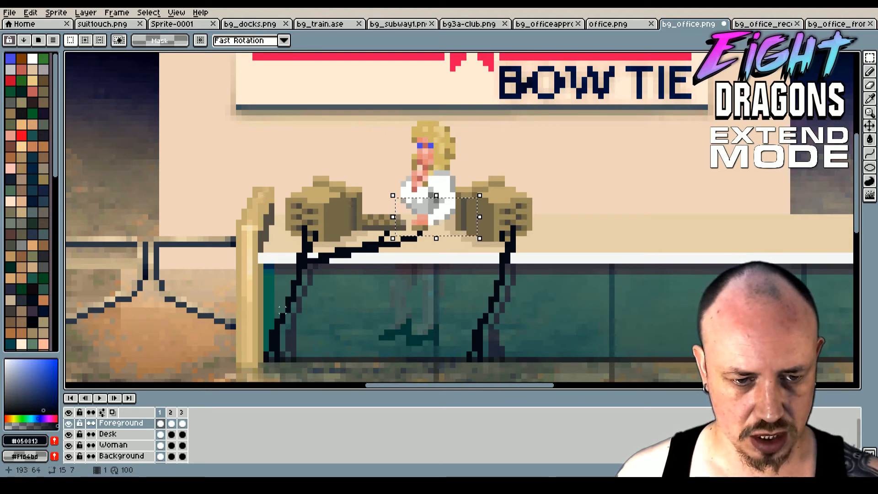
pyautogui.click(181, 413)
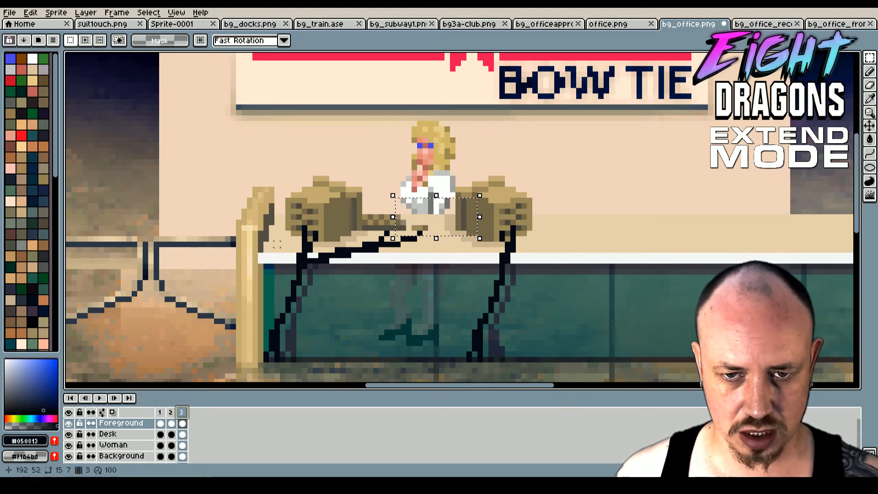
pyautogui.click(160, 413)
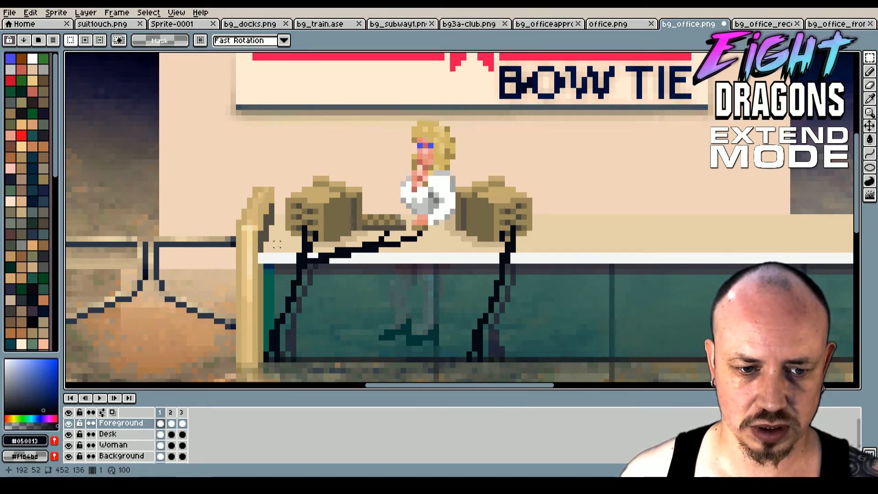
# - Reposition the keyboard in frame 3 to match, flipping through frames 1–3 to verify
pyautogui.click(181, 413)
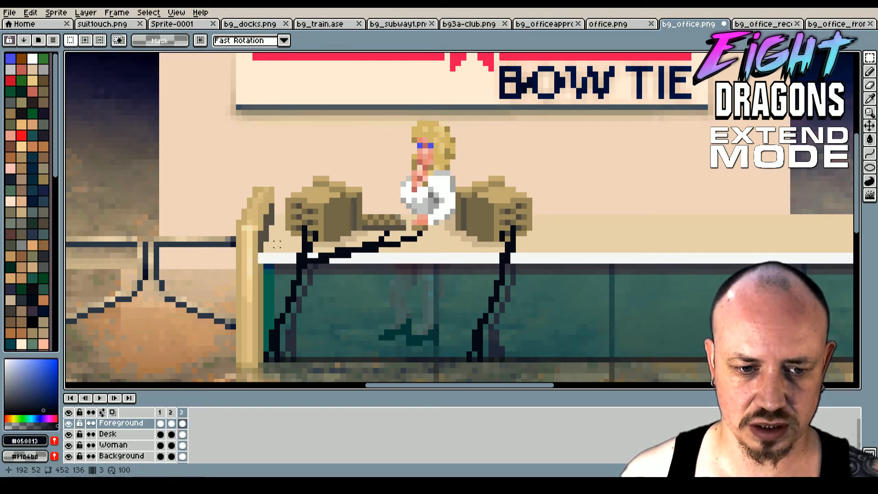
pyautogui.click(160, 413)
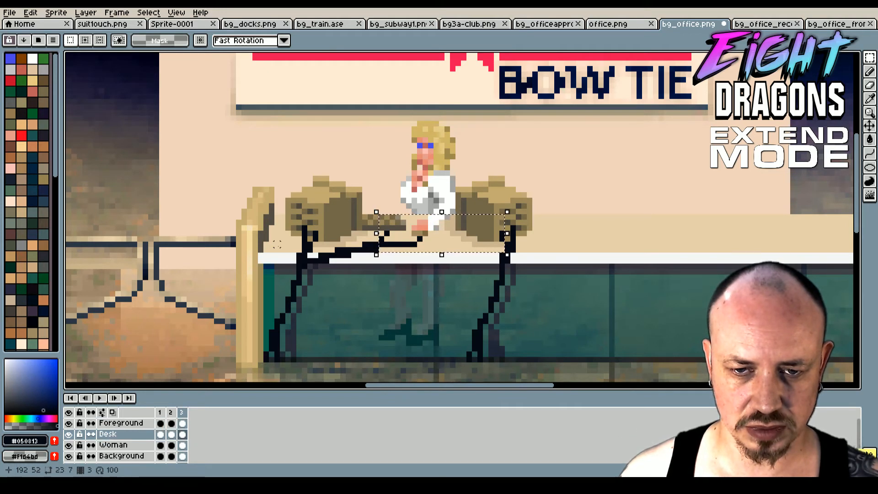
pyautogui.click(170, 413)
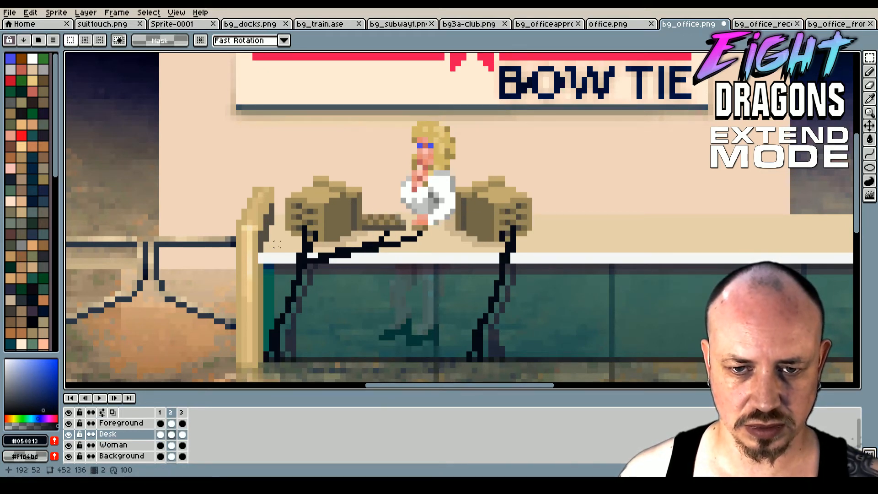
pyautogui.click(181, 413)
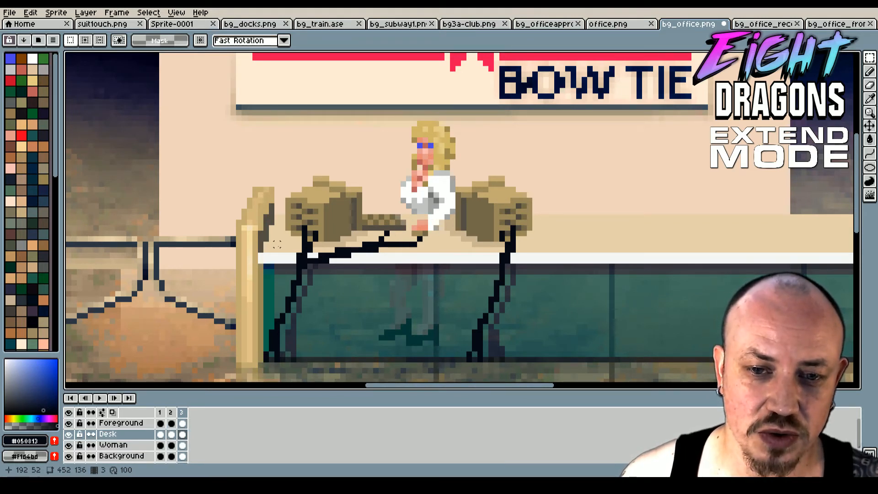
pyautogui.click(161, 413)
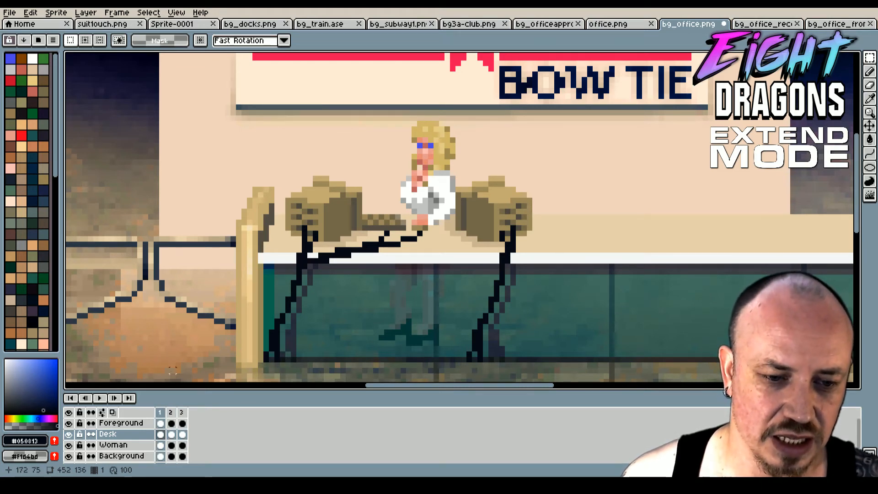
# - Compare frames and reselect the keyboard in frame 1 for the typing loop
pyautogui.rightClick(170, 412)
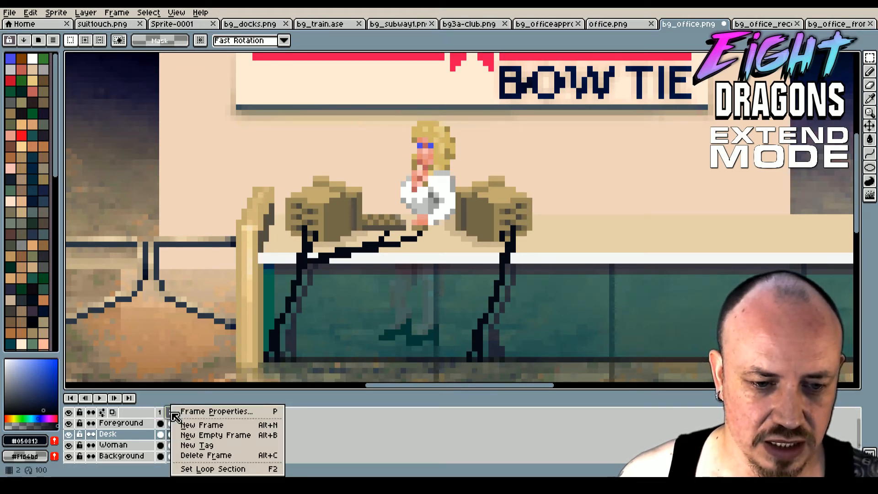
pyautogui.click(203, 424)
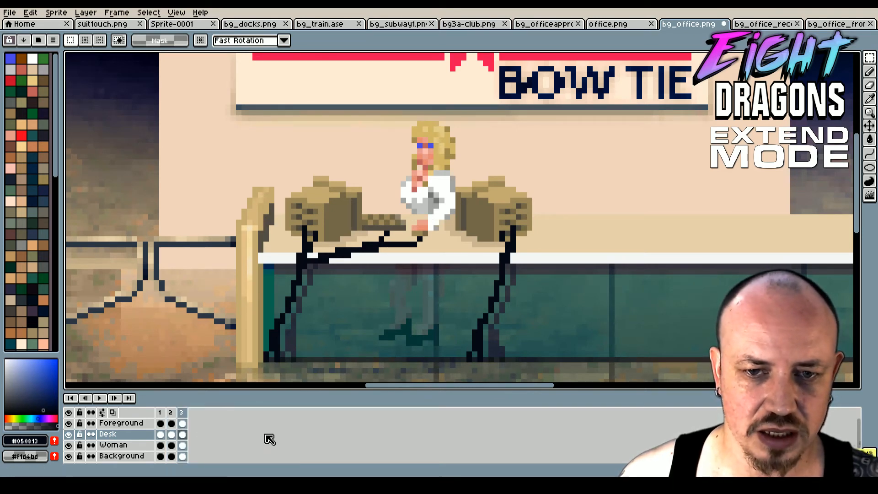
pyautogui.click(170, 413)
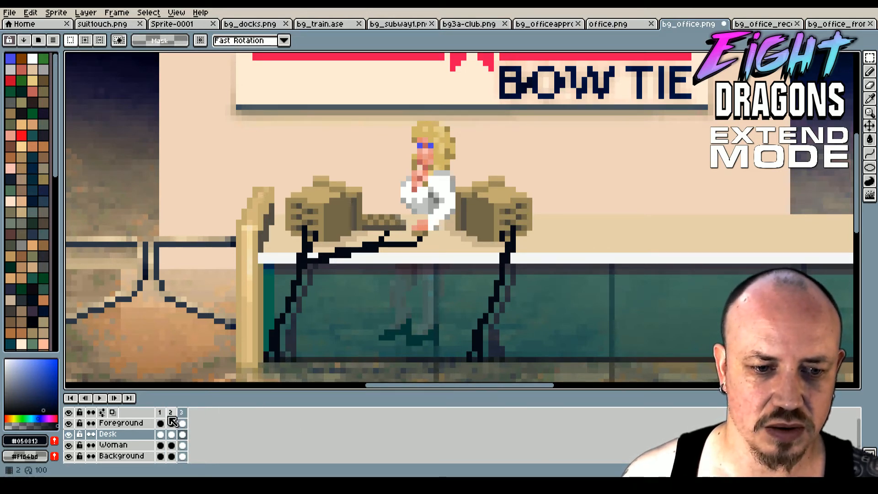
pyautogui.click(160, 413)
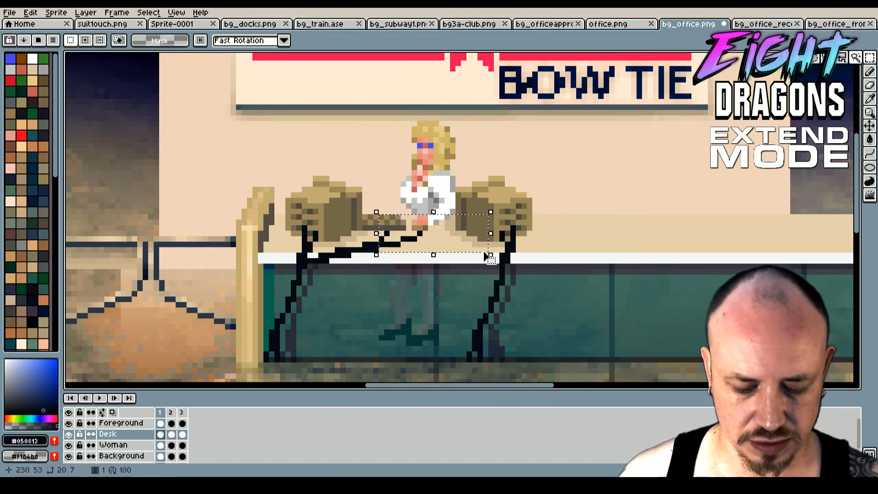
pyautogui.click(181, 412)
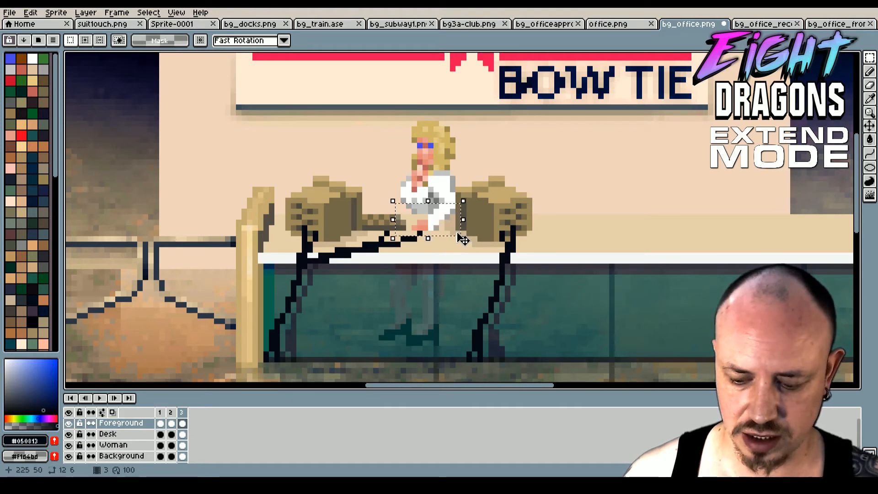
# - Match the hands between frames 1 and 3, then check the Desk layer across both frames
pyautogui.click(160, 412)
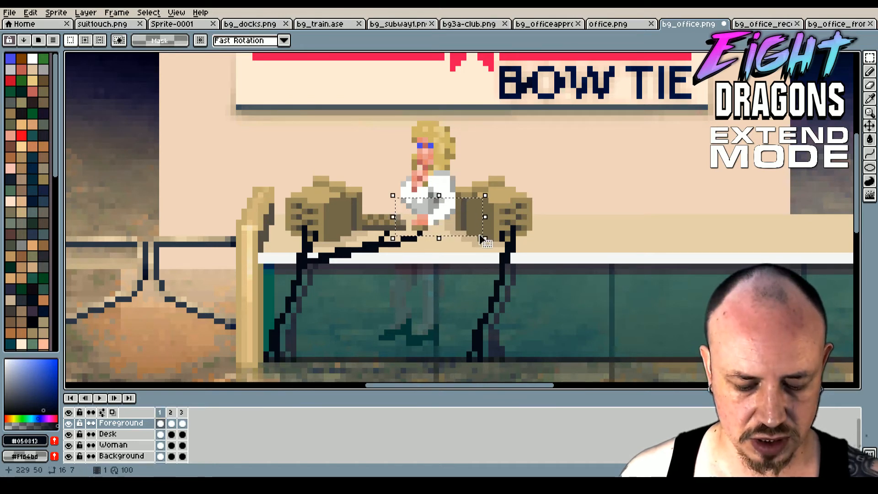
pyautogui.click(181, 412)
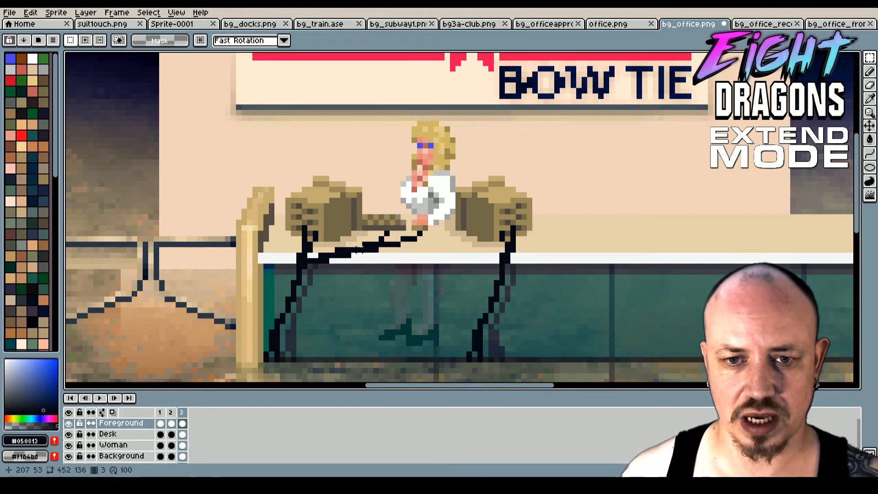
pyautogui.click(108, 434)
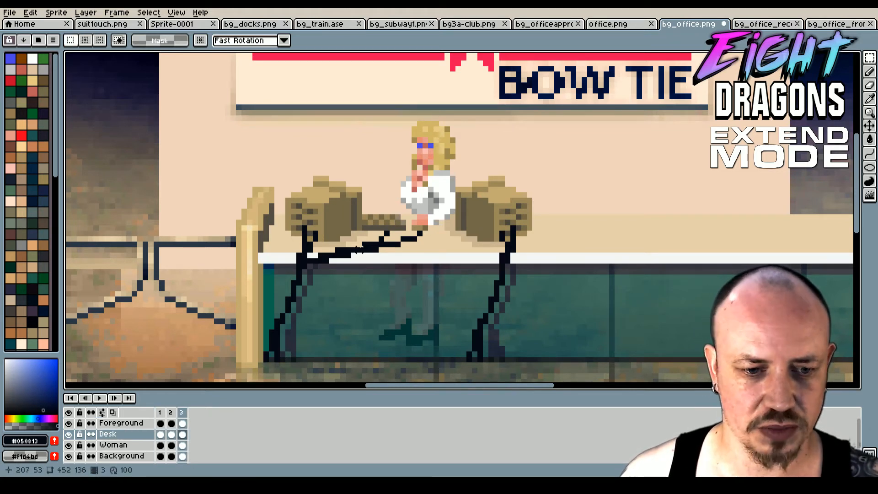
pyautogui.click(159, 412)
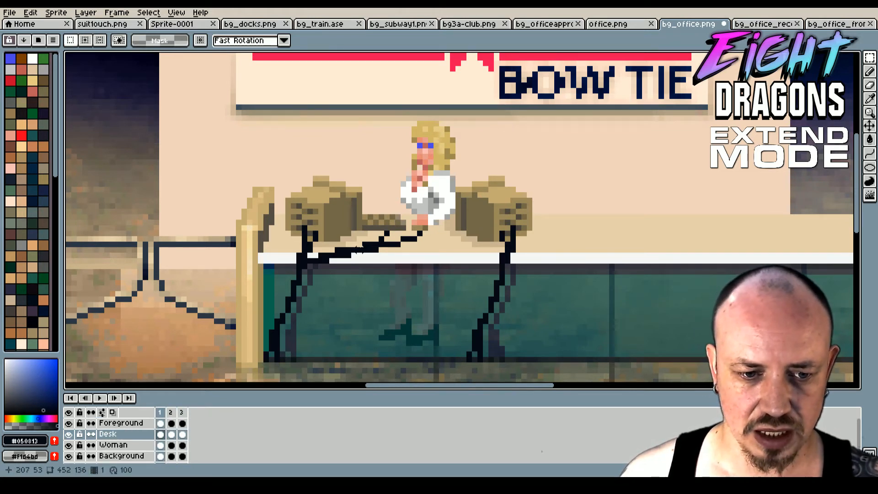
pyautogui.click(171, 413)
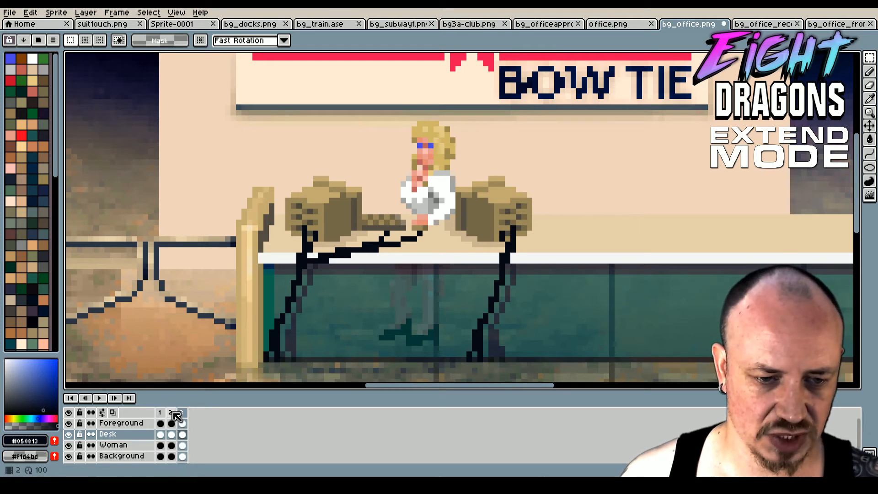
# - Add new frames copying the existing poses so the animation grows to six frames
pyautogui.rightClick(176, 416)
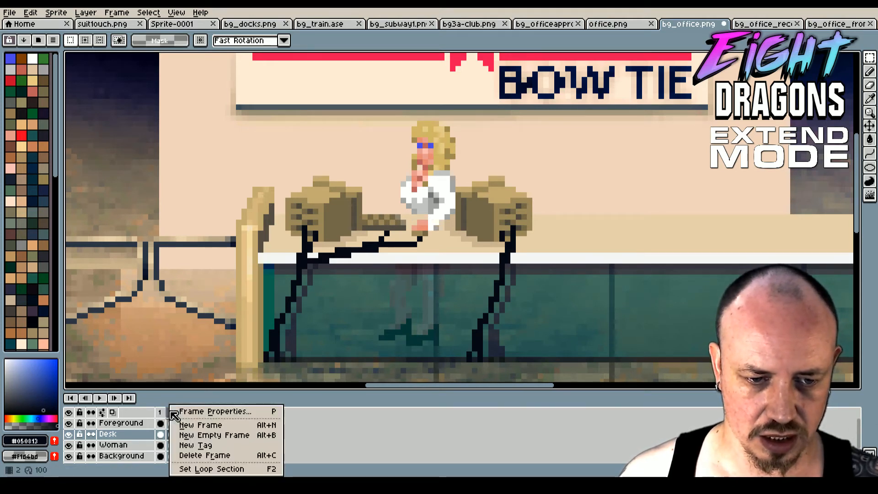
pyautogui.moveTo(213, 436)
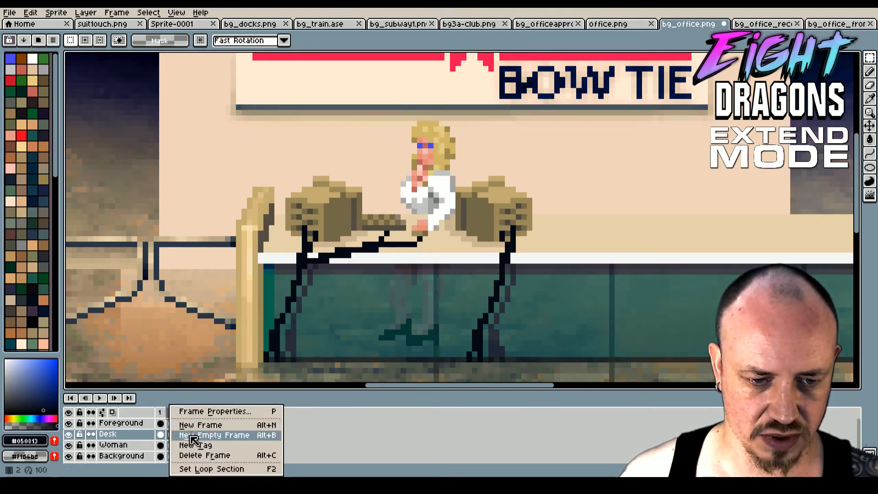
pyautogui.click(214, 434)
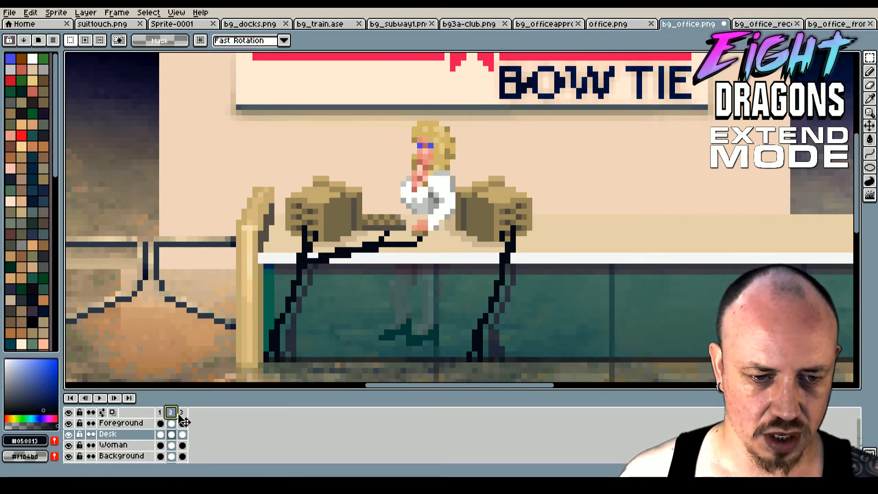
pyautogui.rightClick(181, 412)
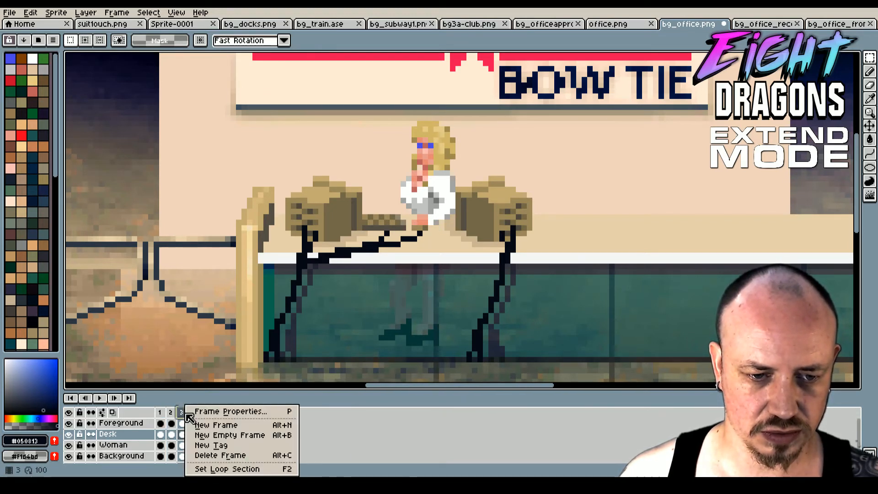
pyautogui.moveTo(215, 426)
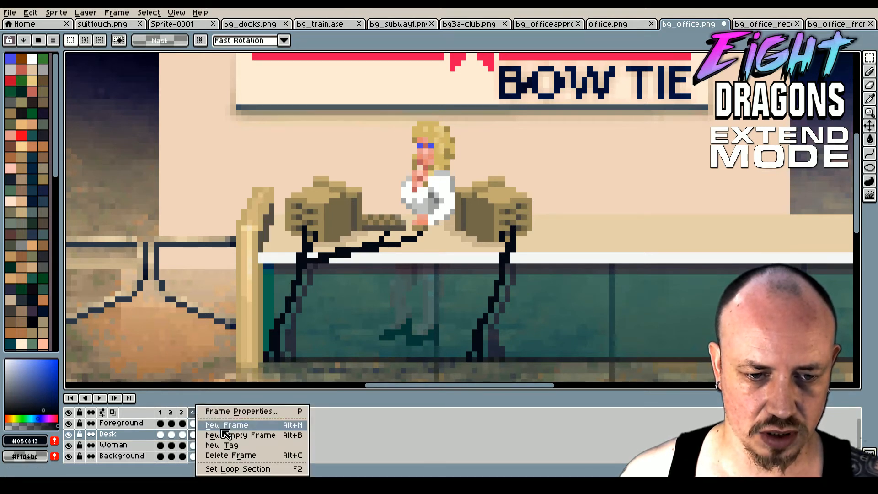
pyautogui.click(225, 424)
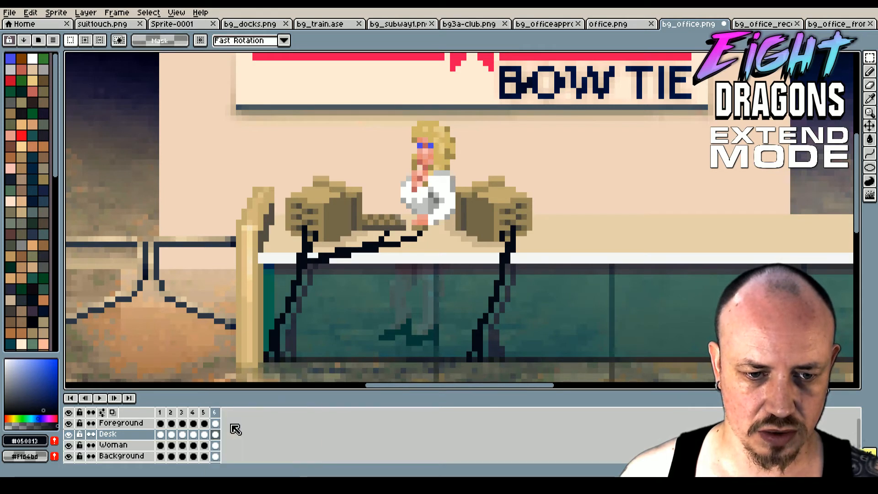
pyautogui.click(170, 413)
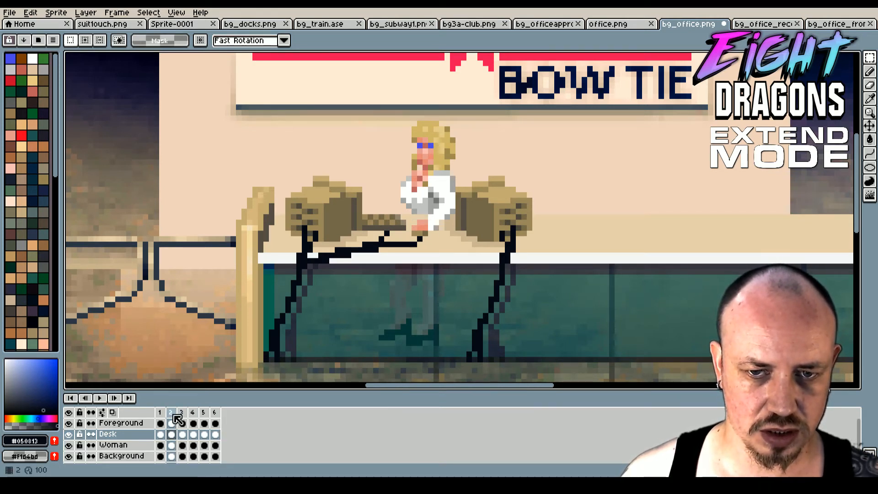
# - Review frames 3 and 4 and pick the frame-4 cel for editing the hands
pyautogui.click(193, 422)
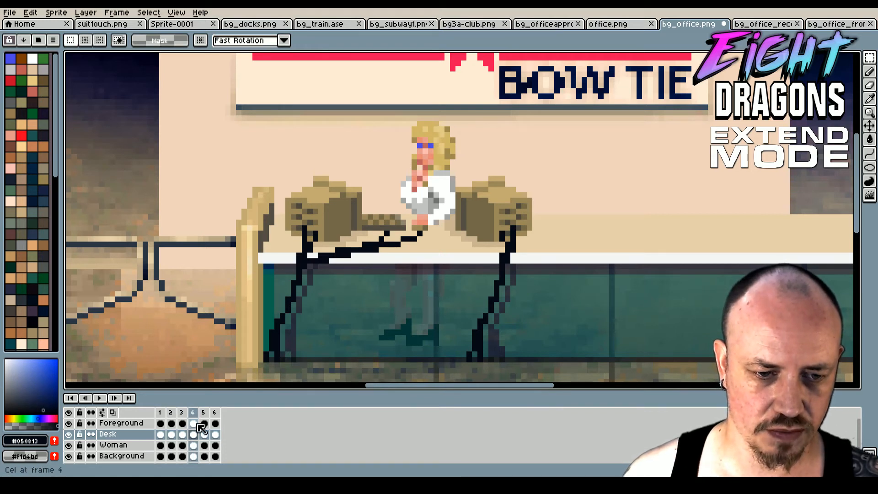
pyautogui.click(170, 413)
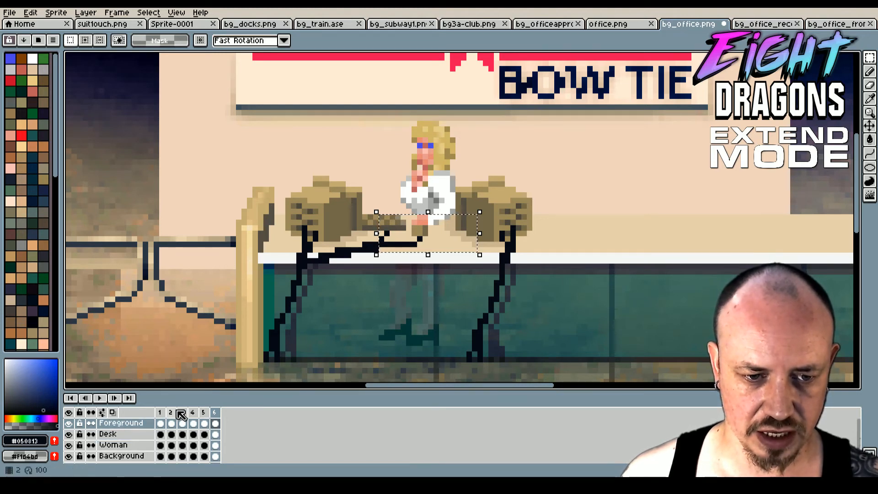
pyautogui.click(170, 413)
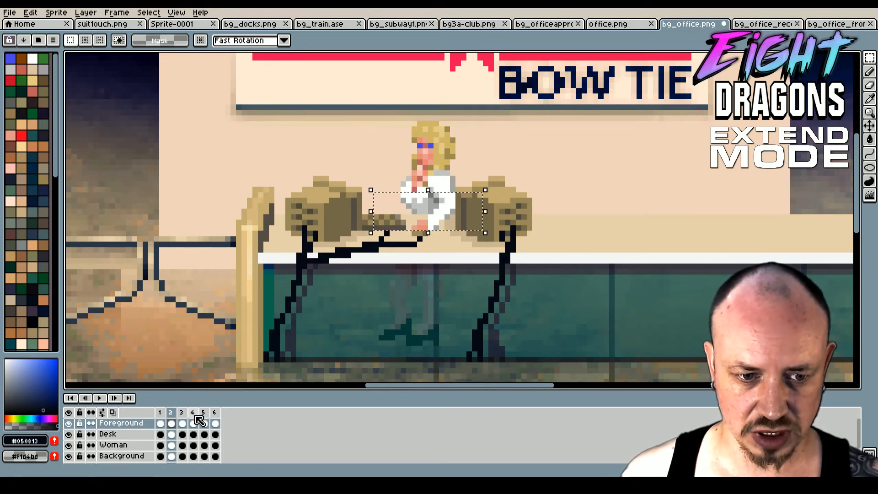
pyautogui.click(193, 417)
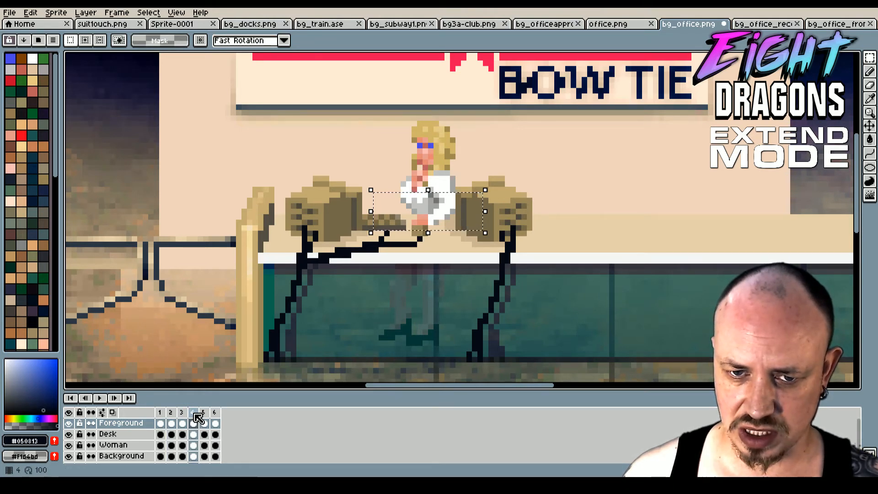
# - Move her hands over the keyboard in frame 4 for the alternate typing pose and compare the loop
pyautogui.click(193, 412)
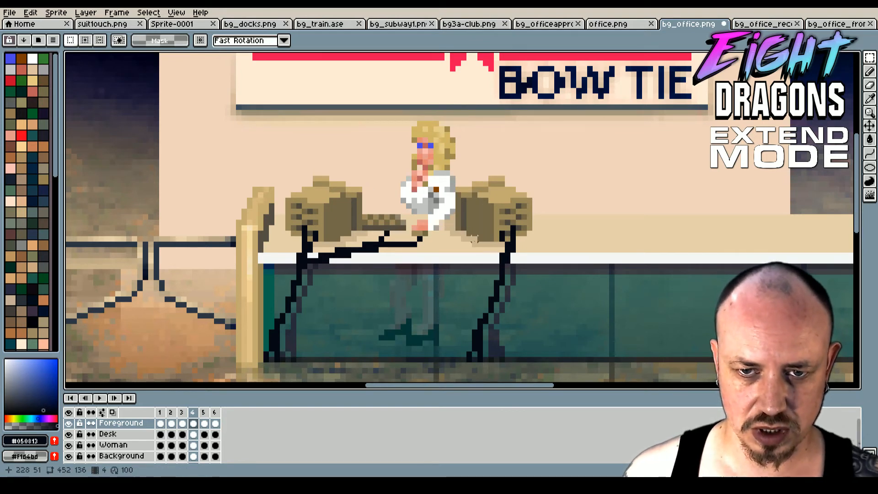
pyautogui.click(214, 413)
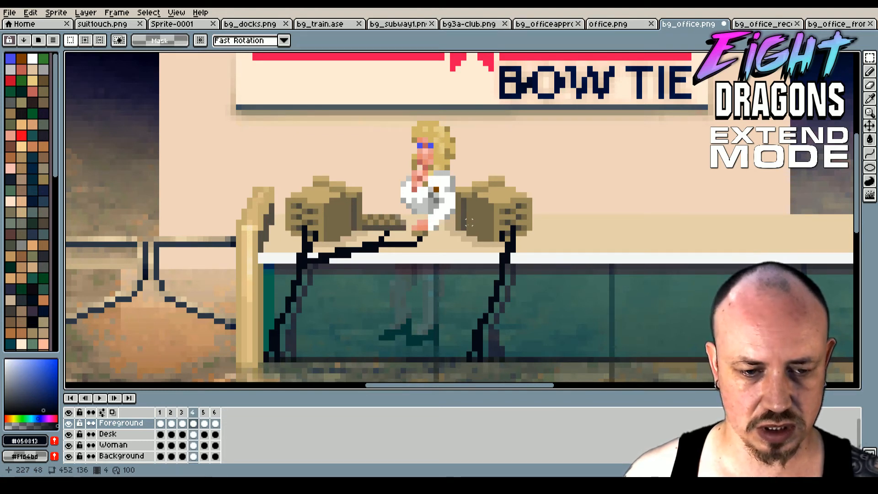
pyautogui.click(214, 412)
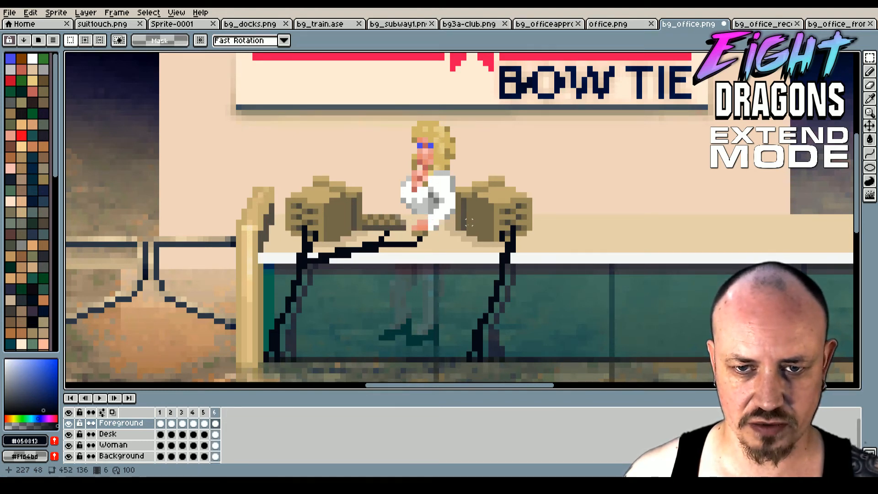
pyautogui.click(193, 412)
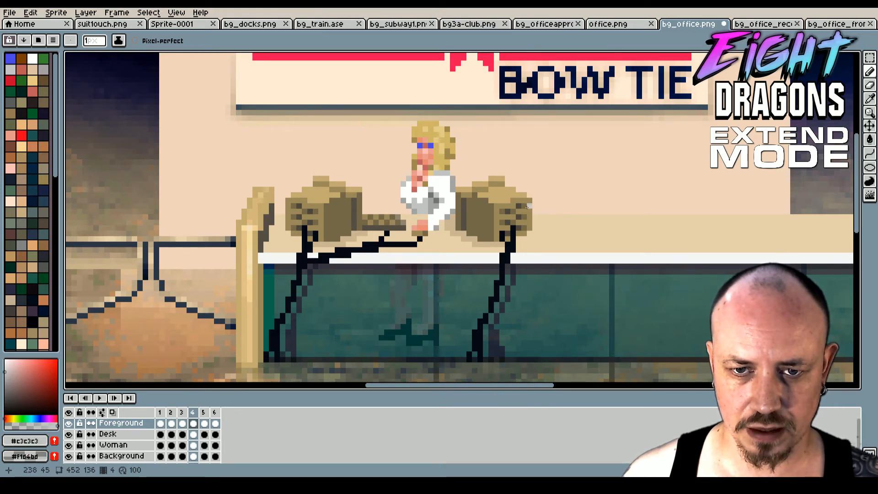
pyautogui.moveTo(611, 218)
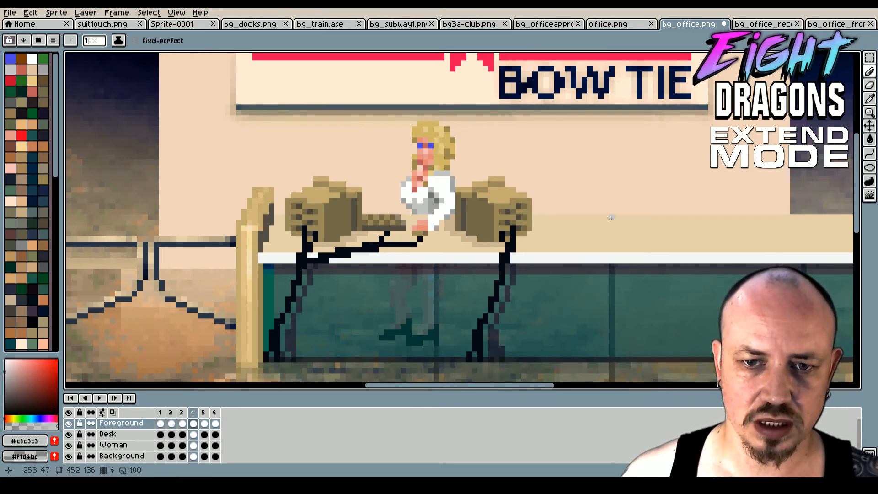
pyautogui.click(159, 413)
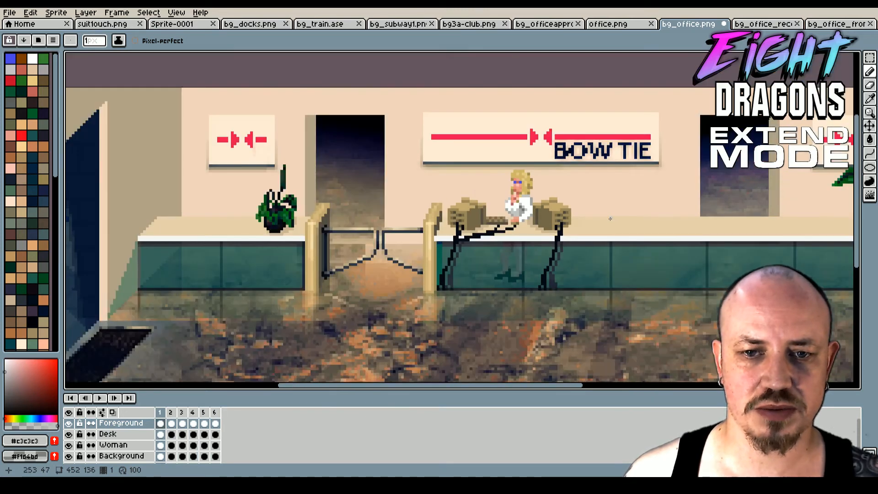
pyautogui.click(181, 413)
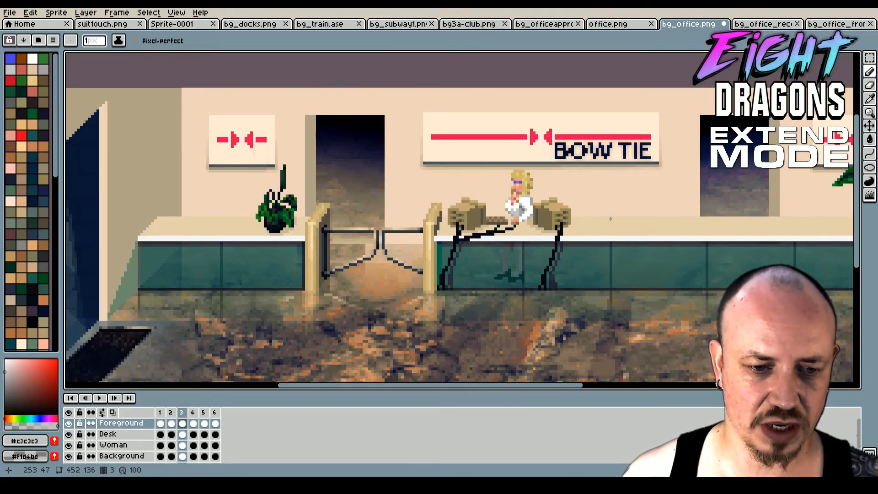
pyautogui.click(203, 412)
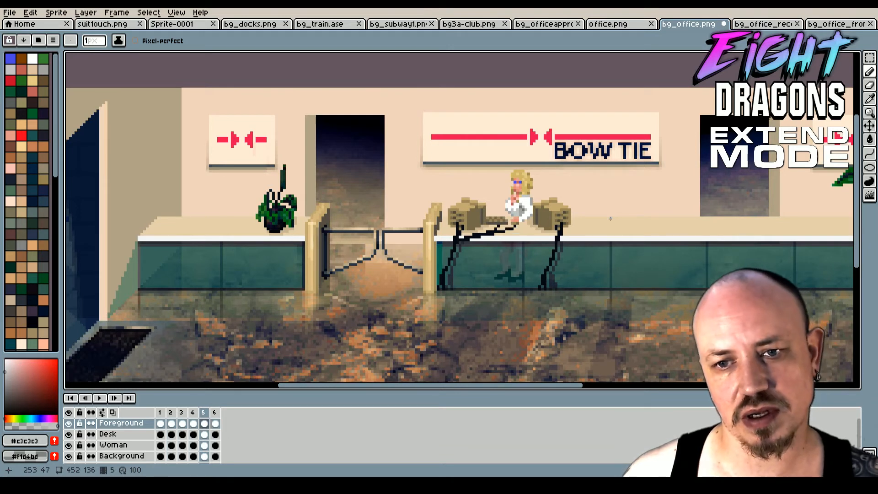
pyautogui.click(160, 412)
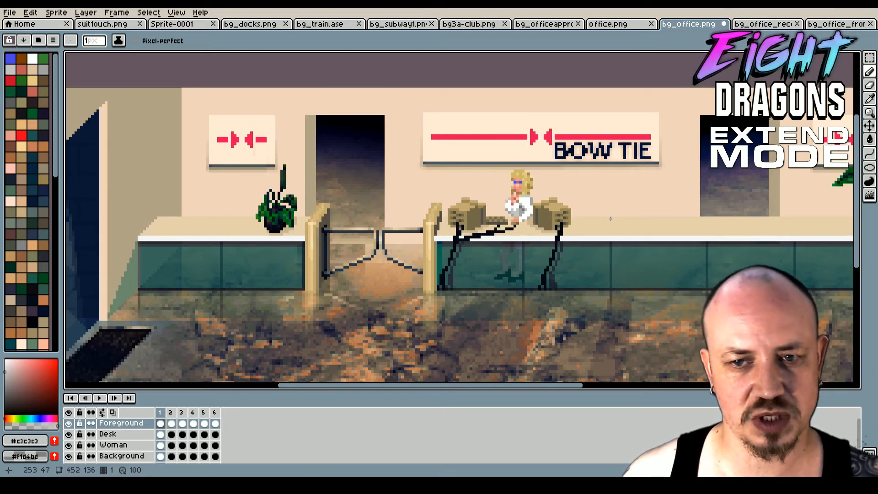
pyautogui.click(192, 412)
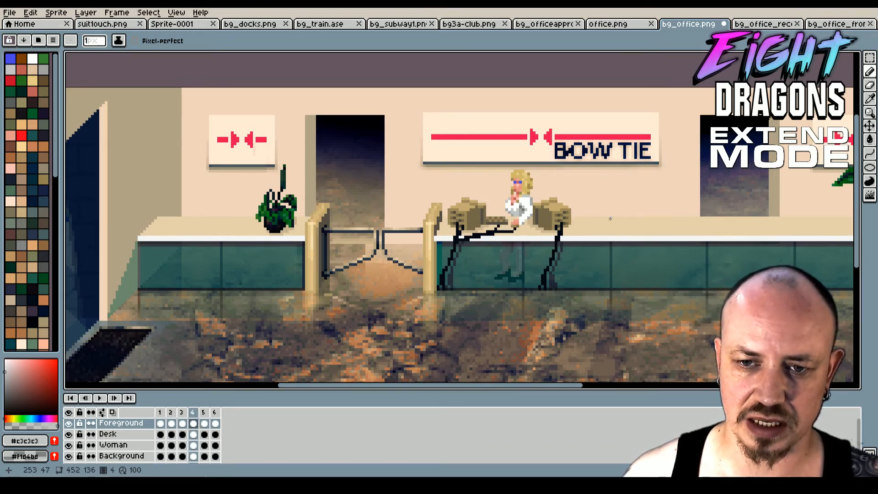
pyautogui.click(214, 413)
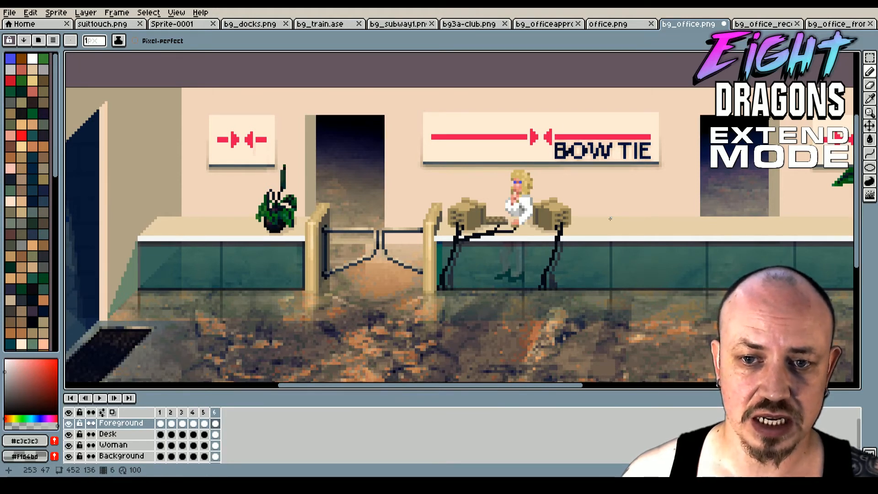
pyautogui.click(193, 412)
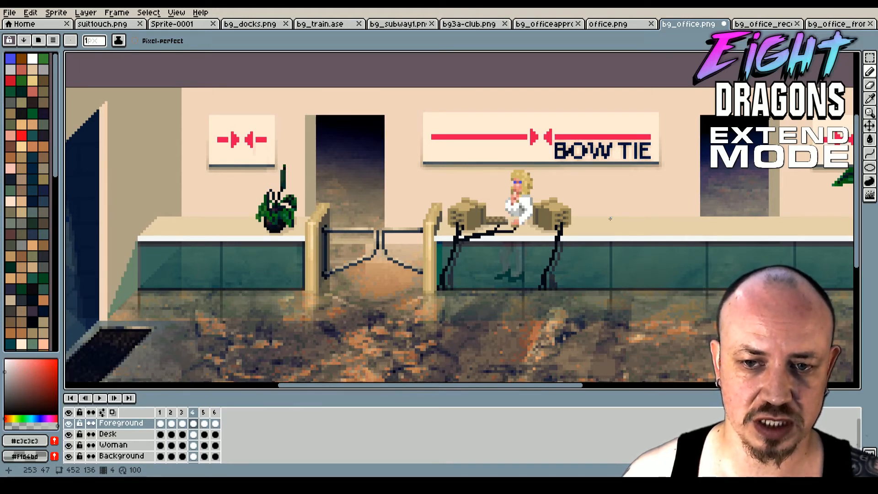
pyautogui.click(160, 413)
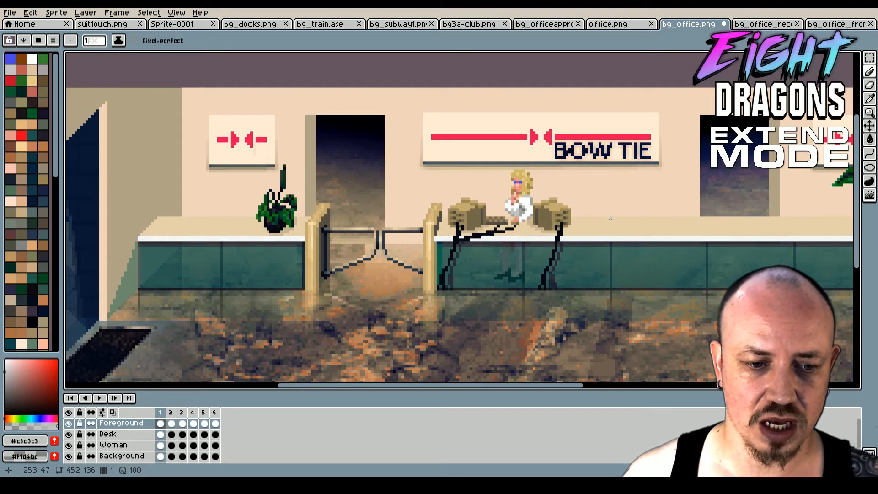
pyautogui.click(170, 412)
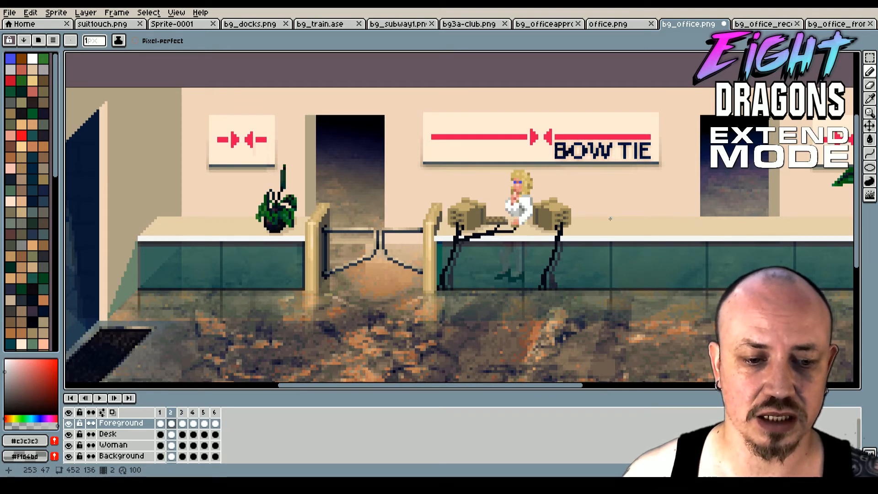
pyautogui.click(203, 412)
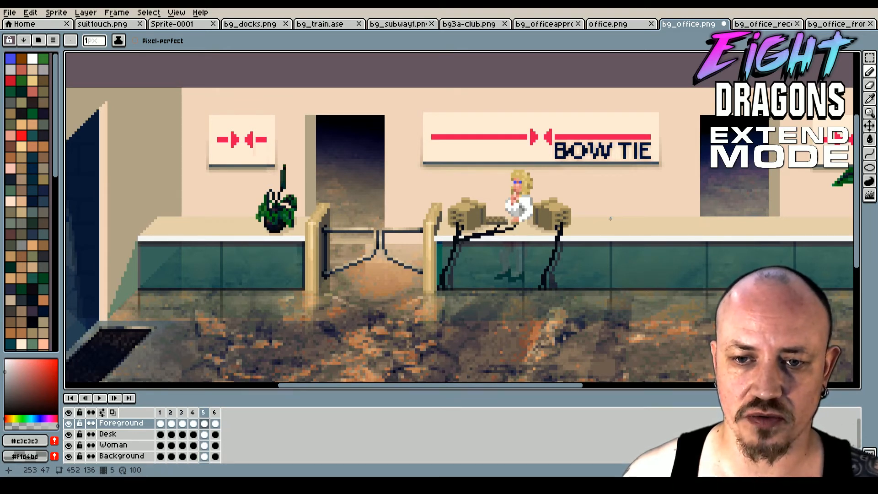
pyautogui.click(159, 413)
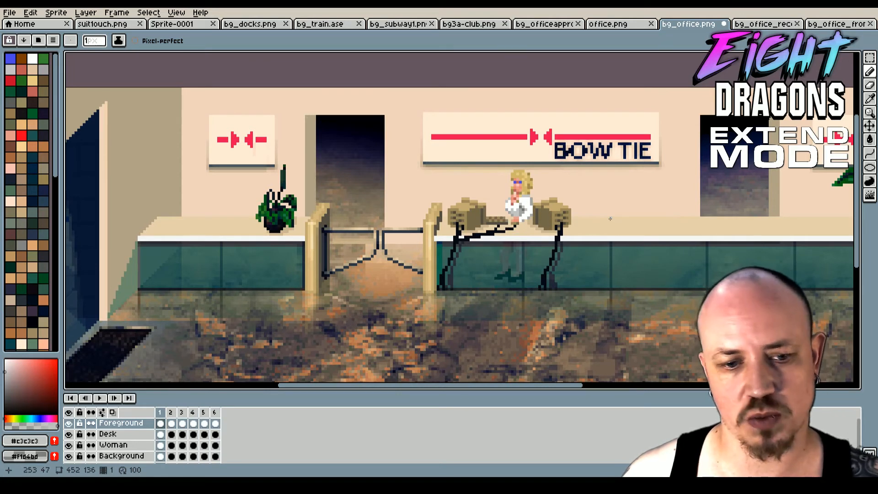
pyautogui.click(203, 413)
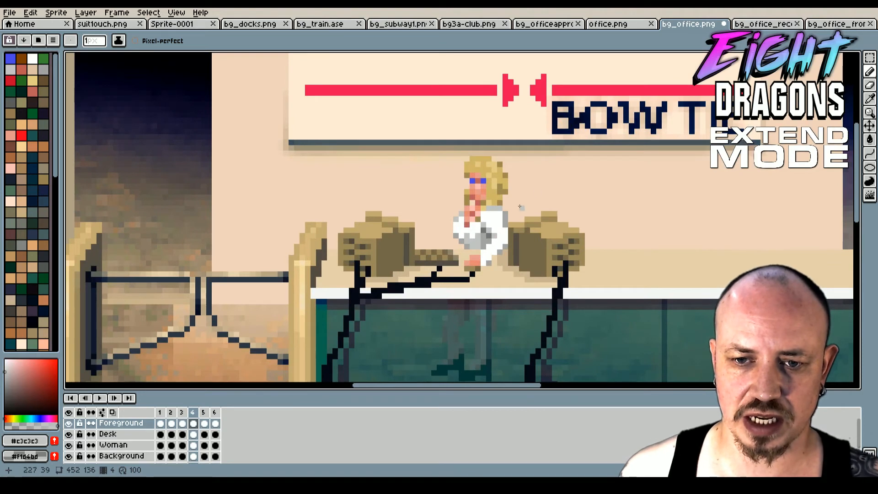
pyautogui.moveTo(479, 182)
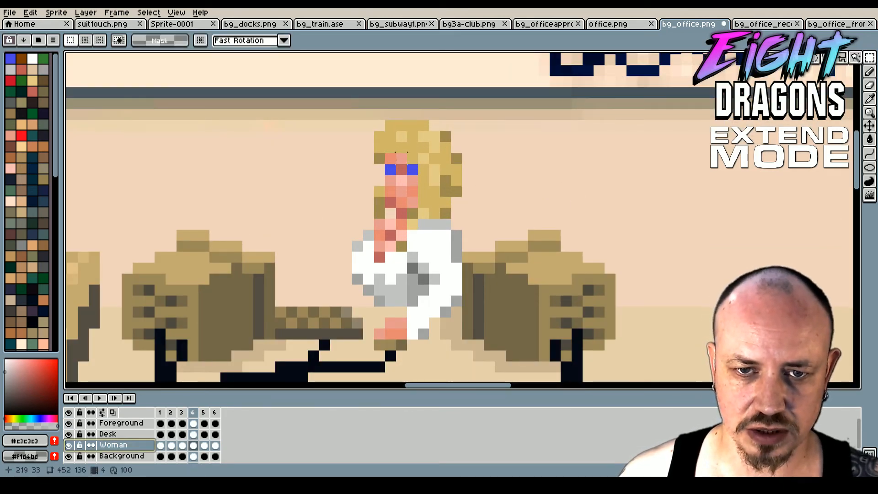
# - Repaint her head on the Woman layer in frame 4 with sampled hair and tan colours, comparing frame 3
pyautogui.click(398, 184)
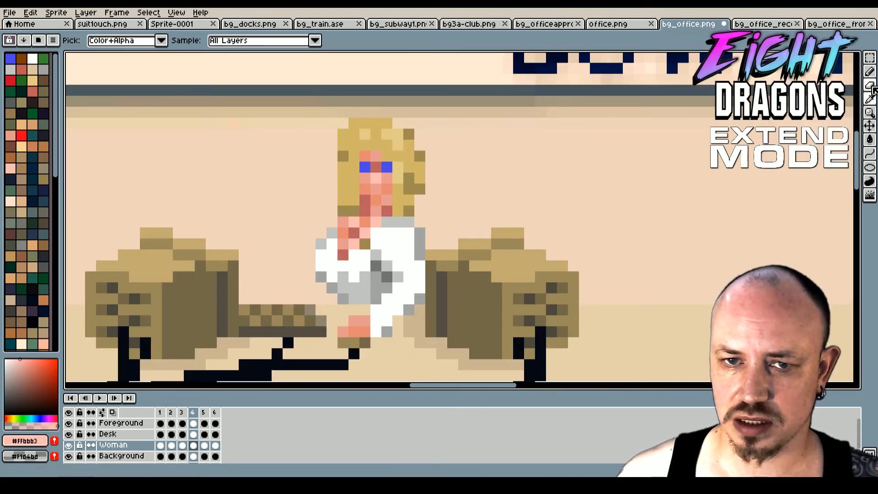
pyautogui.click(870, 71)
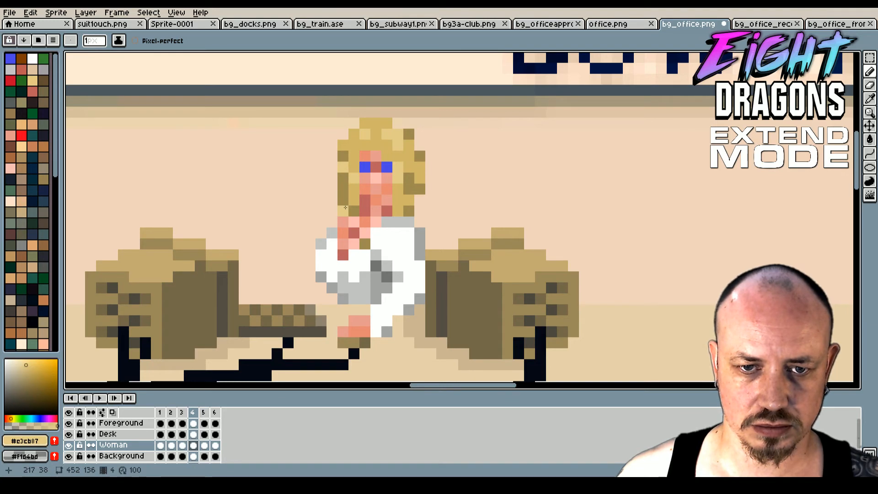
pyautogui.moveTo(530, 190)
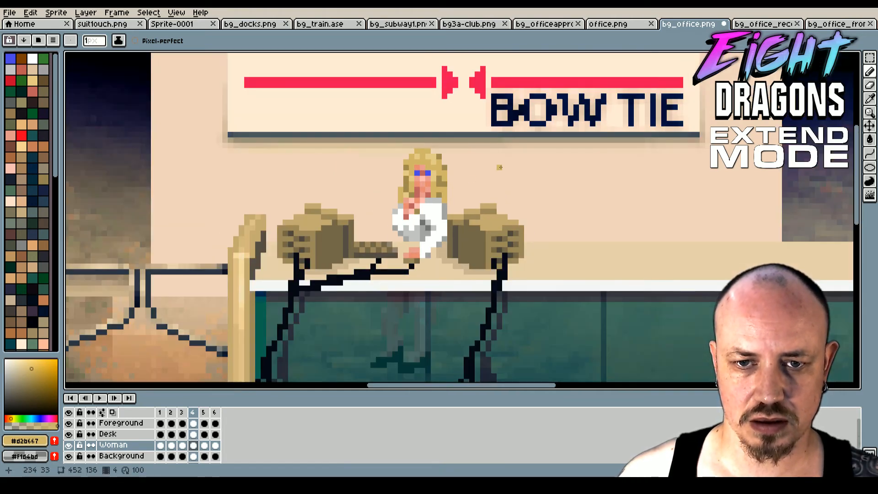
pyautogui.click(181, 412)
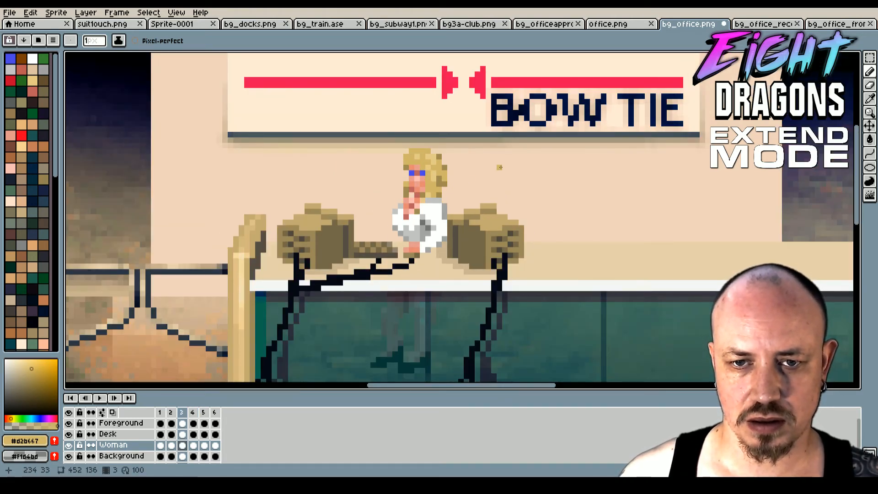
pyautogui.click(193, 413)
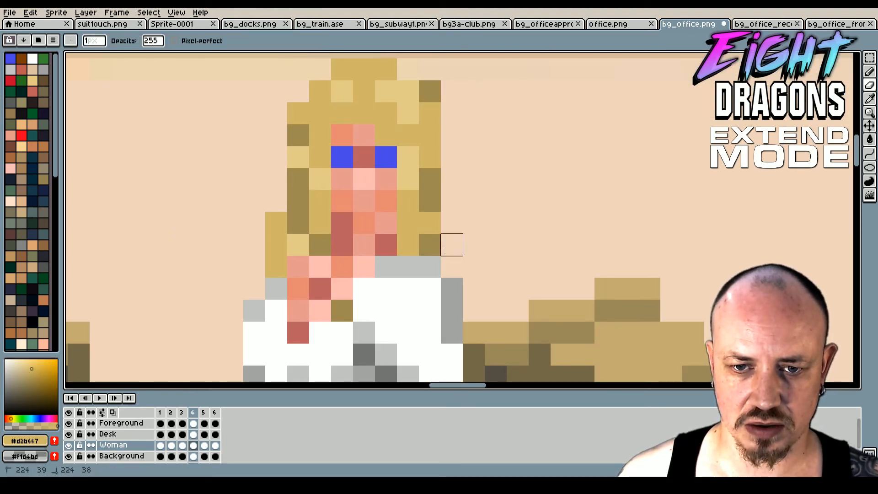
pyautogui.moveTo(277, 156)
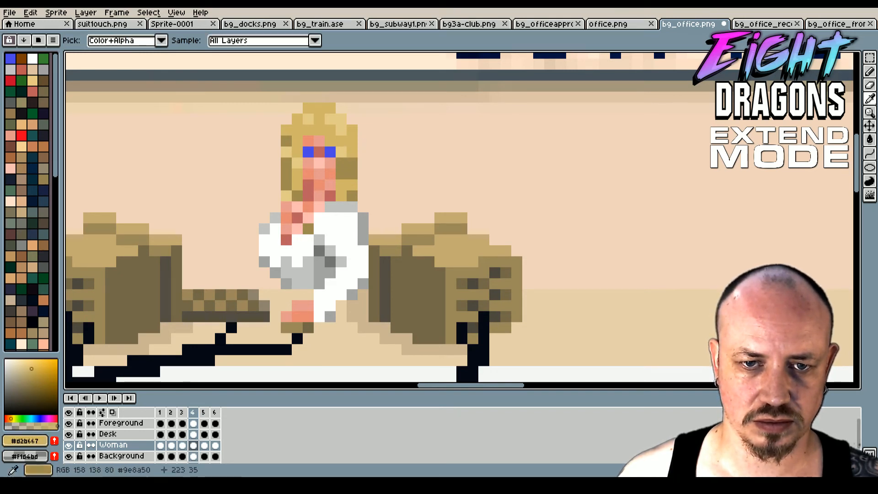
pyautogui.click(869, 73)
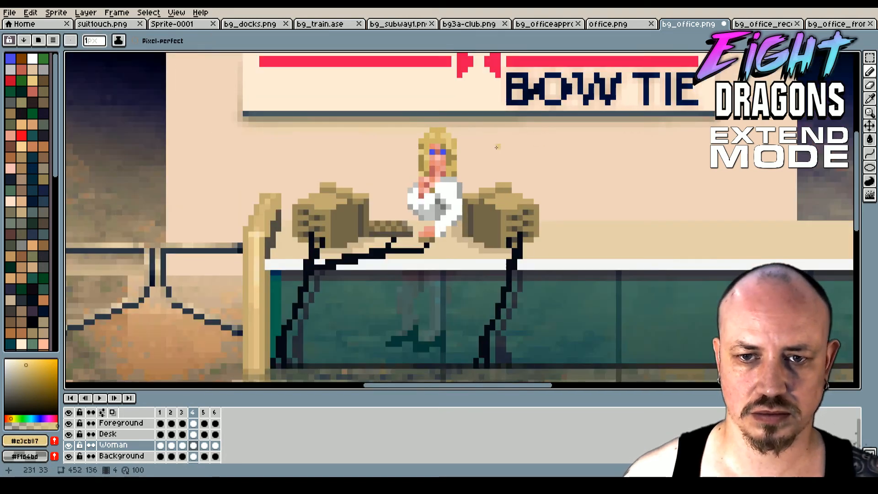
# - Compare typing frames 3 and 4, then move to frame 5 on the Woman layer to edit her head
pyautogui.click(182, 413)
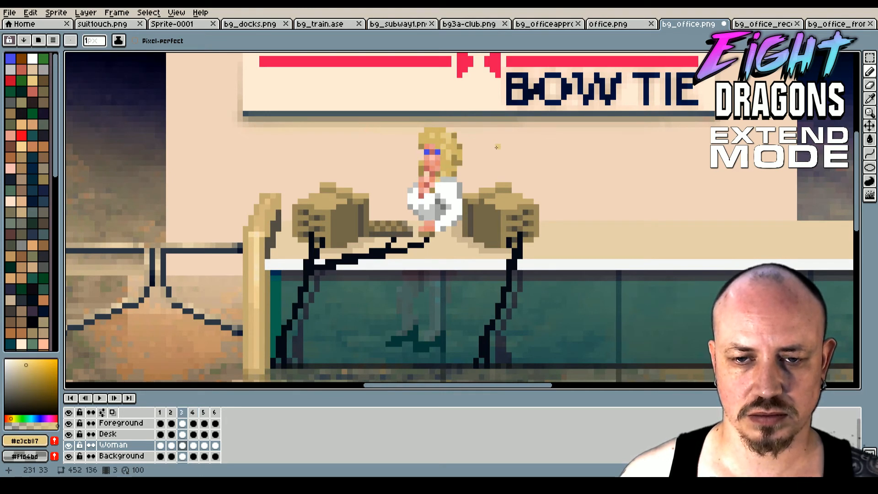
pyautogui.click(192, 413)
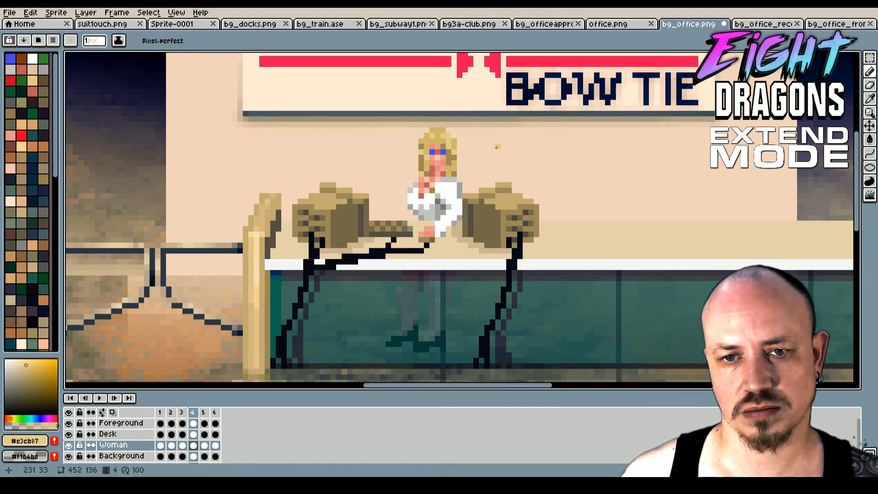
pyautogui.click(203, 413)
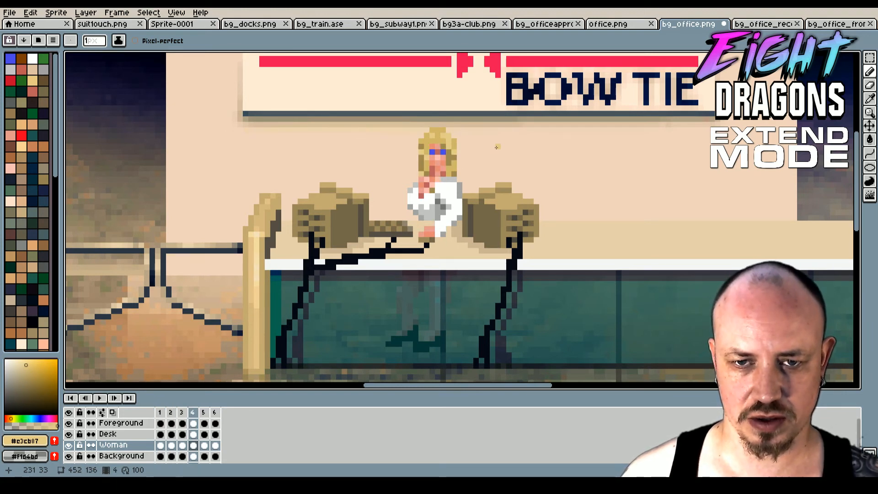
pyautogui.click(203, 413)
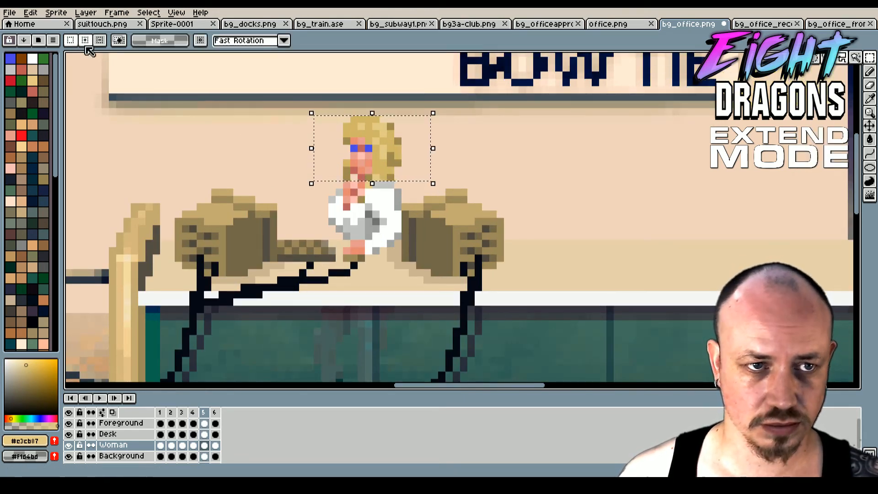
# - Flip the receptionist's head horizontally via Edit, commit it, and step back through frames 4 and 3
pyautogui.click(30, 12)
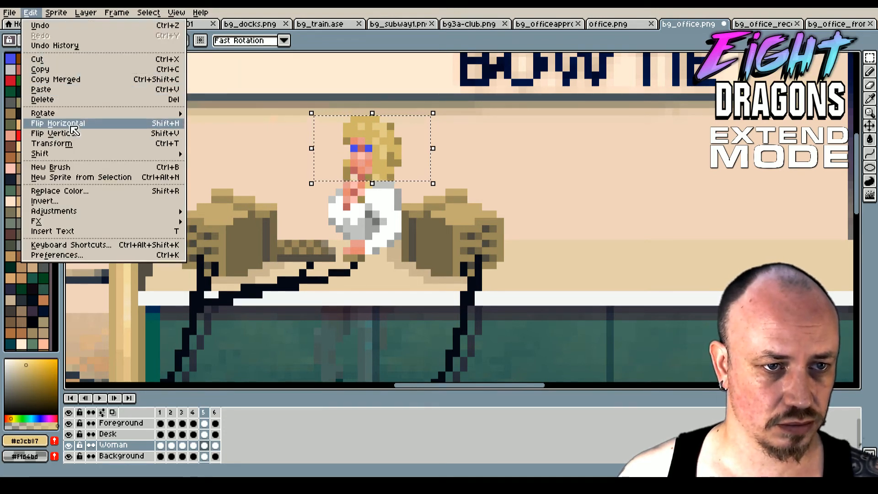
pyautogui.click(58, 122)
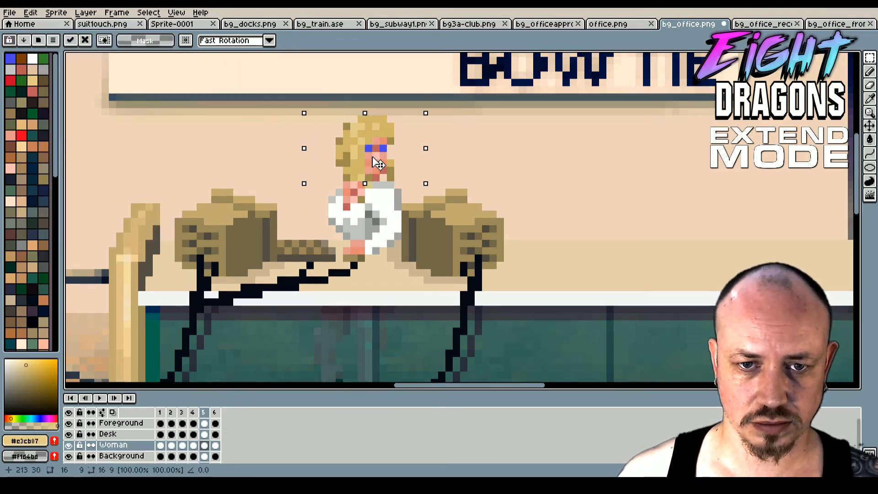
pyautogui.click(193, 412)
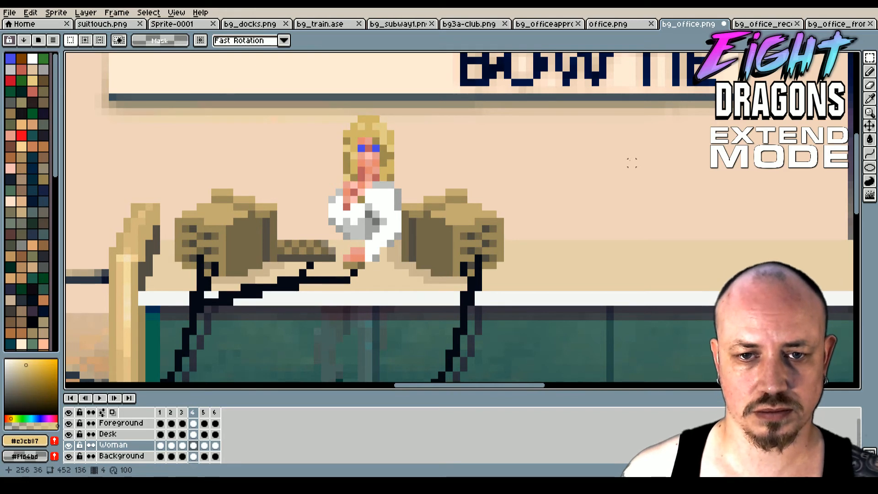
pyautogui.click(182, 412)
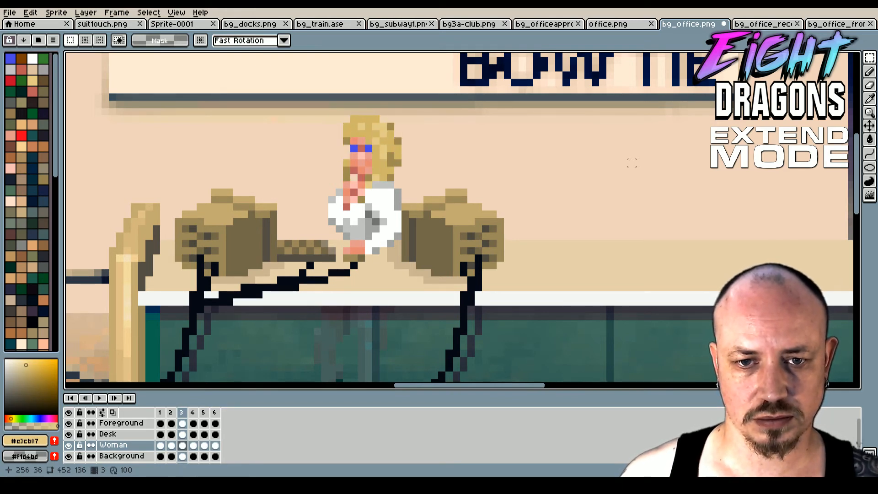
pyautogui.click(160, 413)
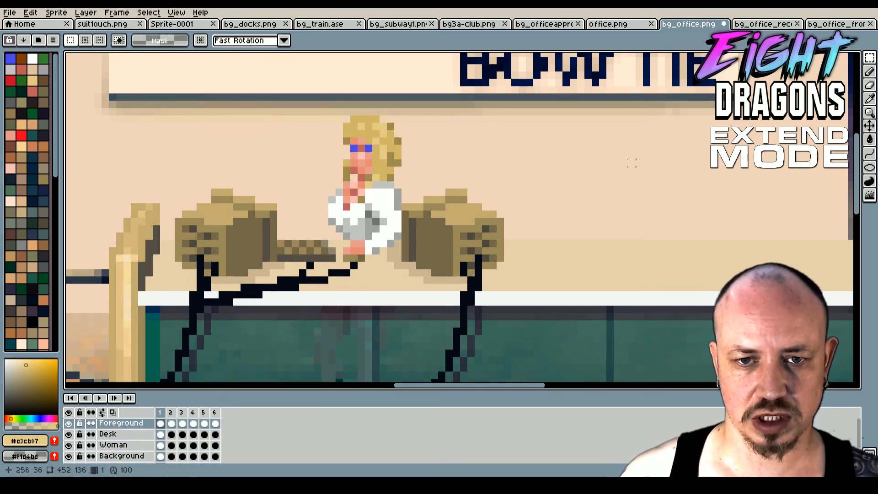
pyautogui.click(192, 413)
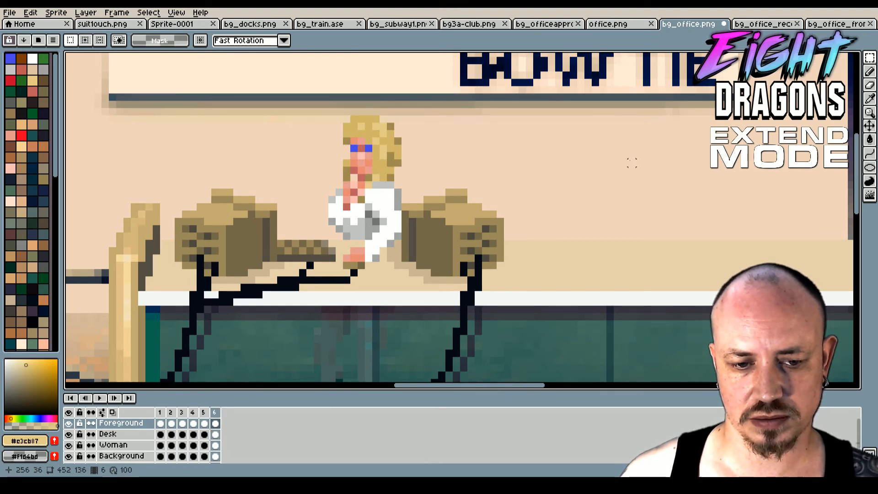
pyautogui.click(170, 413)
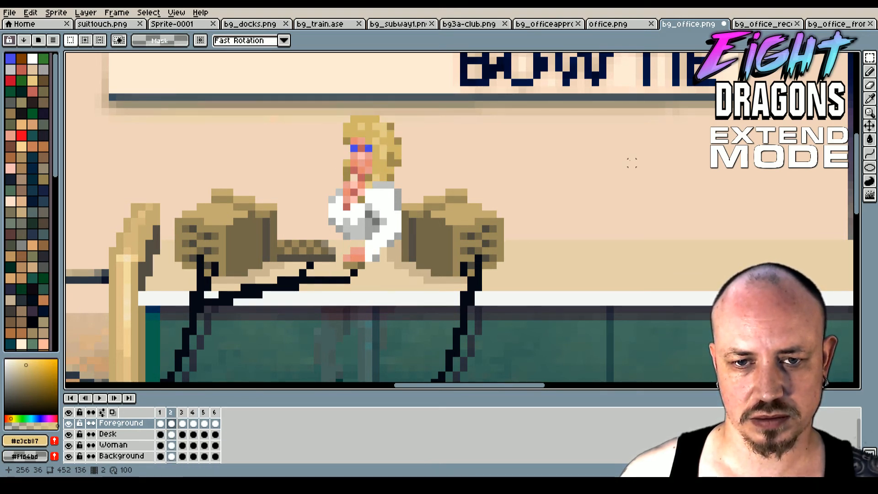
pyautogui.click(182, 412)
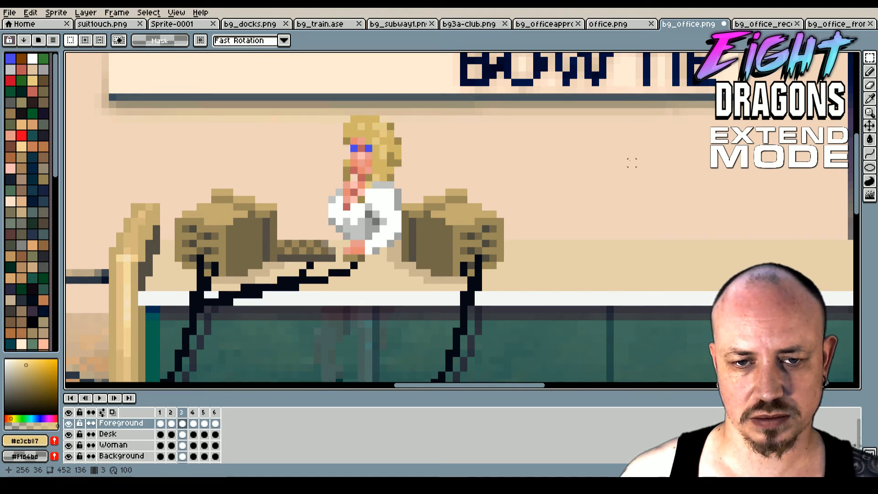
pyautogui.click(203, 413)
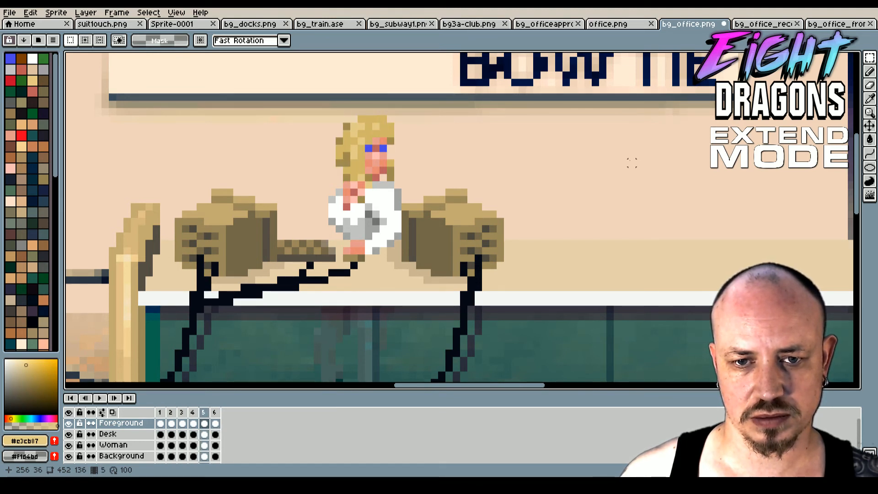
pyautogui.click(192, 412)
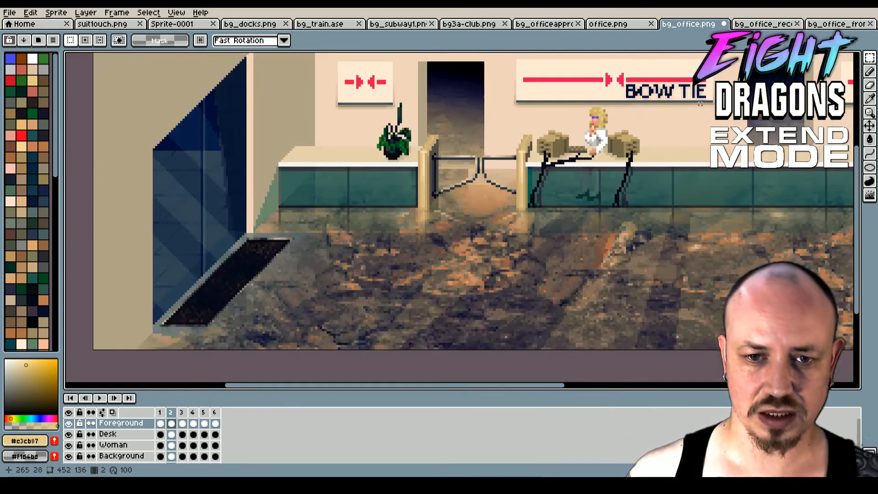
pyautogui.click(203, 413)
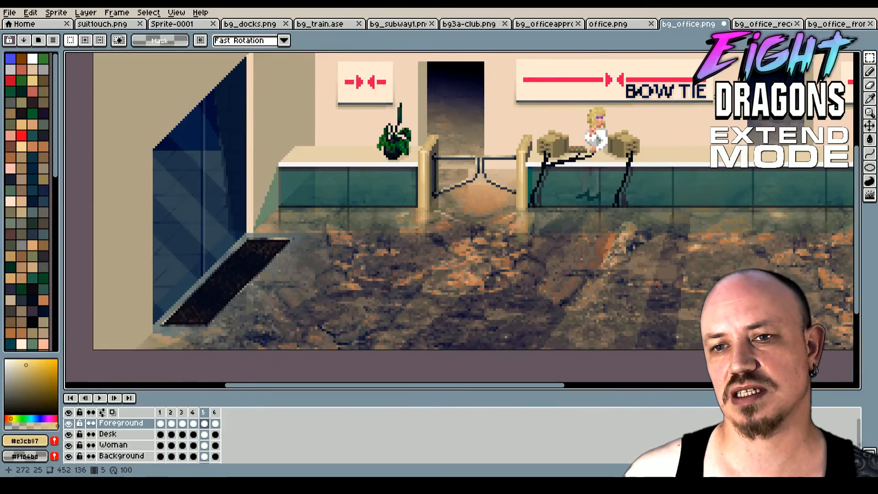
pyautogui.click(181, 413)
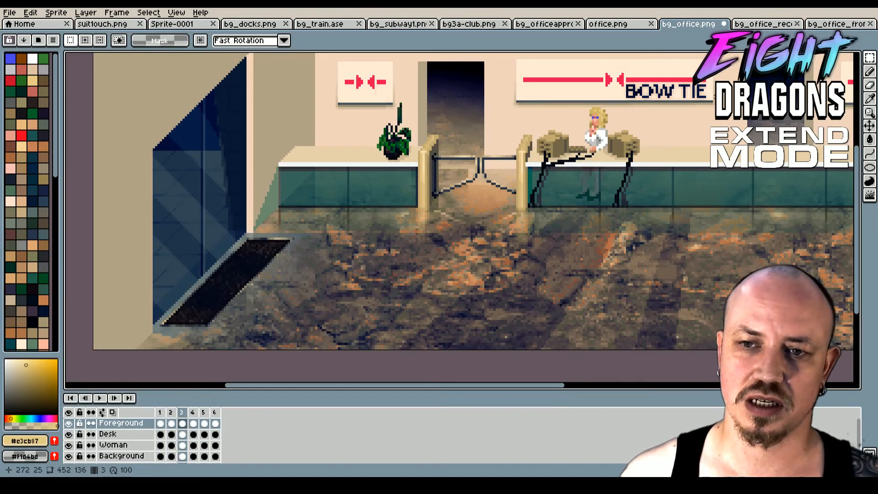
pyautogui.click(192, 412)
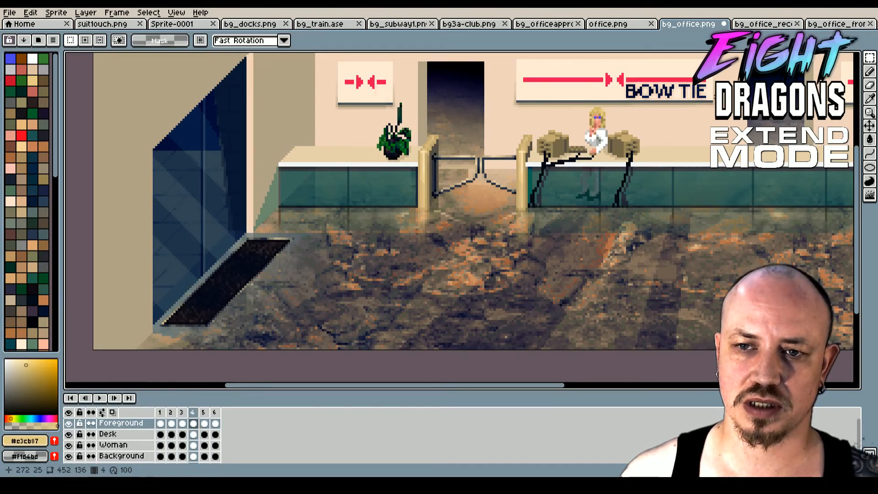
pyautogui.click(214, 412)
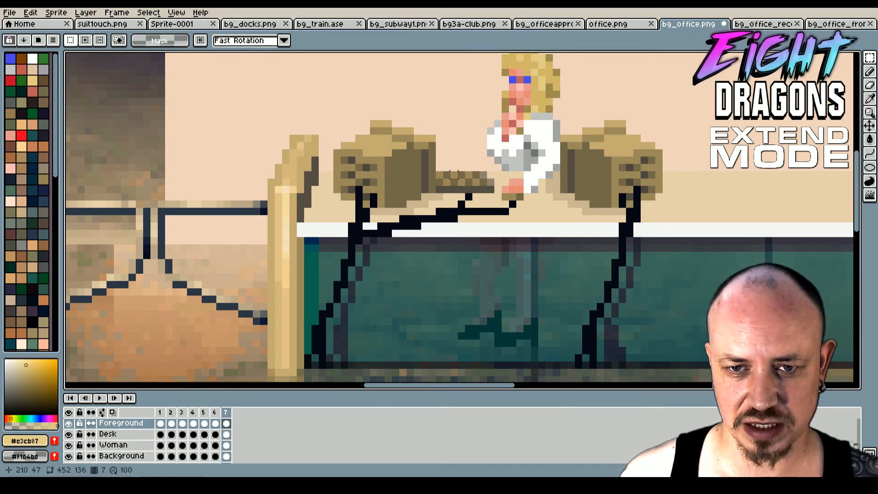
pyautogui.moveTo(870, 70)
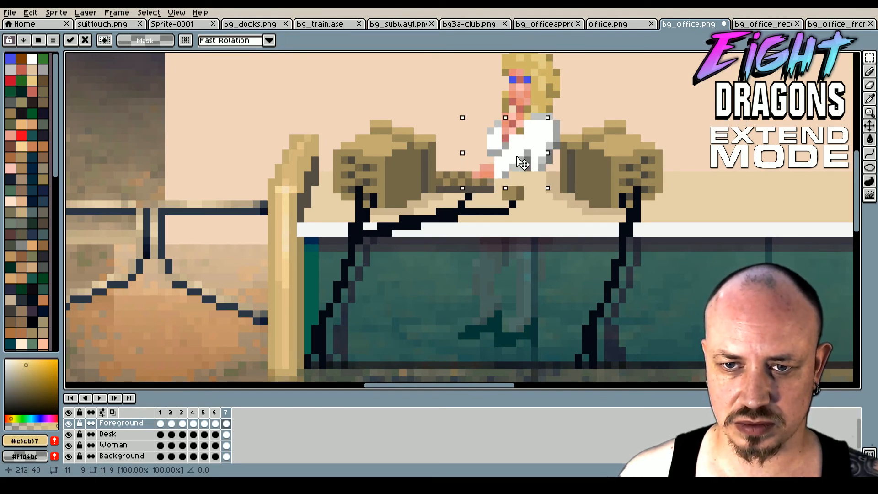
# - Shift the receptionist's torso down into a new pose on frame 7 and retouch her arm pixels
pyautogui.moveTo(504, 156); pyautogui.dragTo(504, 169)
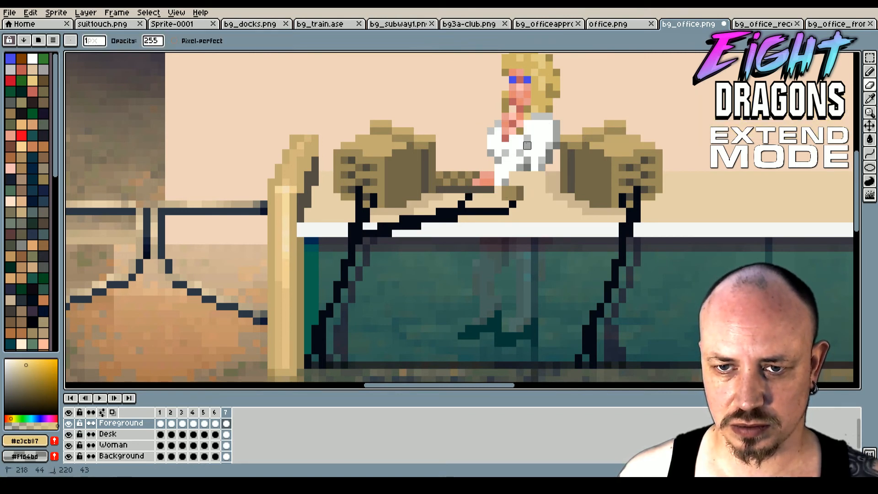
pyautogui.click(532, 137)
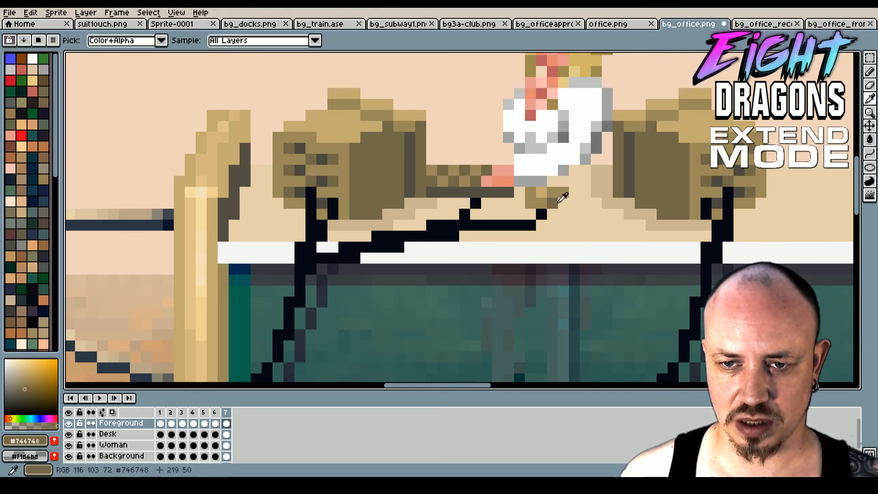
# - Sample the mouse's brown colour and erase stray pixels around the receptionist's hand on frame 7
pyautogui.click(870, 87)
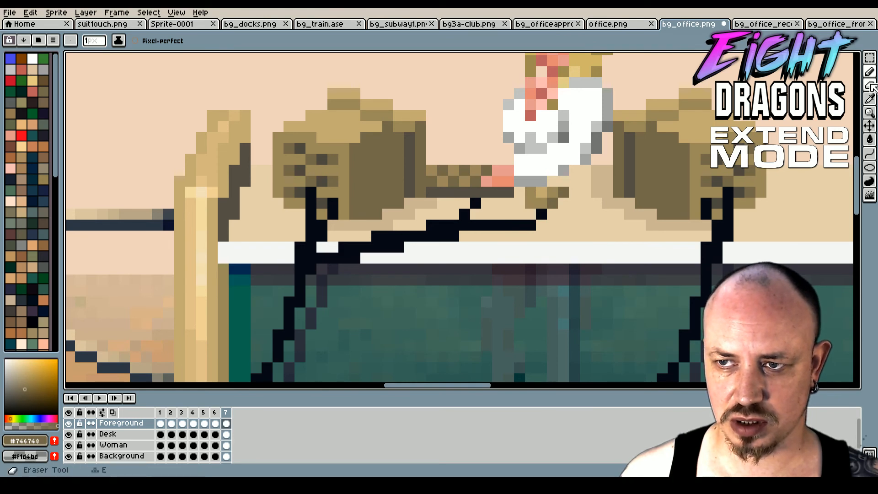
pyautogui.click(870, 98)
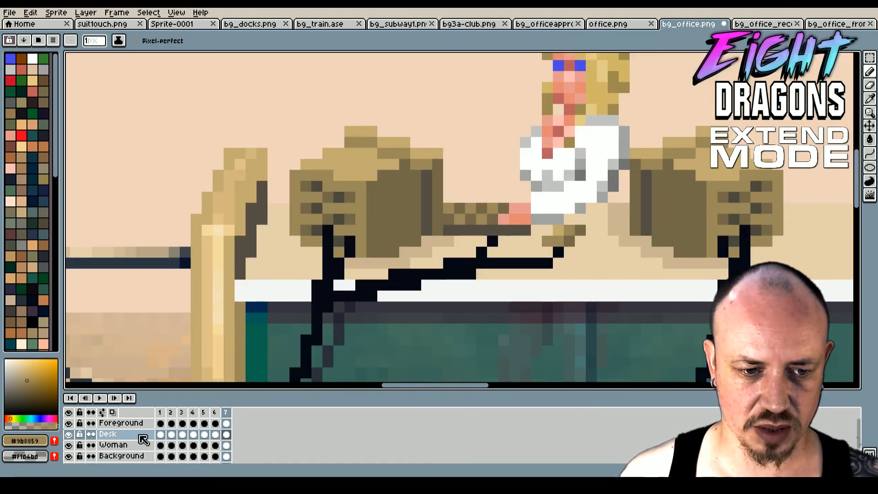
pyautogui.click(122, 422)
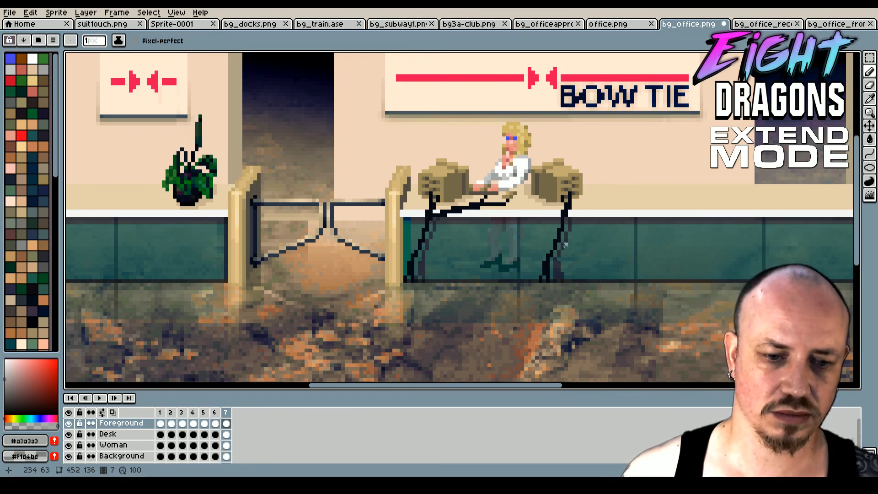
# - Add frames 8 and 9 after frame 7, then settle on frame 8 with the receptionist typing at the desk
pyautogui.rightClick(226, 412)
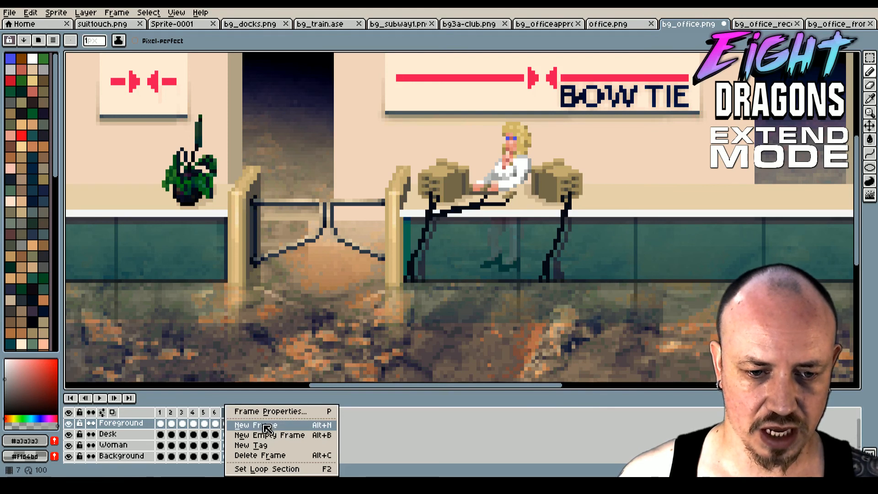
pyautogui.click(251, 425)
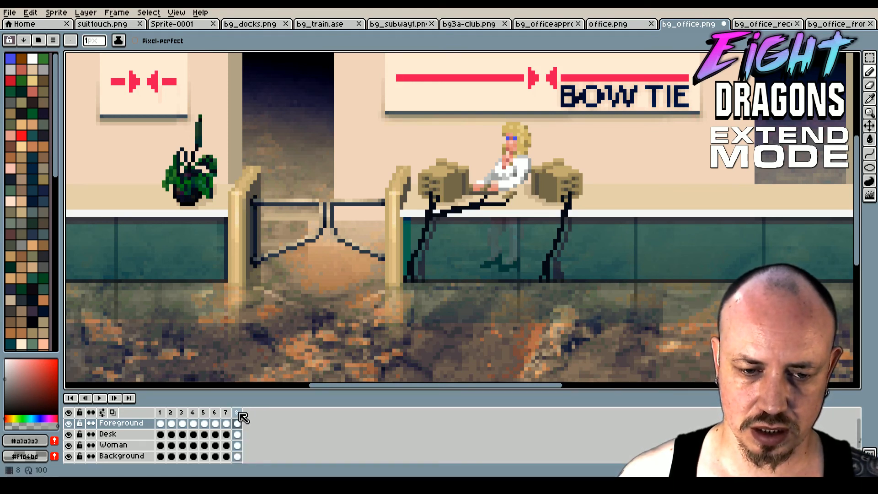
pyautogui.click(236, 412)
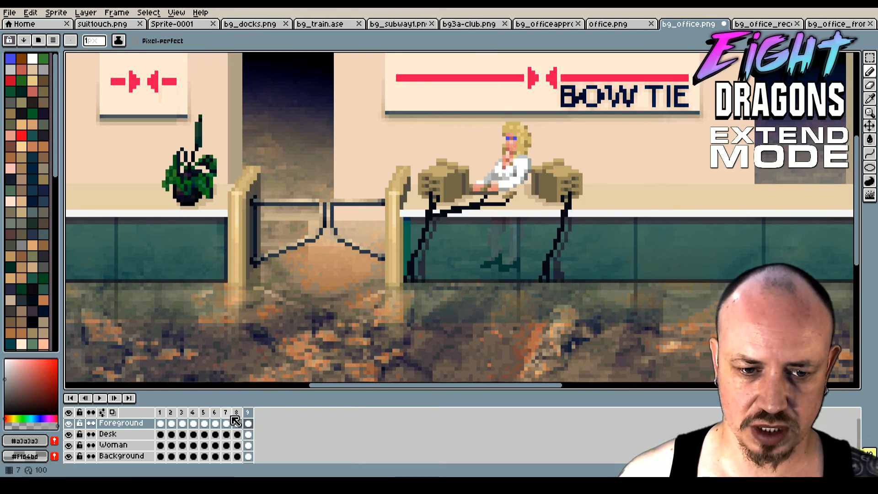
pyautogui.click(236, 413)
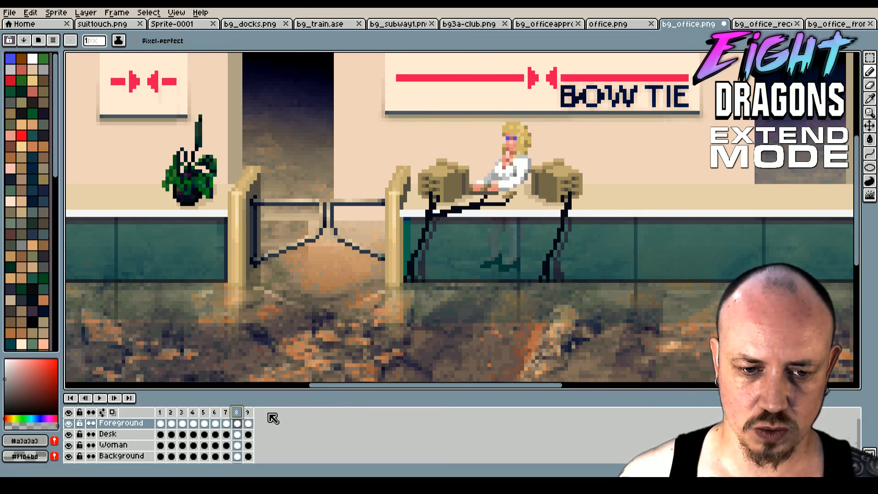
pyautogui.click(248, 413)
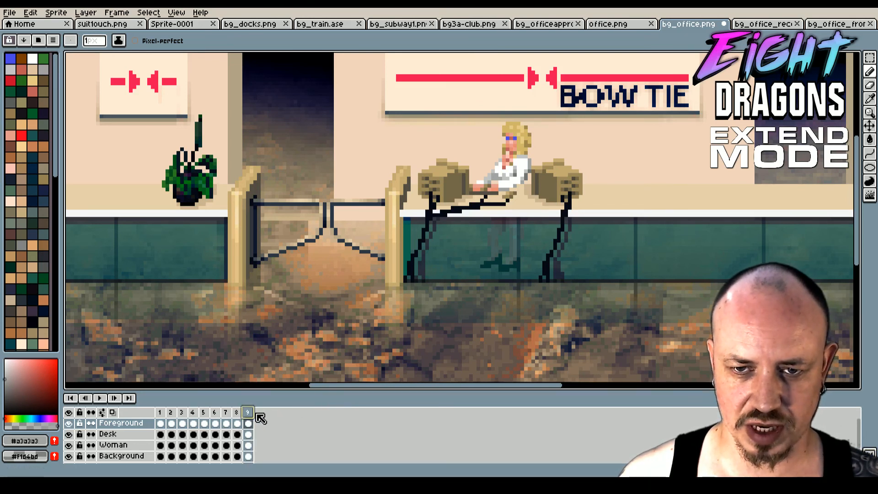
pyautogui.click(236, 413)
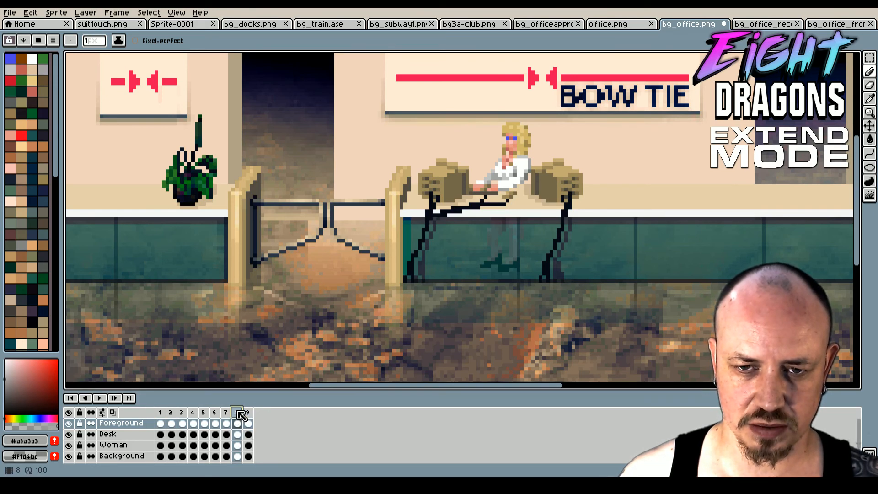
pyautogui.click(239, 412)
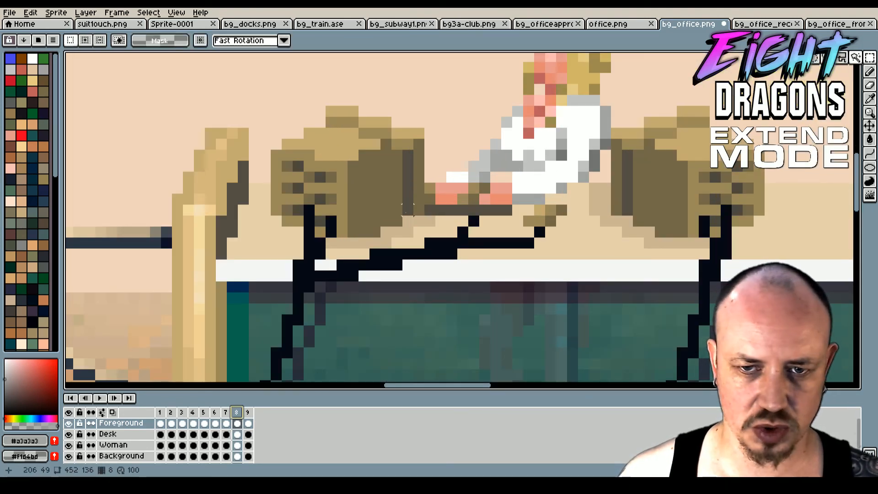
pyautogui.click(452, 194)
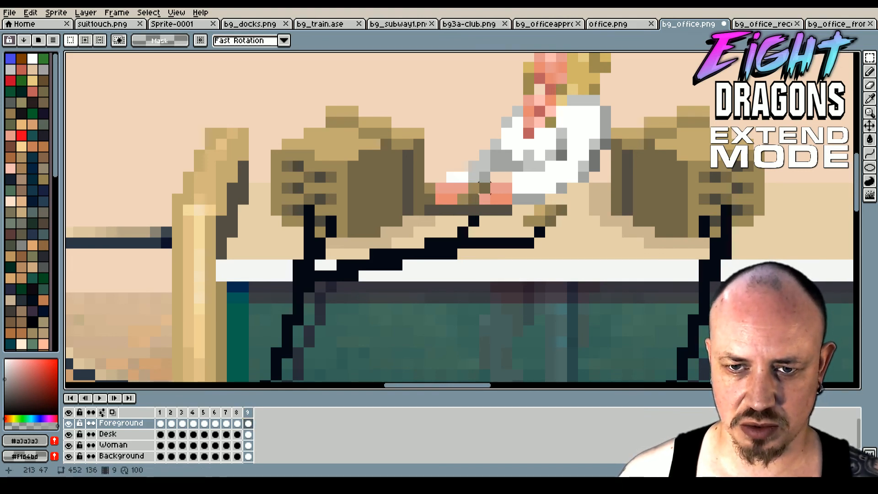
pyautogui.click(493, 196)
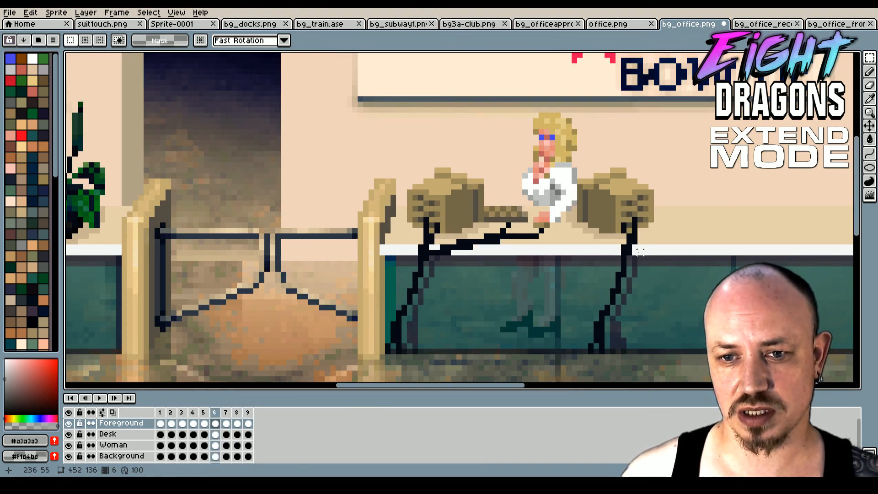
pyautogui.click(247, 412)
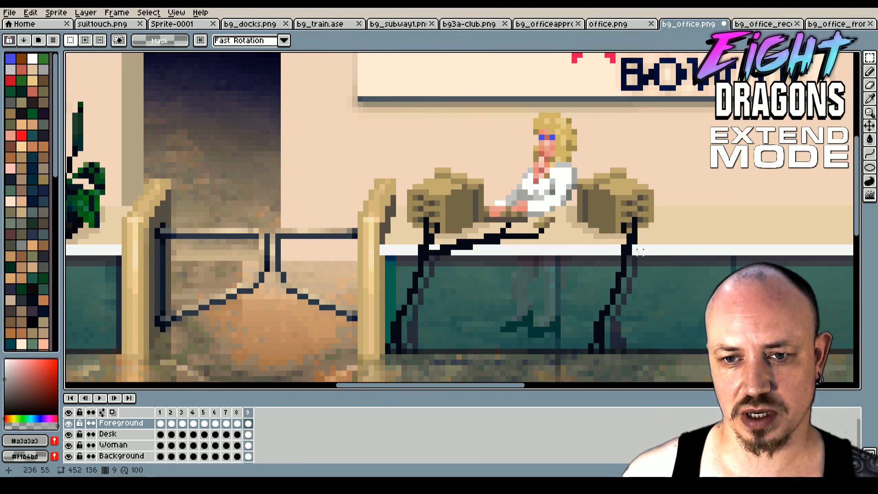
pyautogui.click(226, 413)
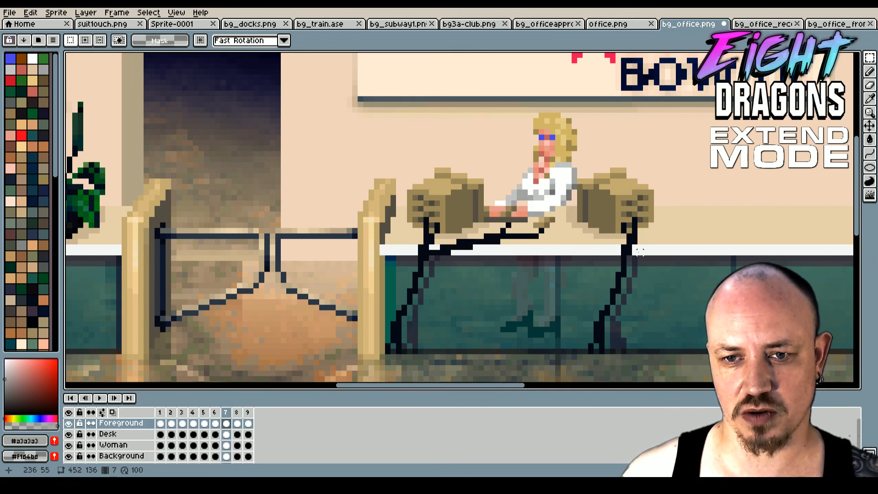
pyautogui.click(236, 412)
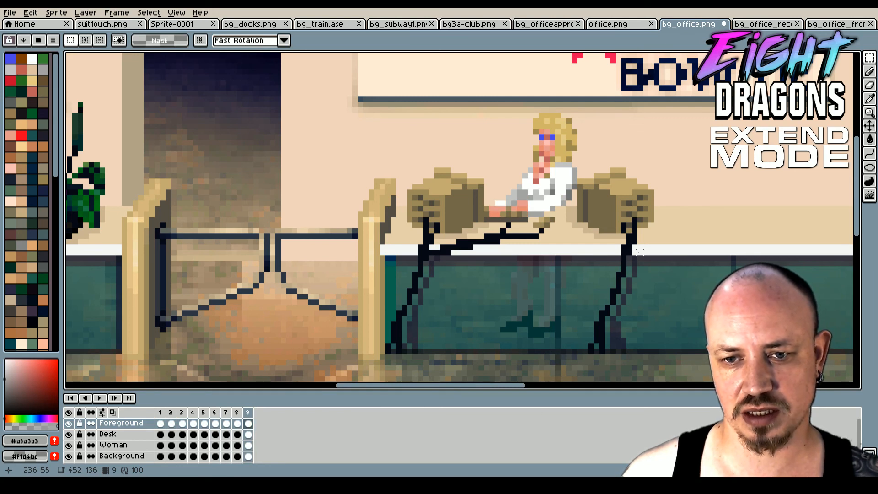
pyautogui.click(236, 413)
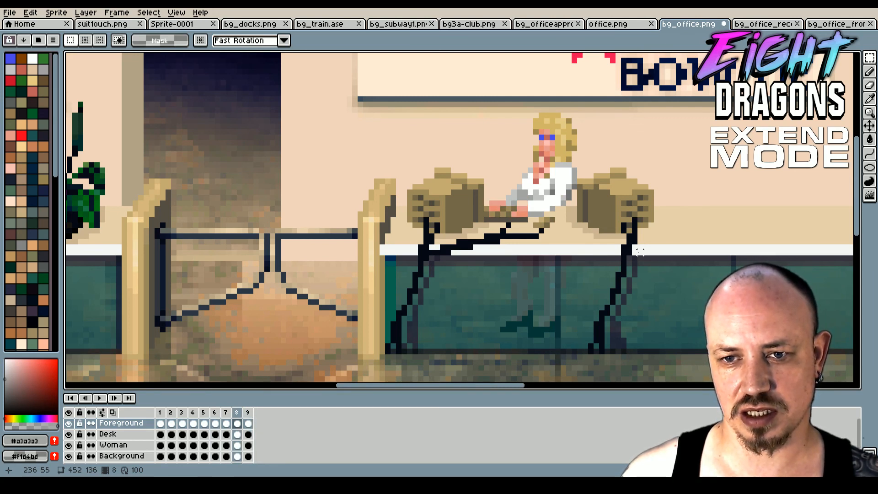
pyautogui.click(247, 412)
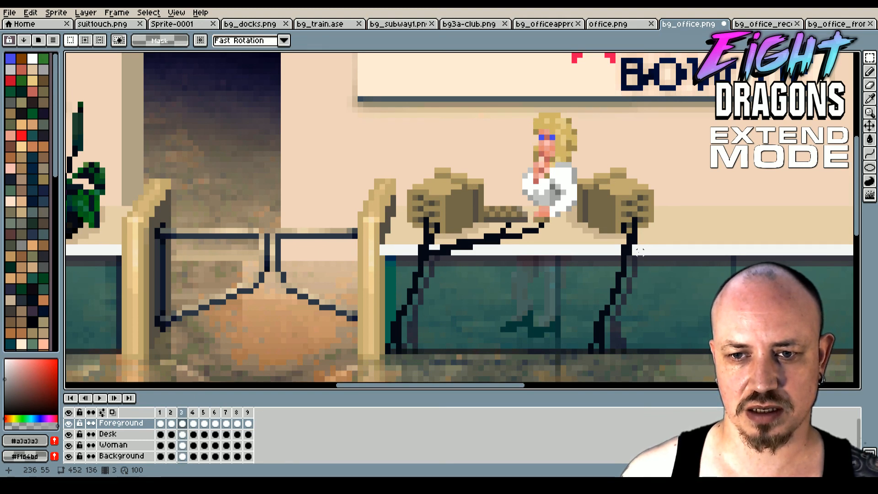
pyautogui.click(236, 412)
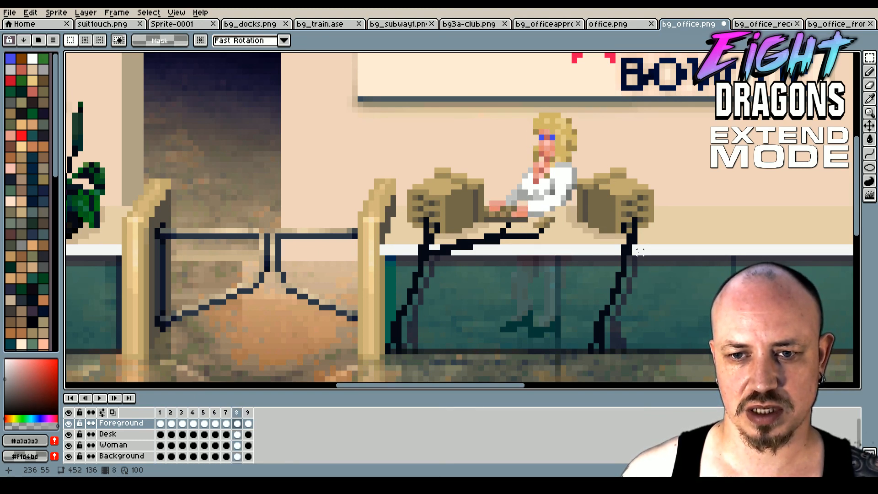
pyautogui.click(214, 412)
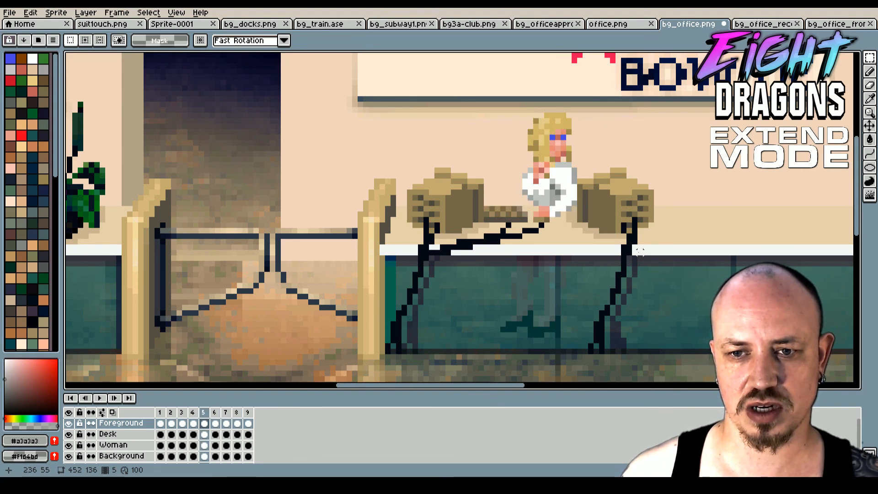
pyautogui.click(159, 413)
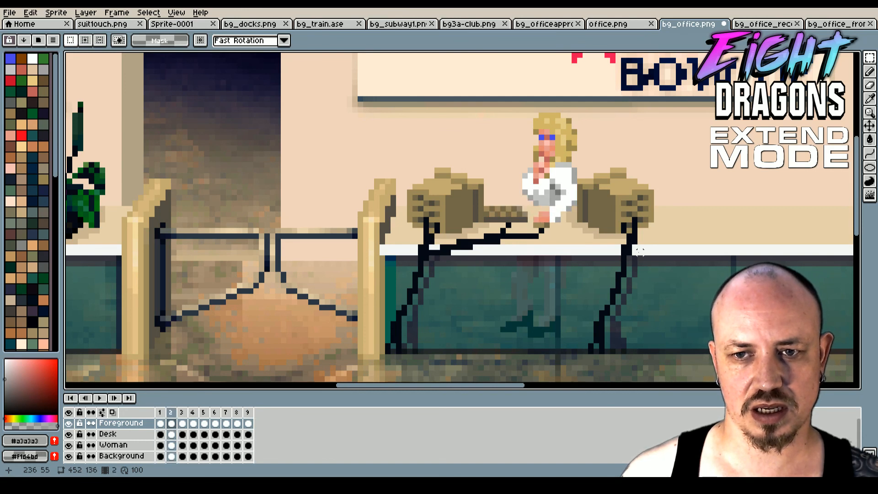
pyautogui.click(225, 413)
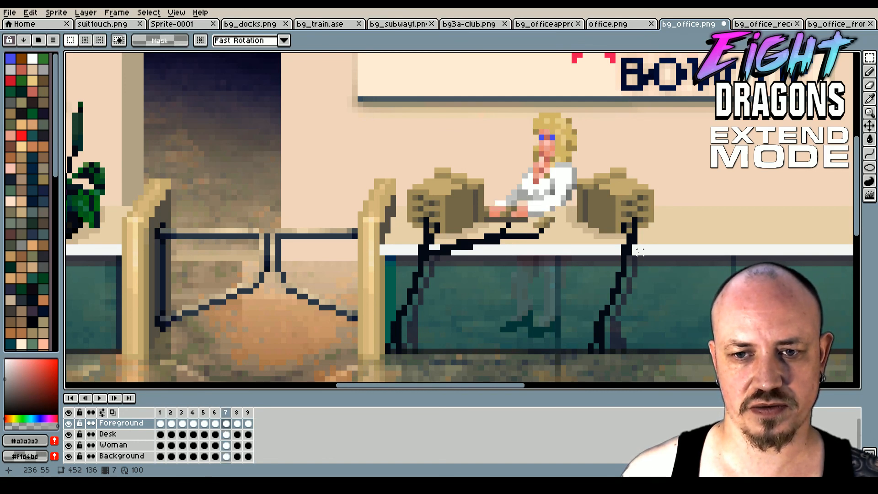
pyautogui.click(203, 413)
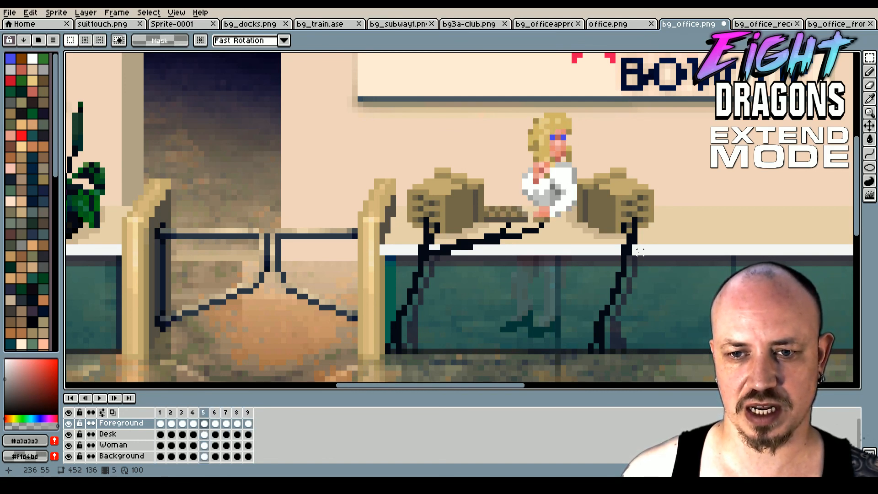
pyautogui.click(225, 412)
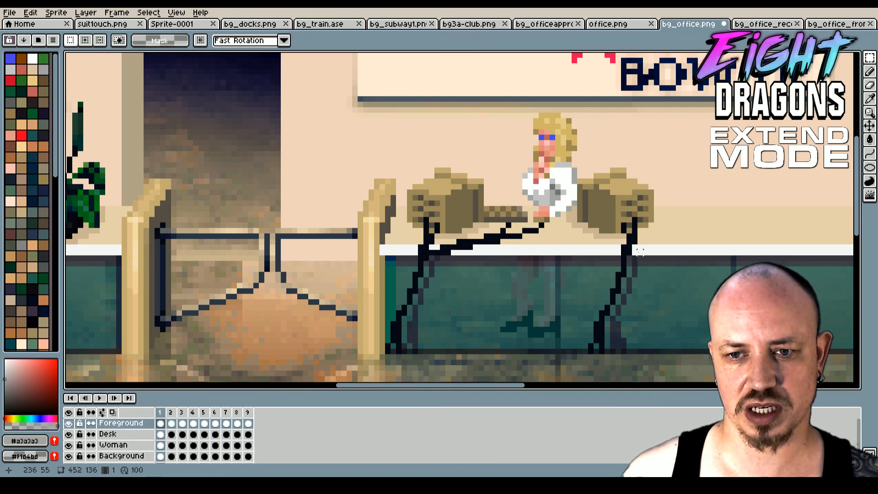
pyautogui.click(214, 413)
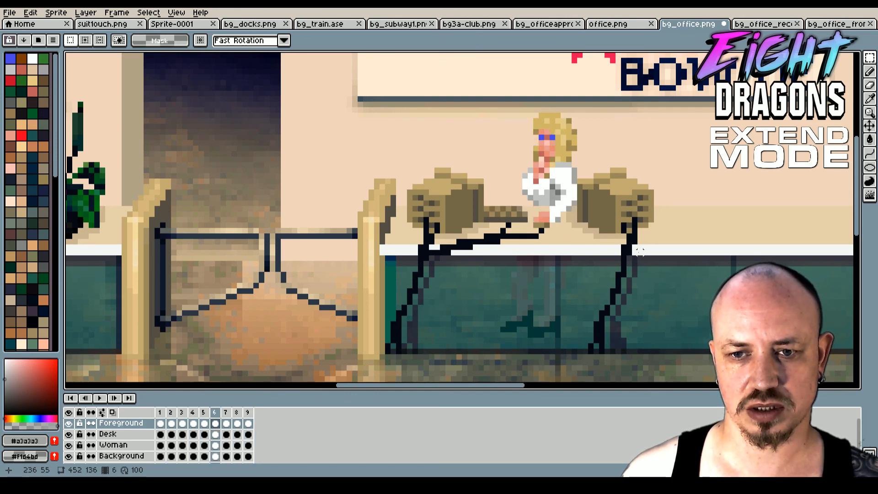
pyautogui.click(225, 412)
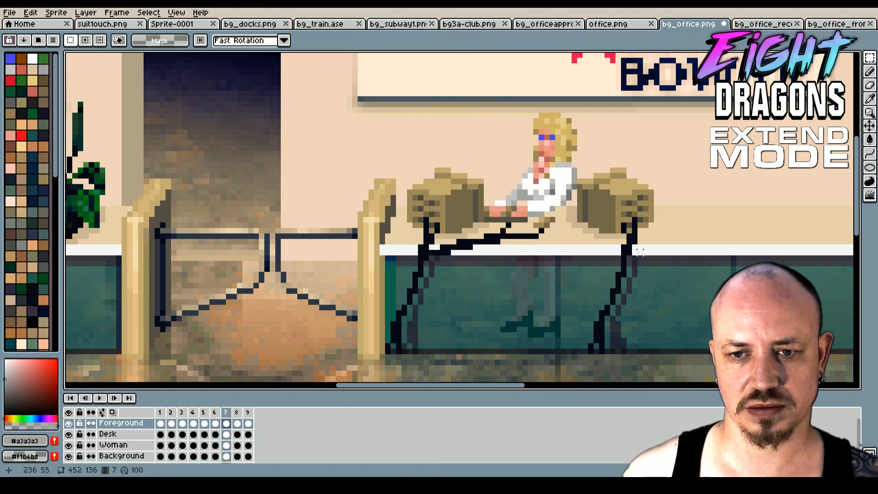
pyautogui.click(237, 413)
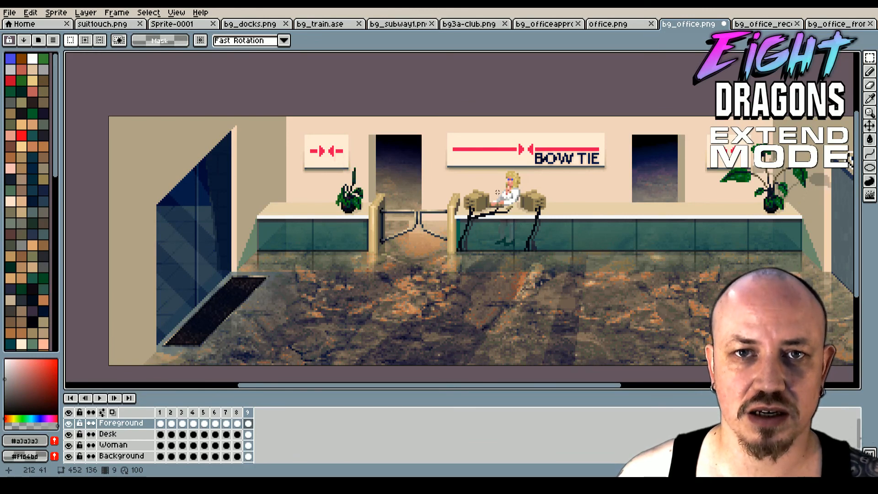
# - Switch from the office lobby scene to the bg_docks.png harbour background
pyautogui.click(251, 23)
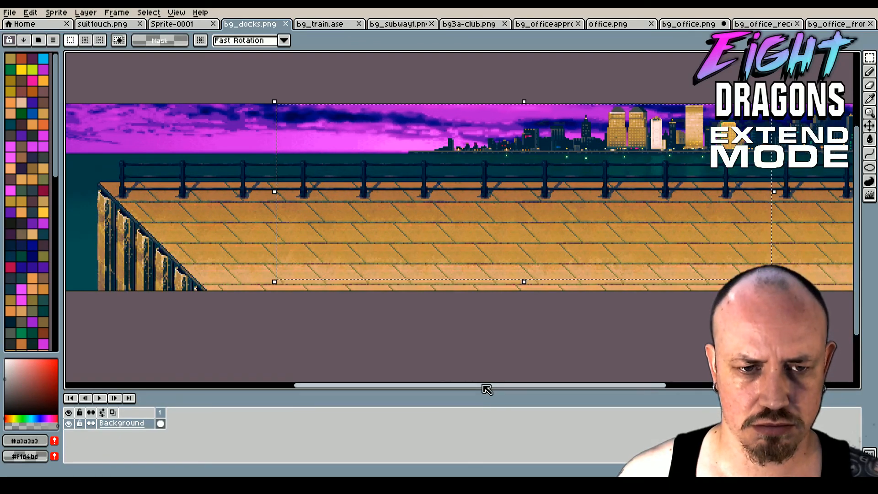
pyautogui.moveTo(286, 166)
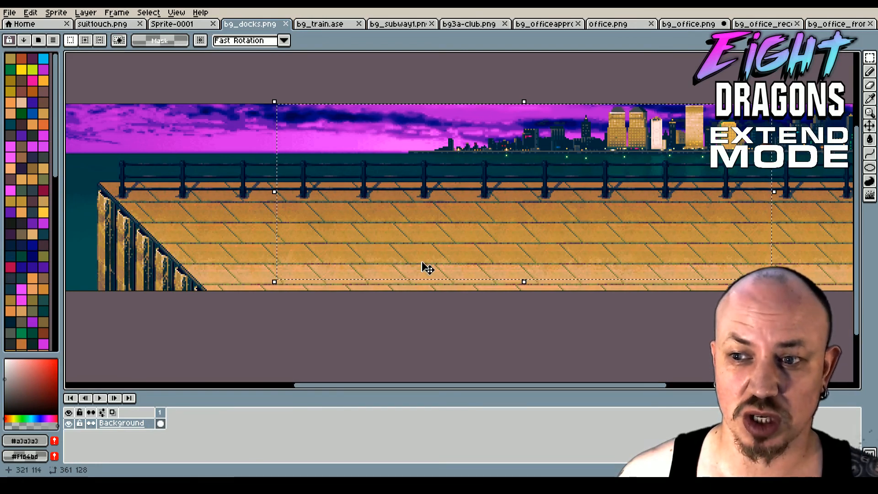
pyautogui.moveTo(233, 159)
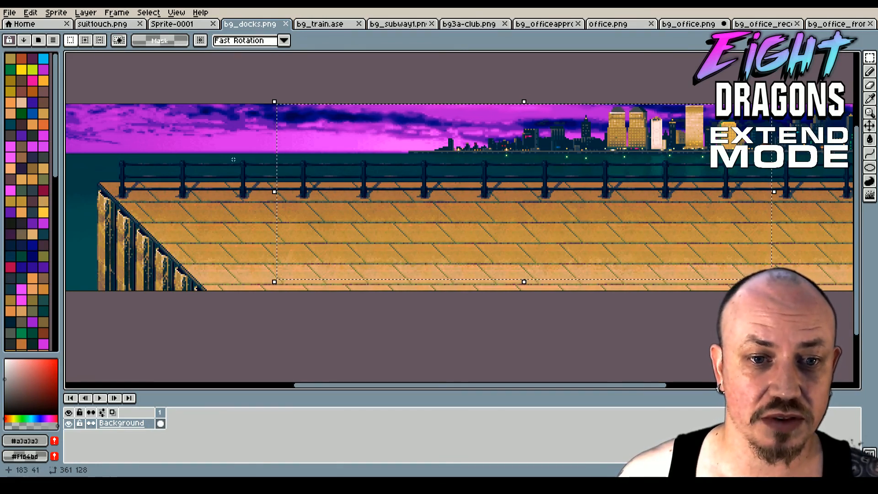
pyautogui.moveTo(322, 221)
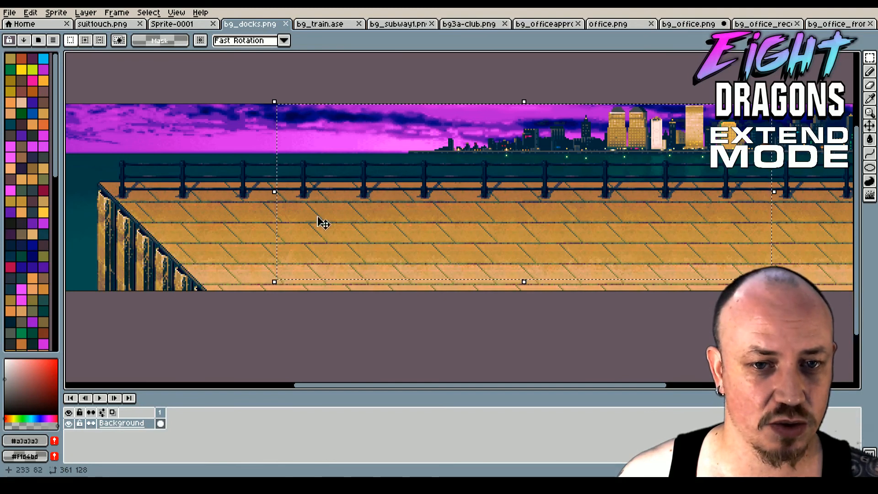
pyautogui.moveTo(414, 173)
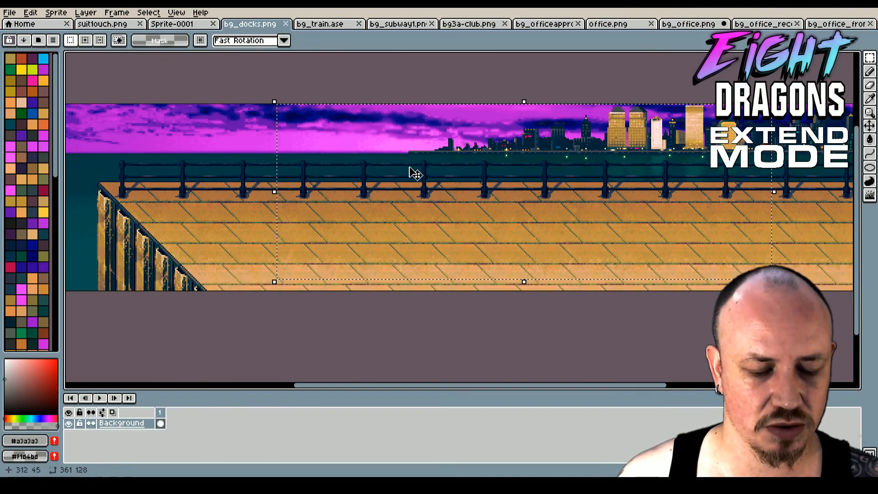
pyautogui.moveTo(330, 203)
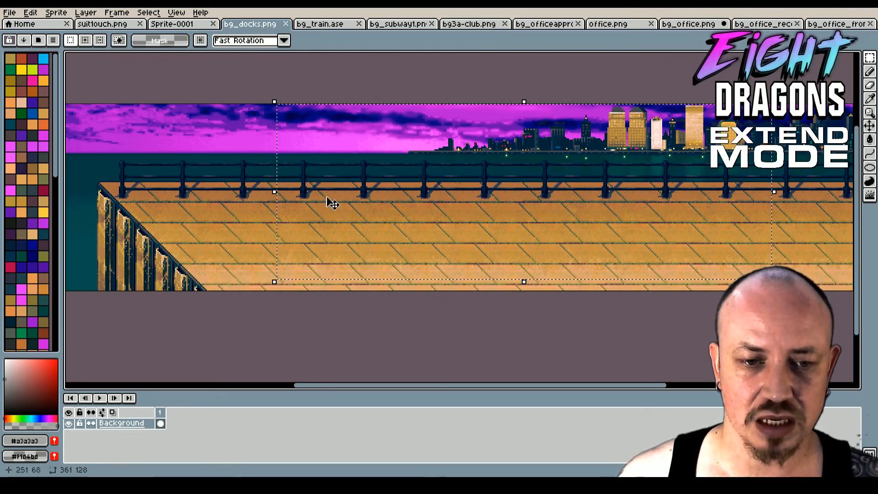